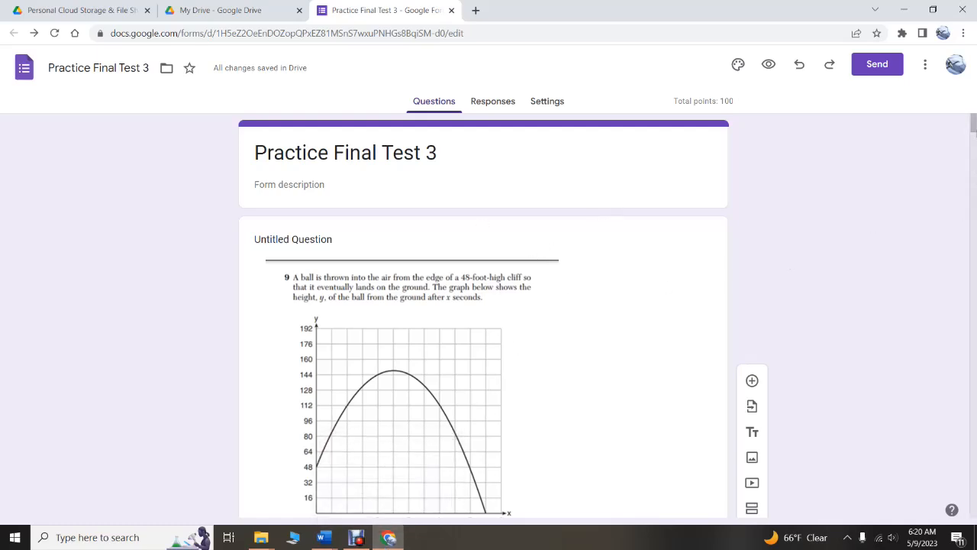
scroll("down", 3)
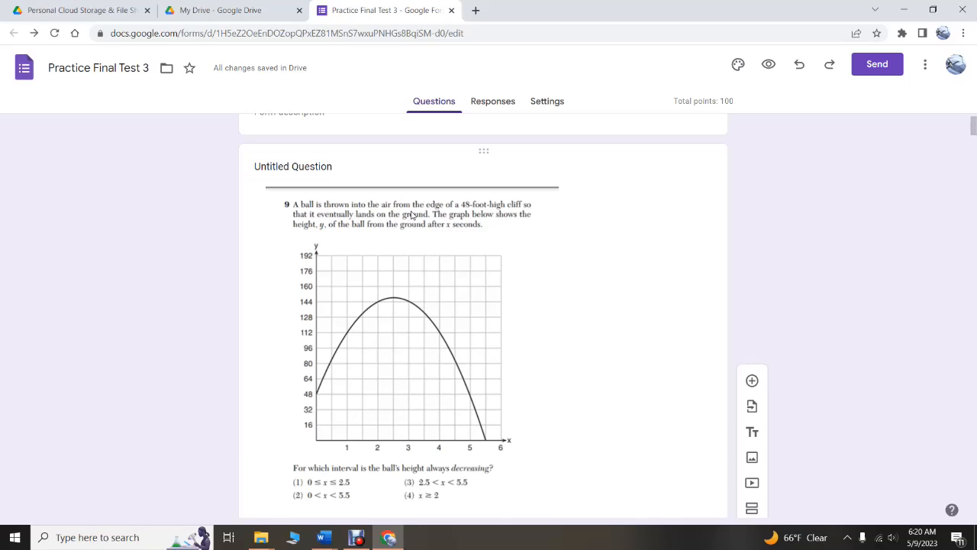
mouse_move(320, 404)
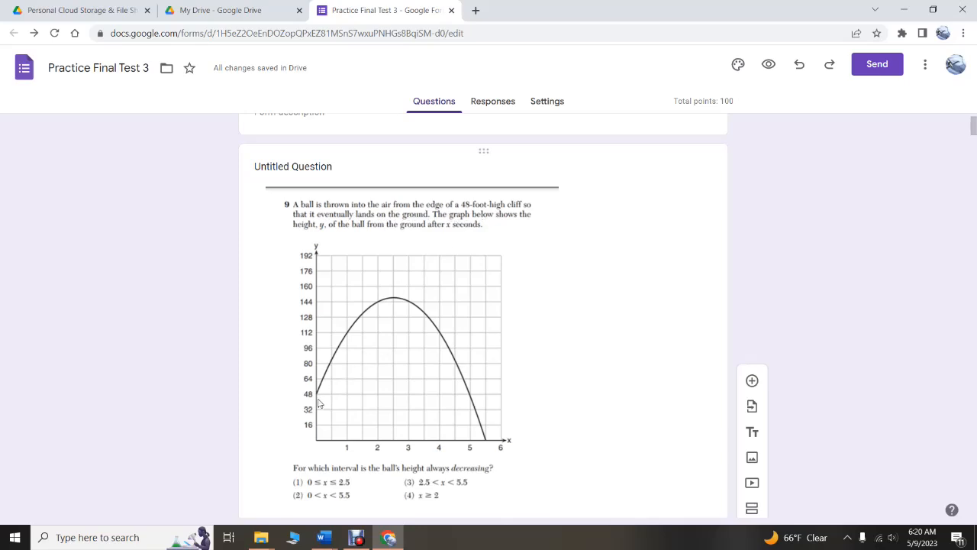
mouse_move(332, 374)
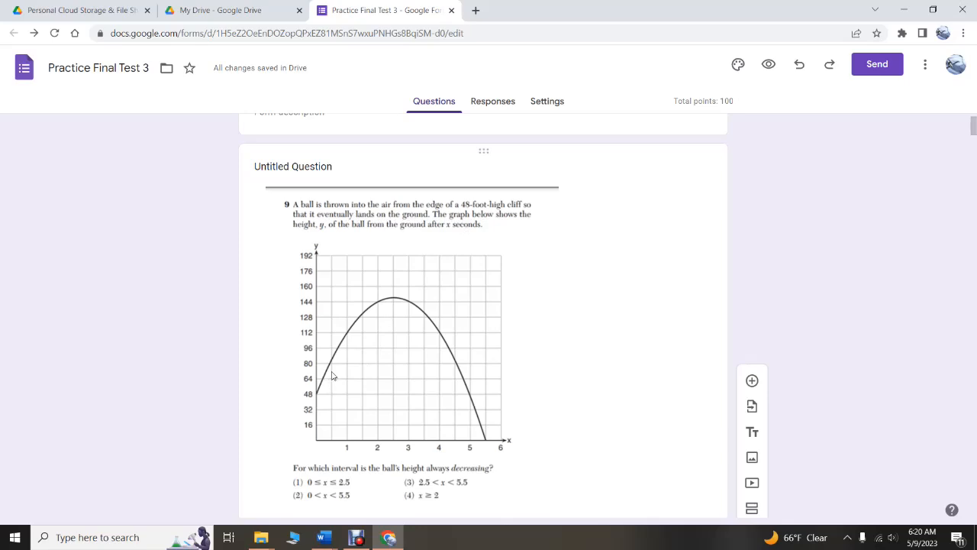
mouse_move(473, 440)
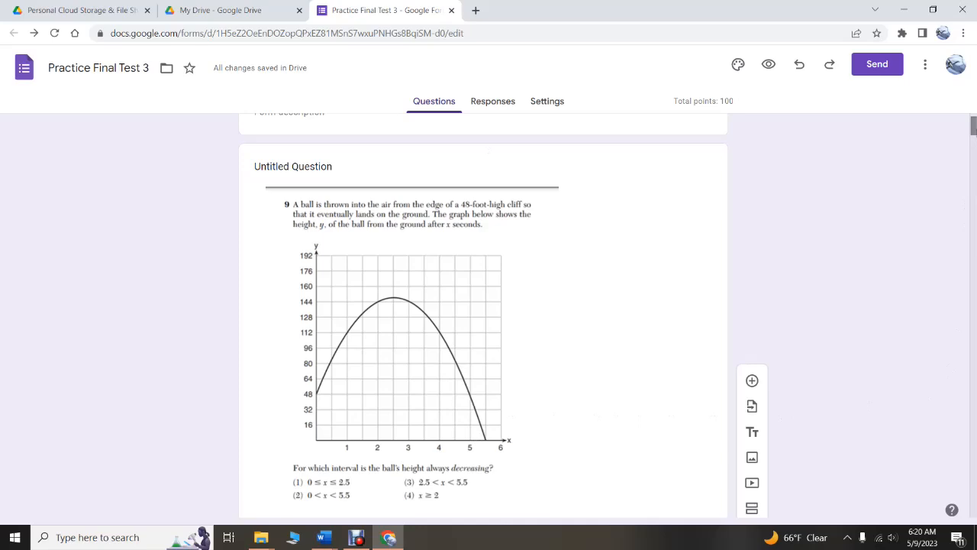
scroll("down", 3)
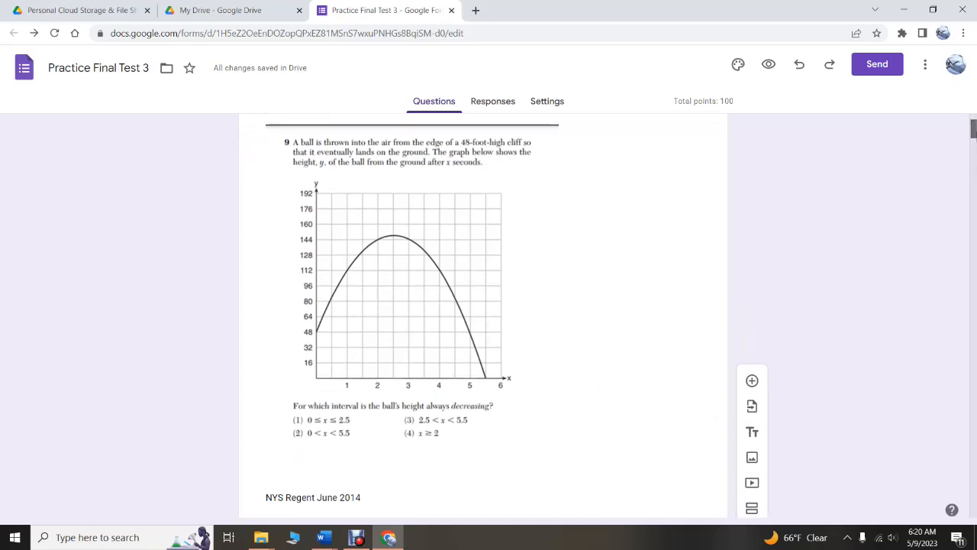
mouse_move(427, 333)
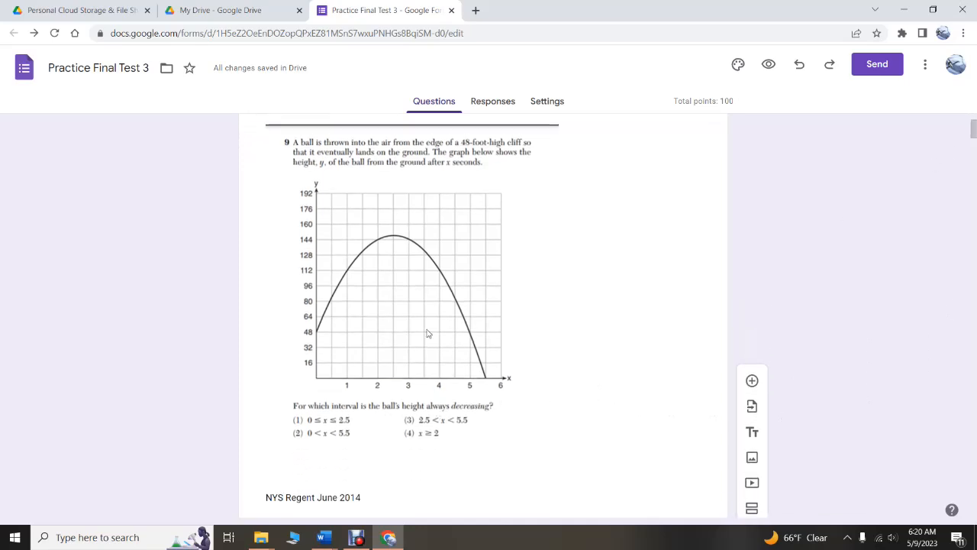
mouse_move(340, 296)
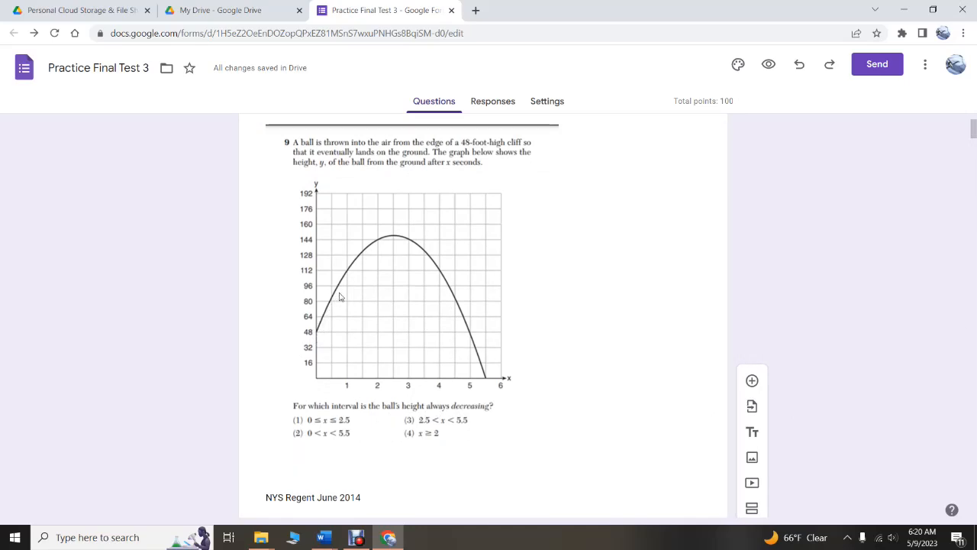
mouse_move(394, 241)
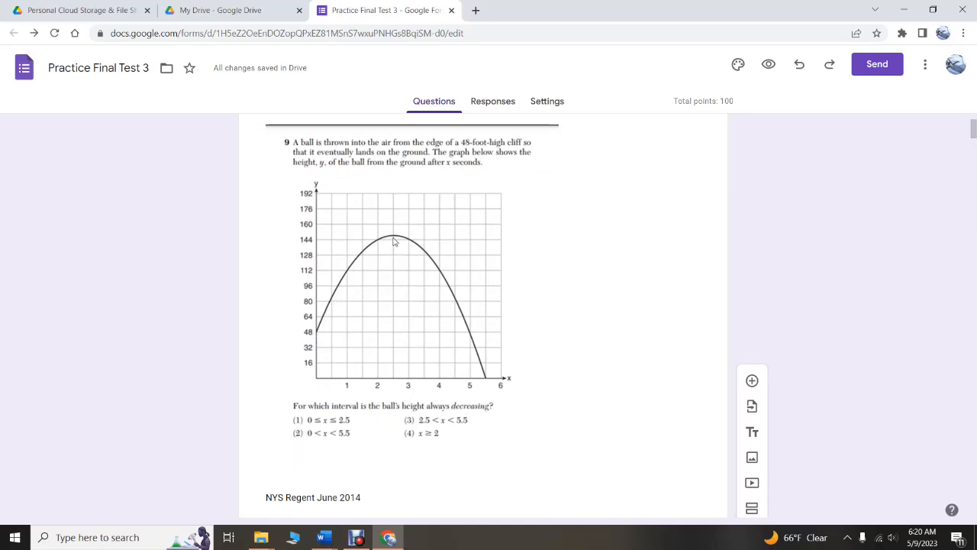
mouse_move(392, 386)
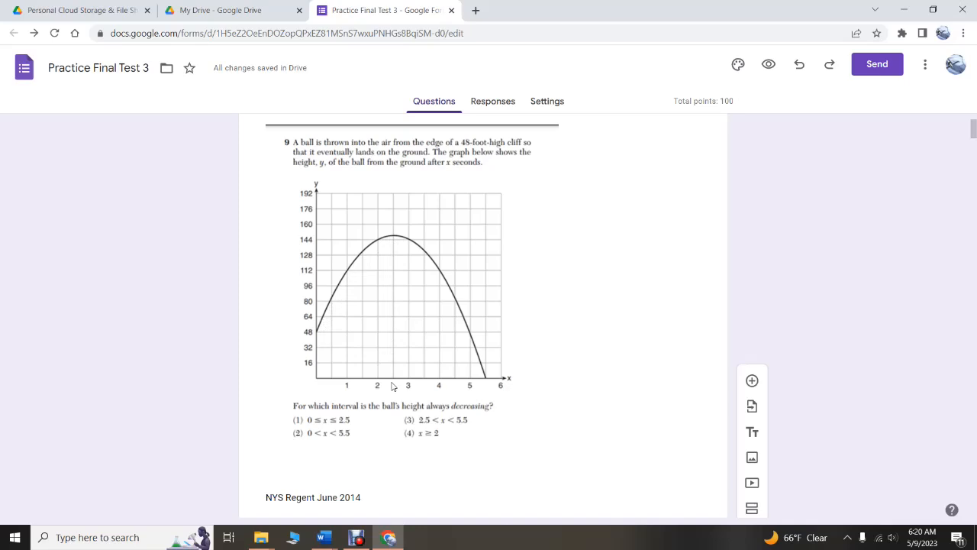
mouse_move(395, 384)
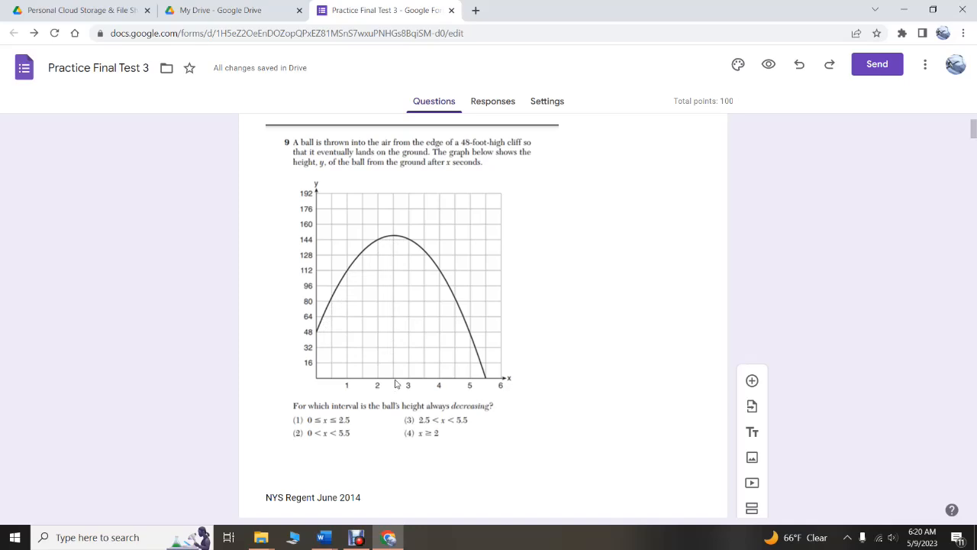
mouse_move(394, 242)
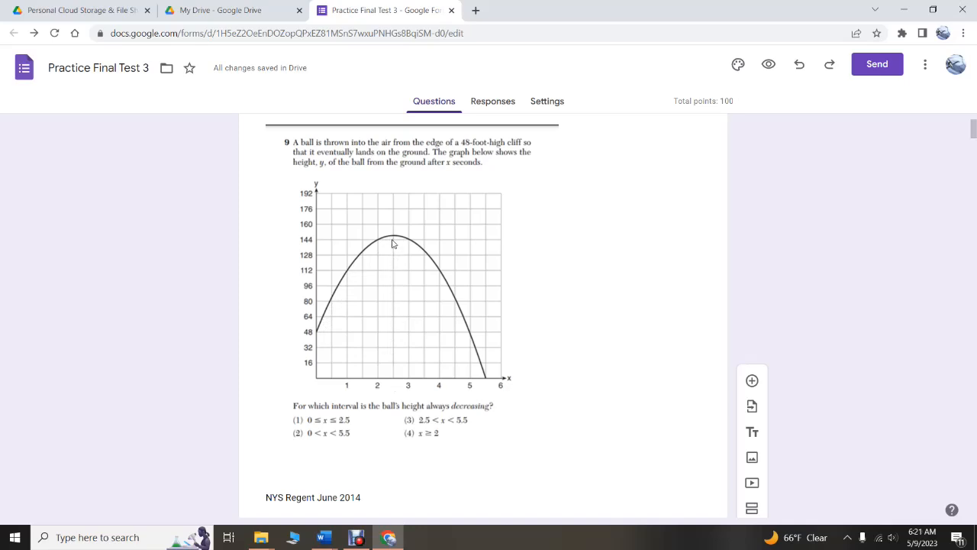
mouse_move(485, 381)
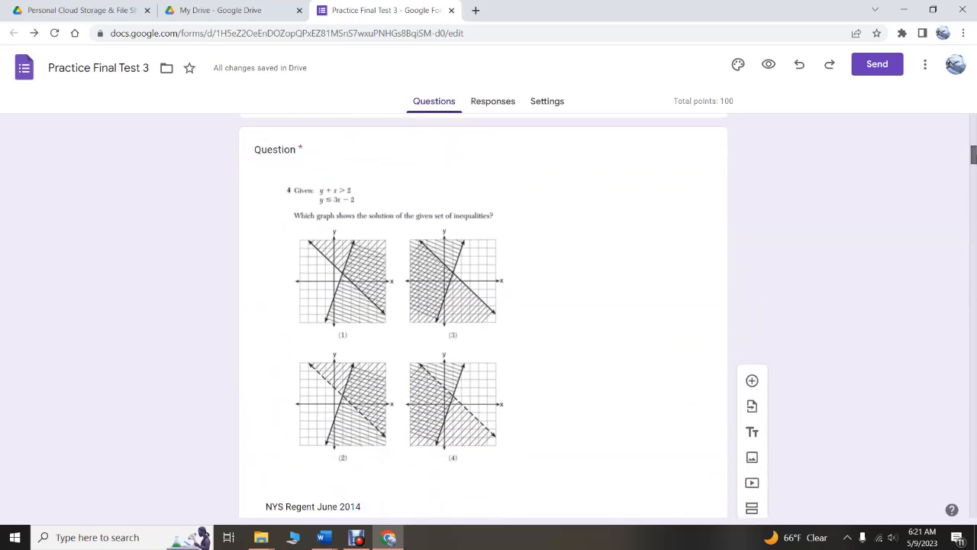
scroll("down", 3)
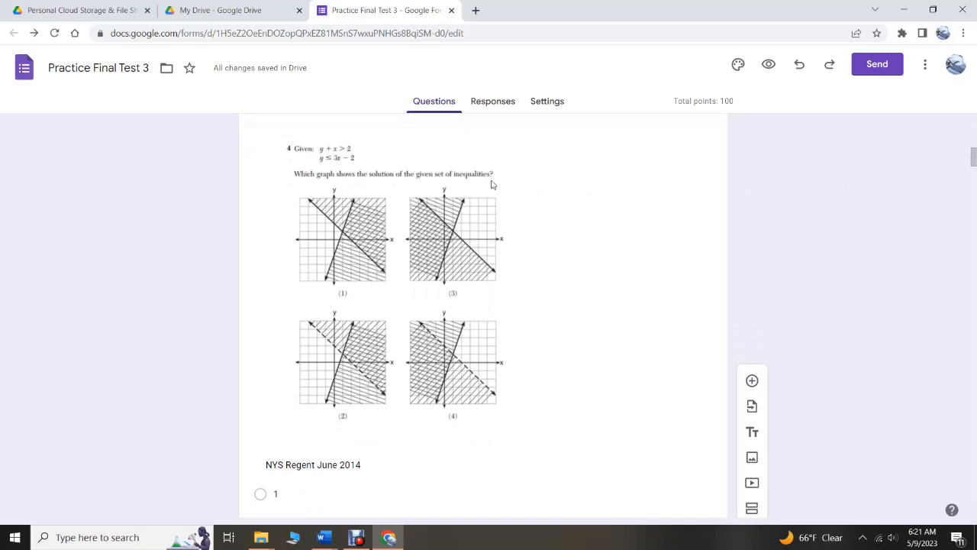
mouse_move(364, 243)
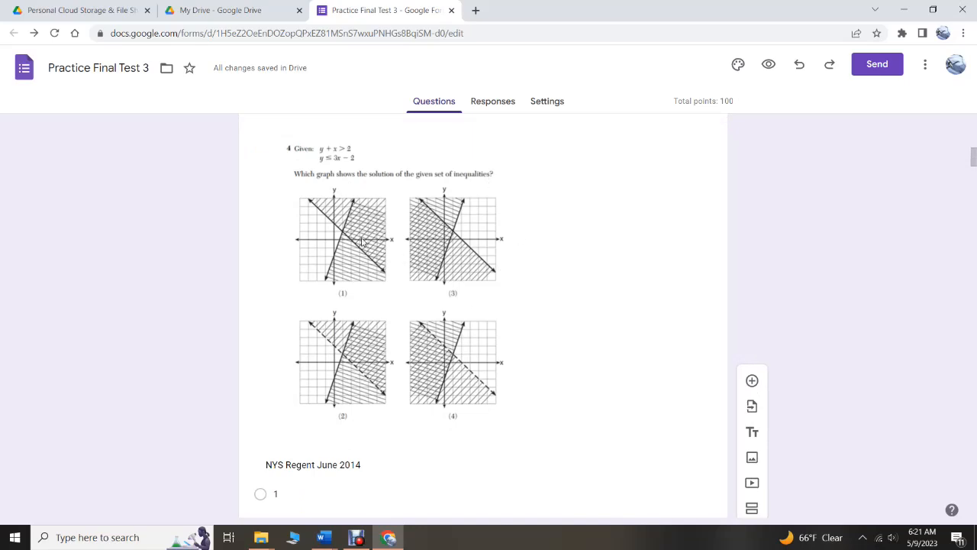
mouse_move(336, 243)
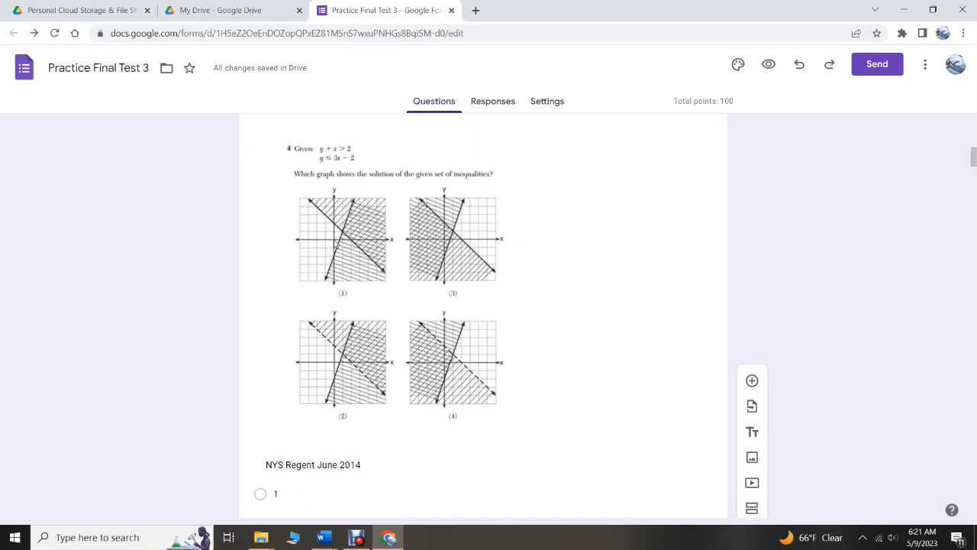
mouse_move(448, 244)
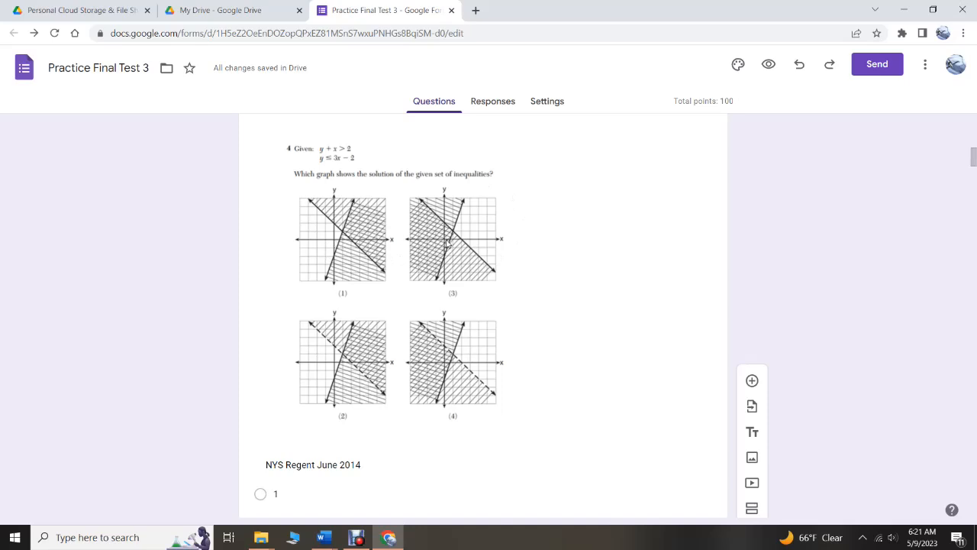
mouse_move(356, 346)
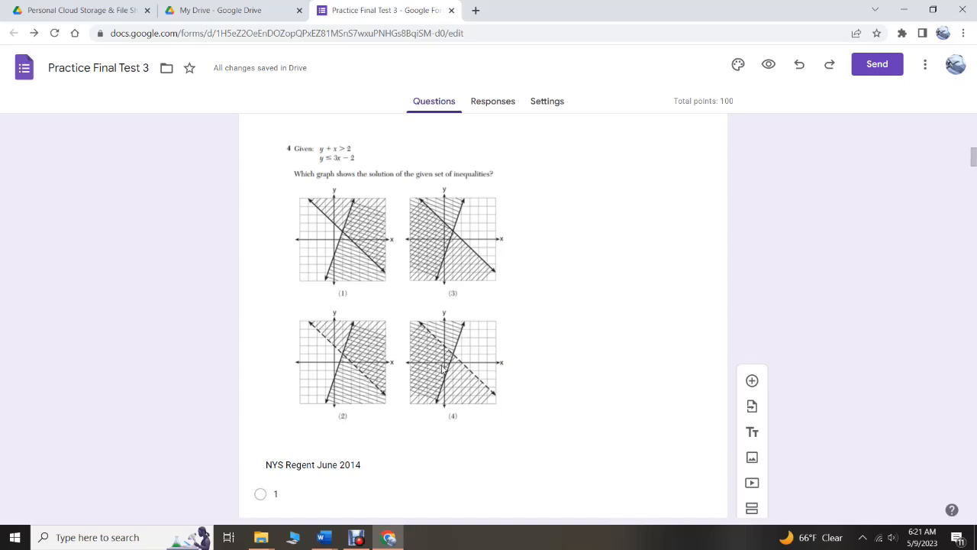
mouse_move(445, 367)
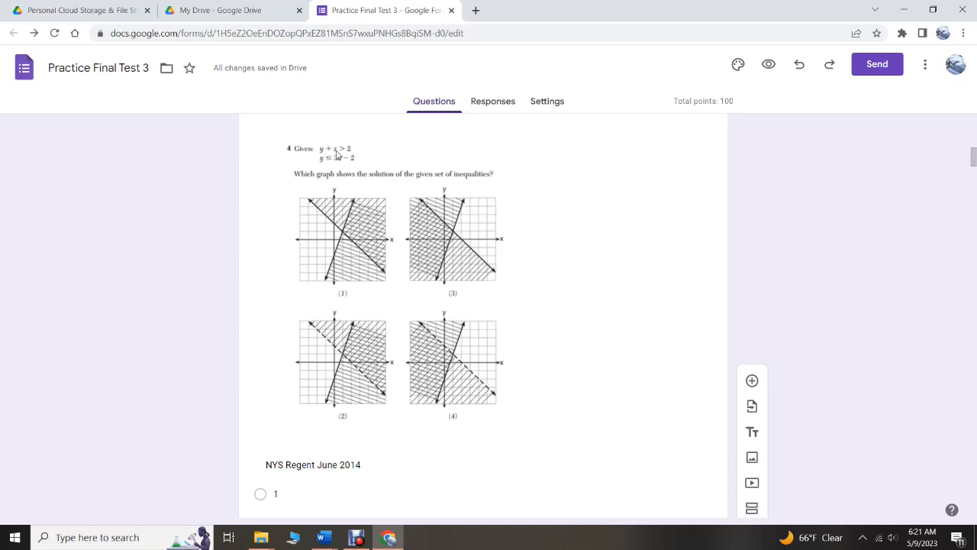
mouse_move(350, 154)
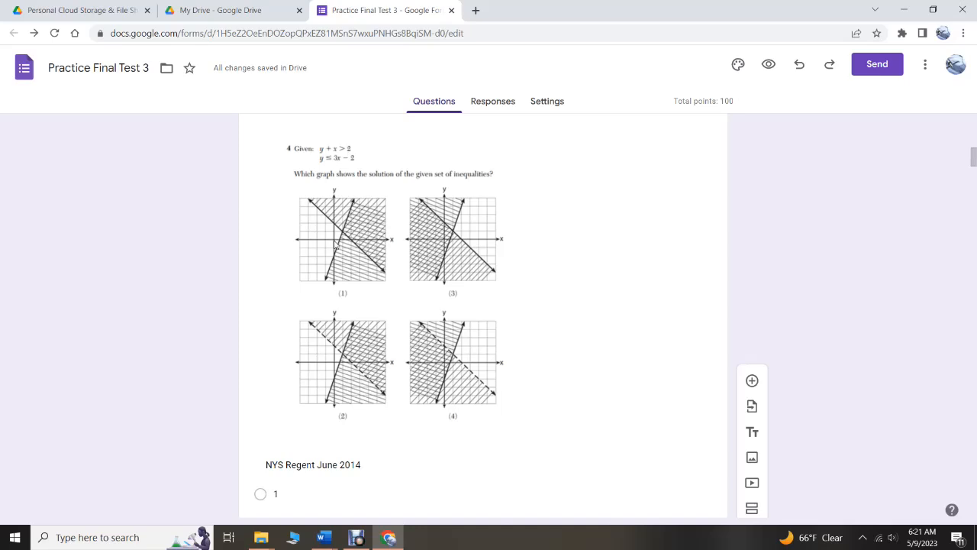
mouse_move(449, 245)
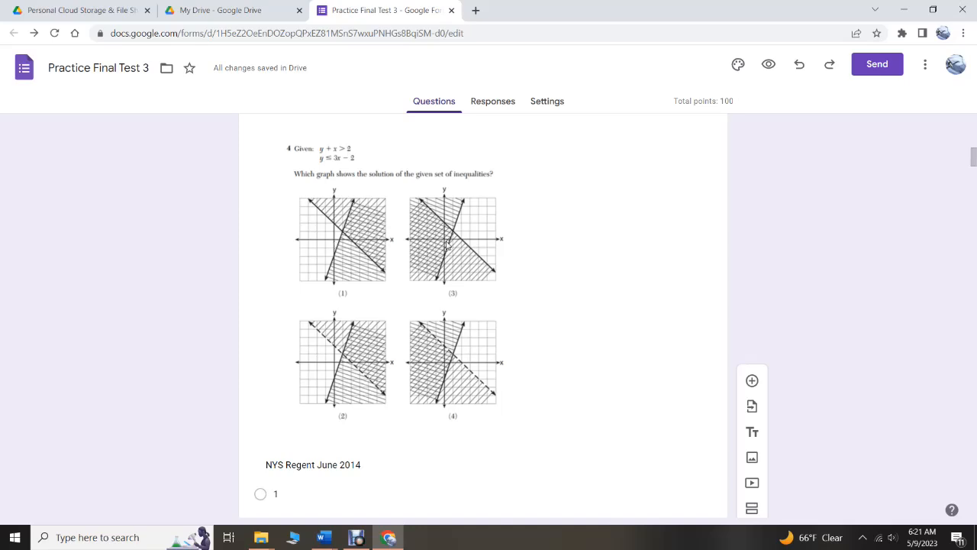
mouse_move(456, 366)
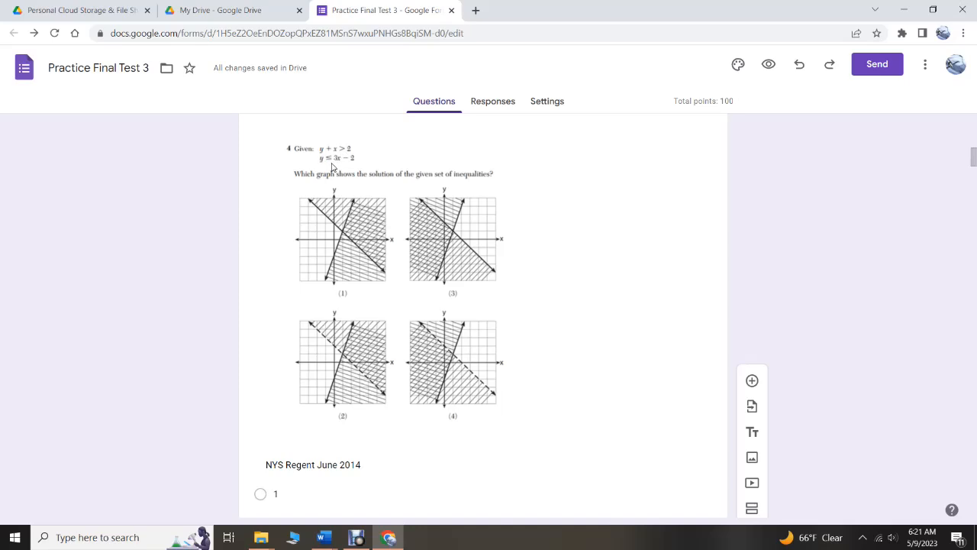
mouse_move(342, 155)
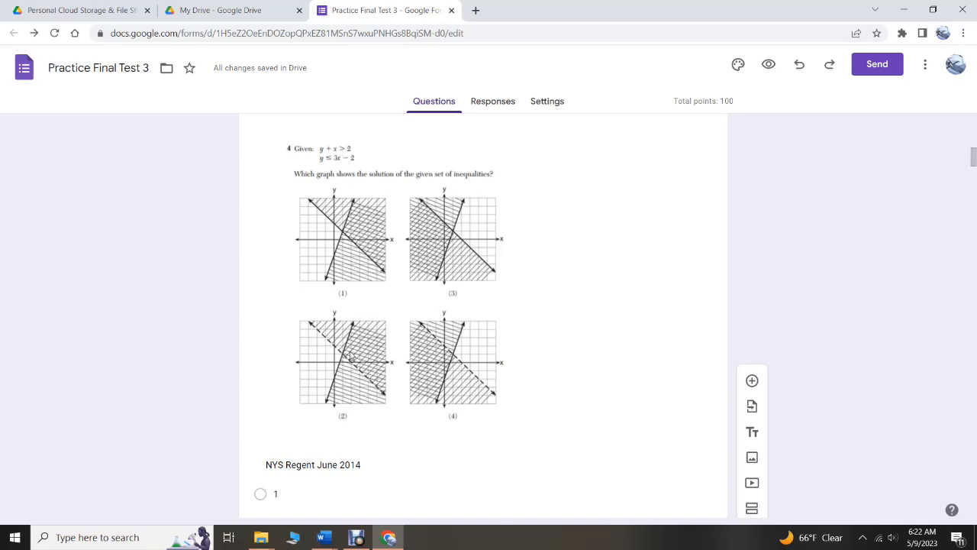
mouse_move(336, 366)
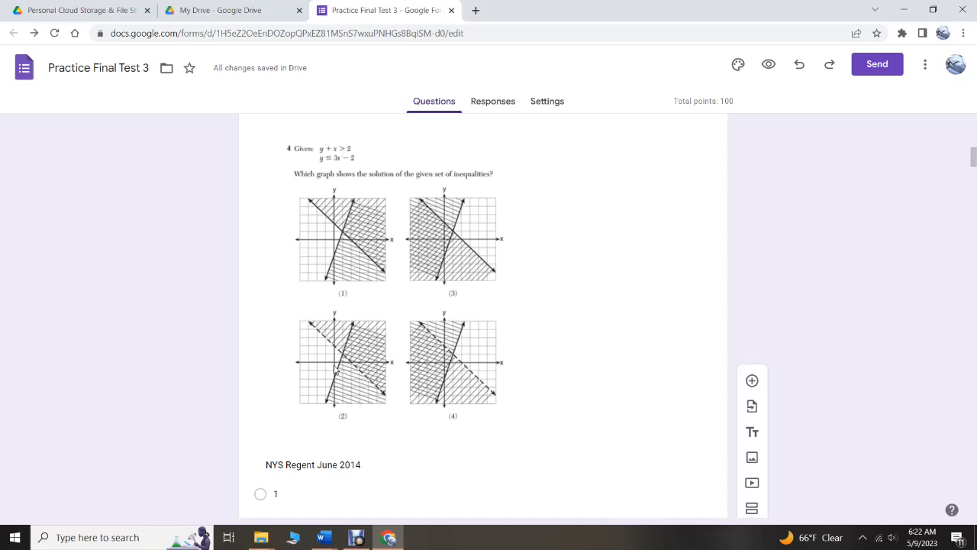
mouse_move(360, 336)
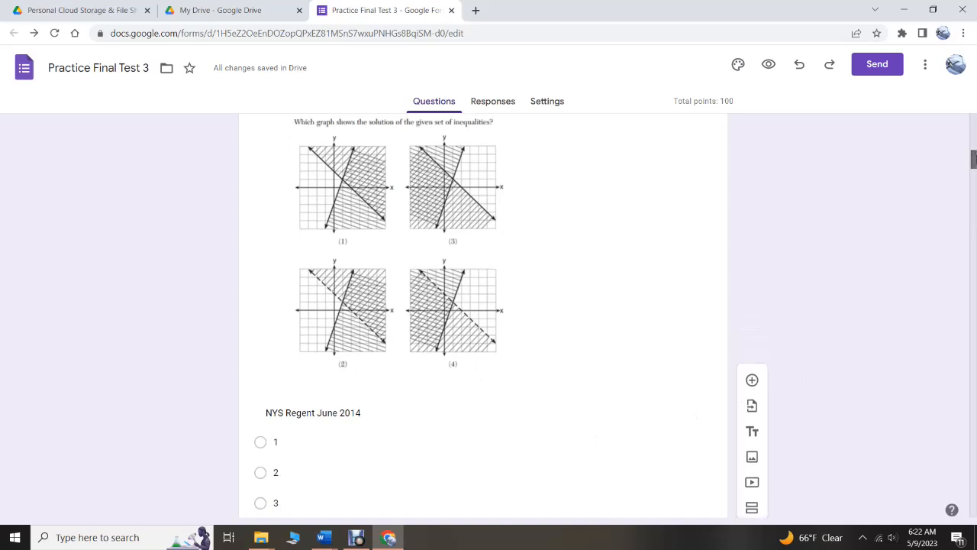
scroll("down", 3)
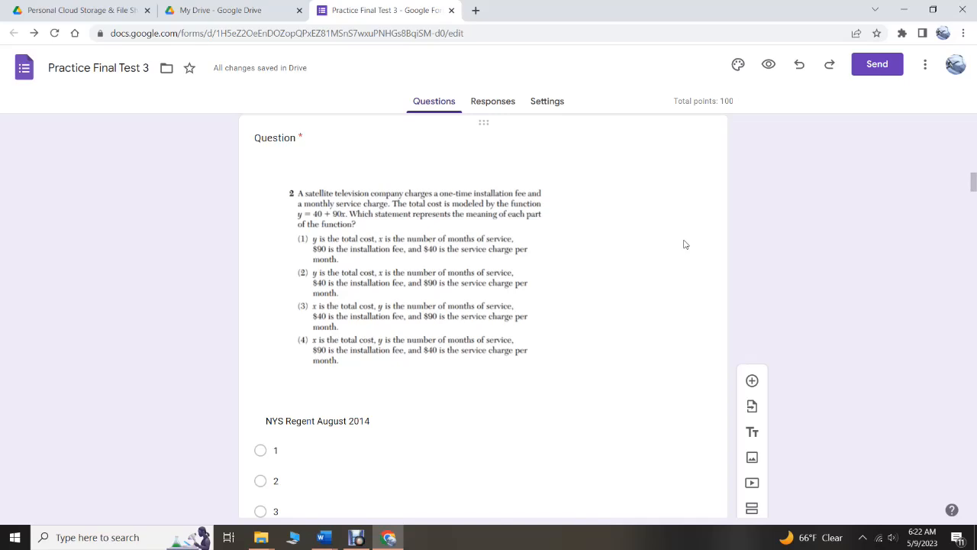
mouse_move(342, 221)
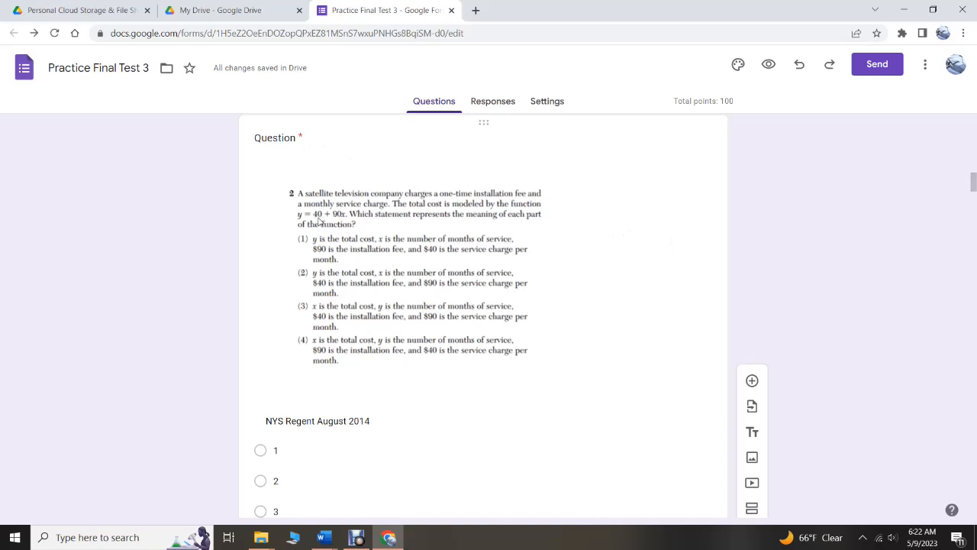
mouse_move(319, 221)
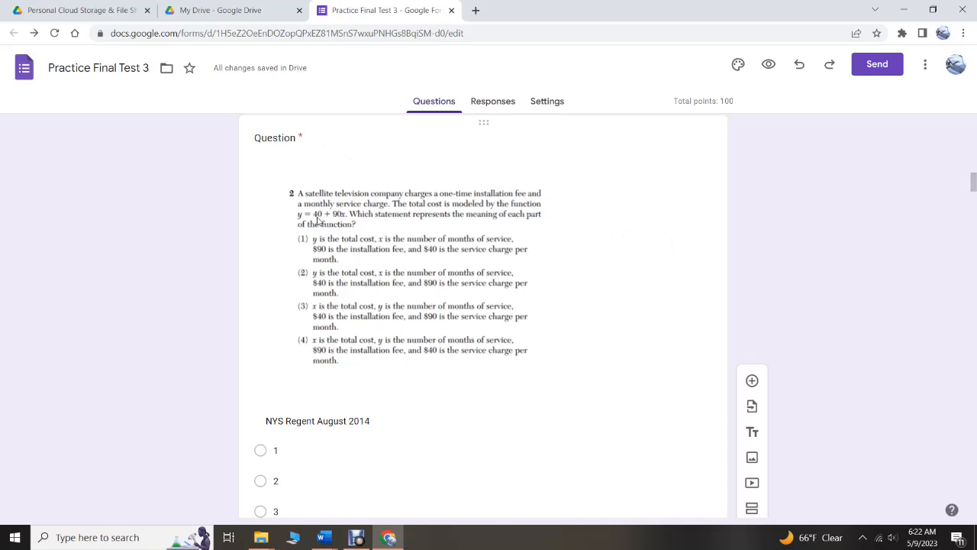
mouse_move(324, 224)
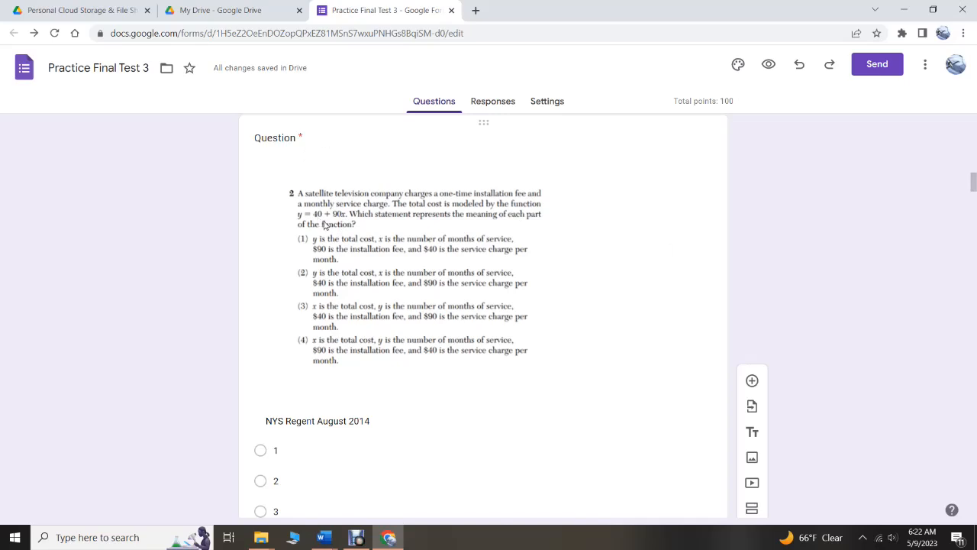
mouse_move(372, 291)
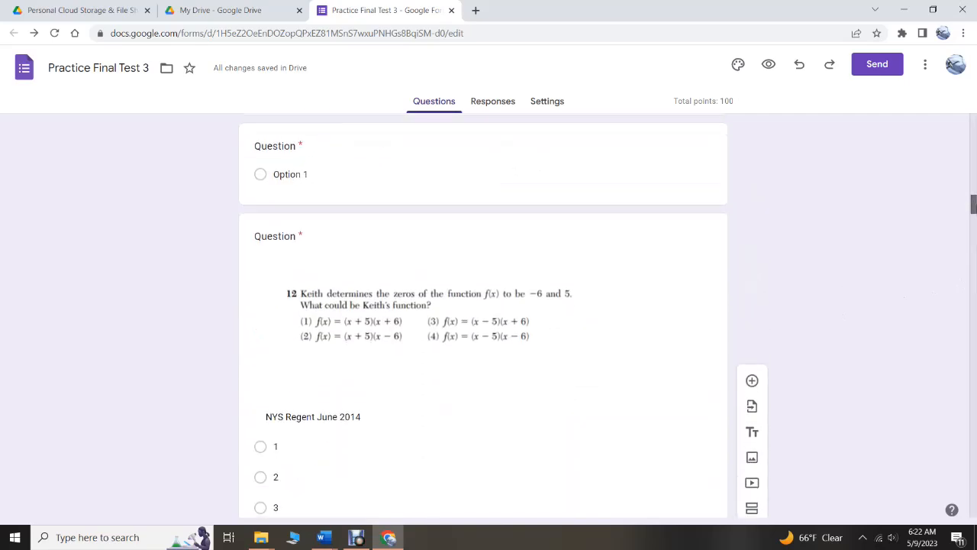
scroll("down", 3)
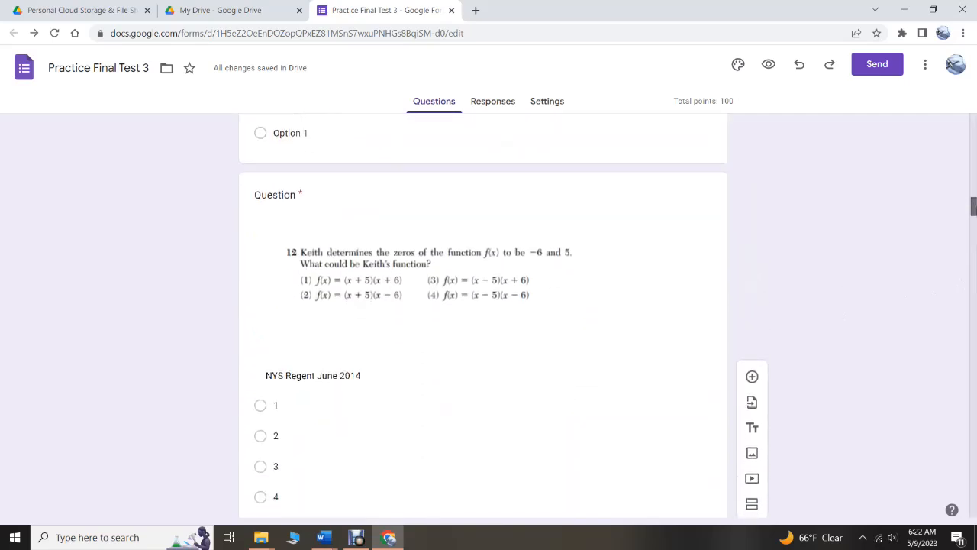
scroll("down", 3)
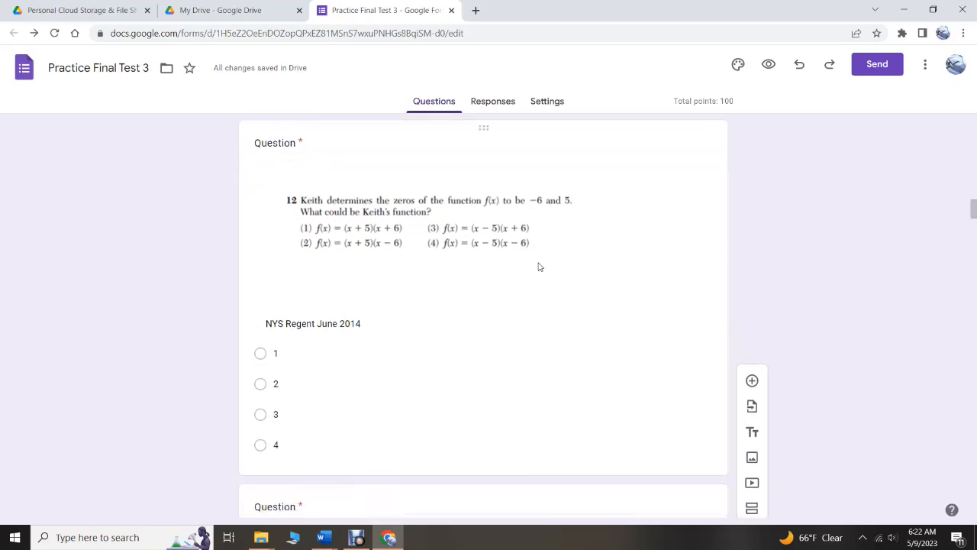
mouse_move(600, 292)
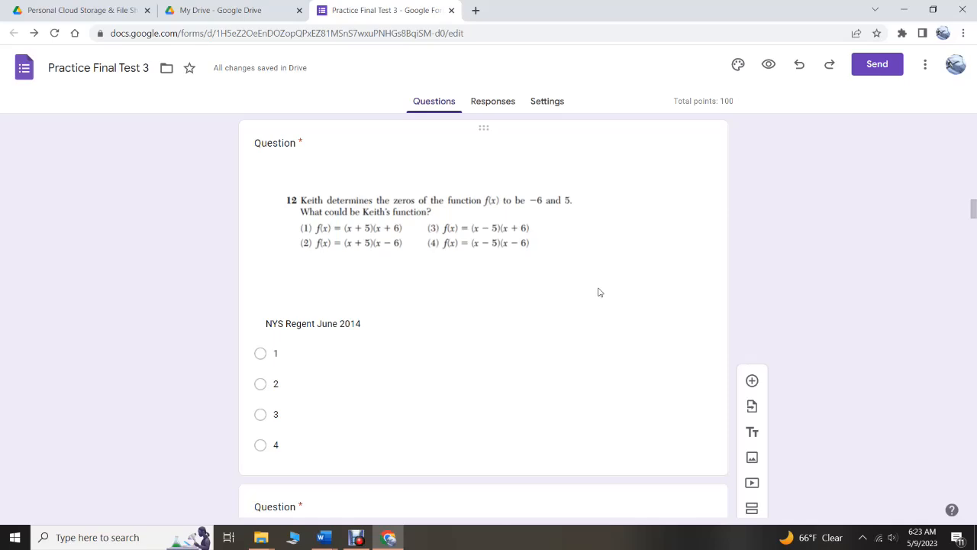
mouse_move(967, 360)
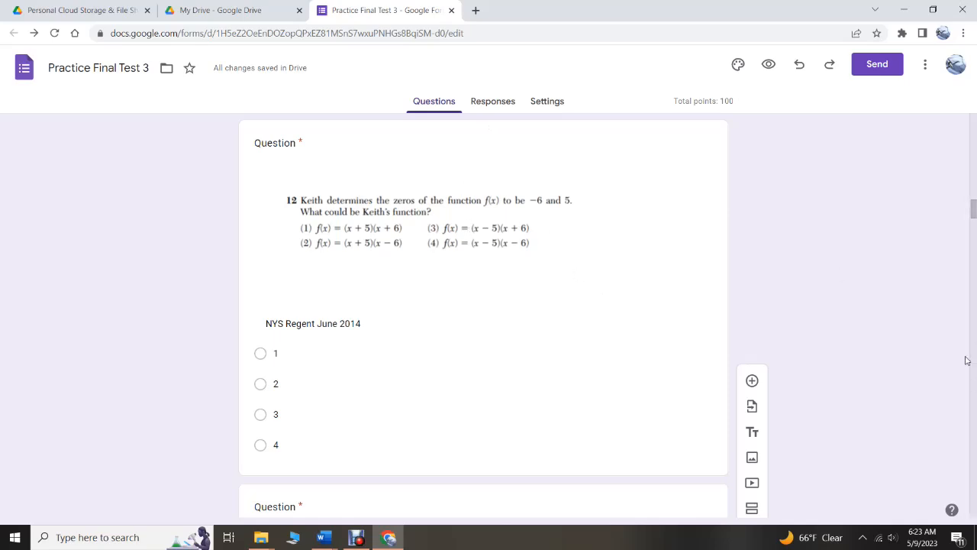
scroll("down", 3)
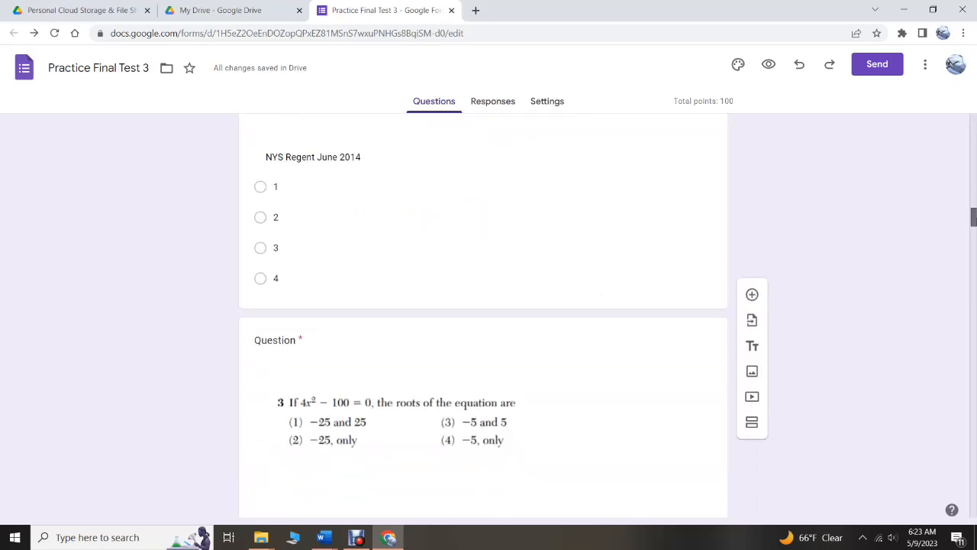
scroll("down", 3)
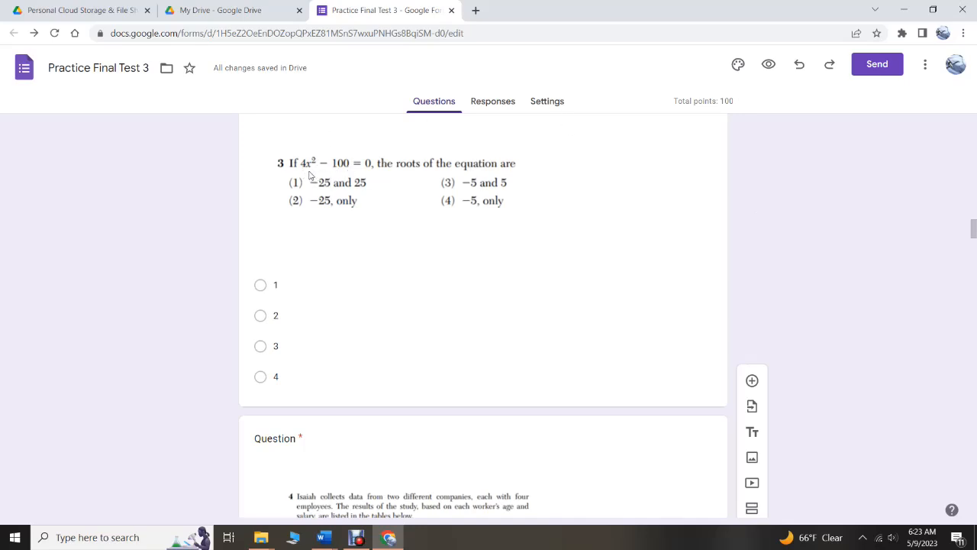
mouse_move(351, 169)
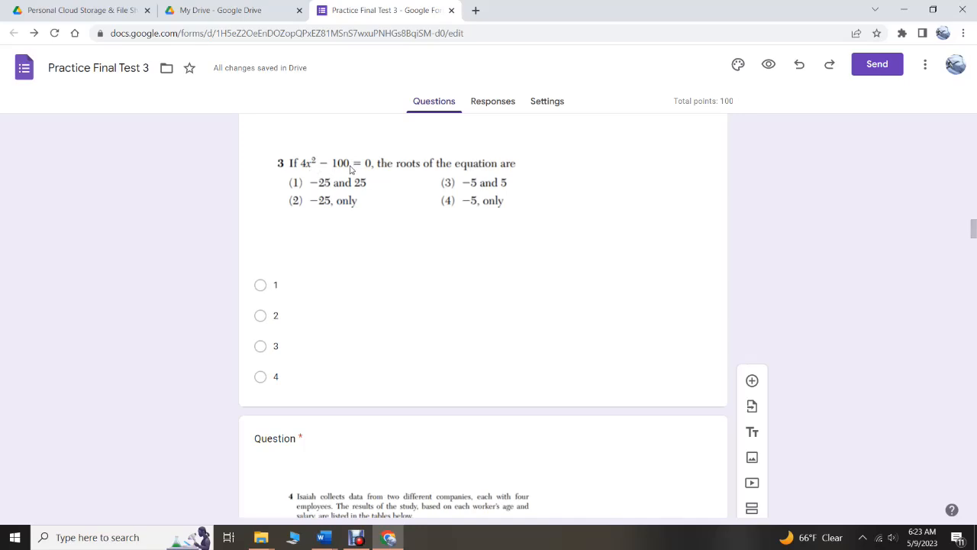
mouse_move(345, 173)
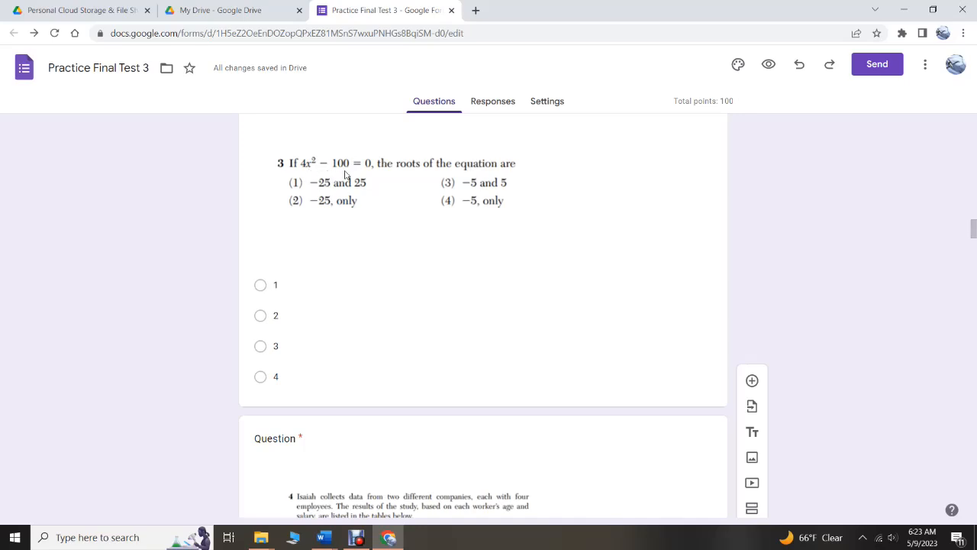
mouse_move(342, 175)
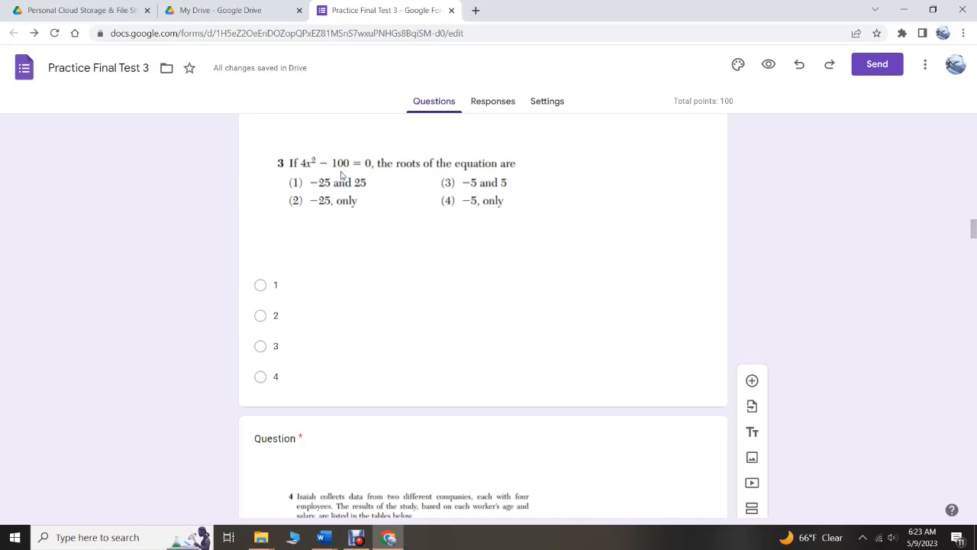
mouse_move(496, 194)
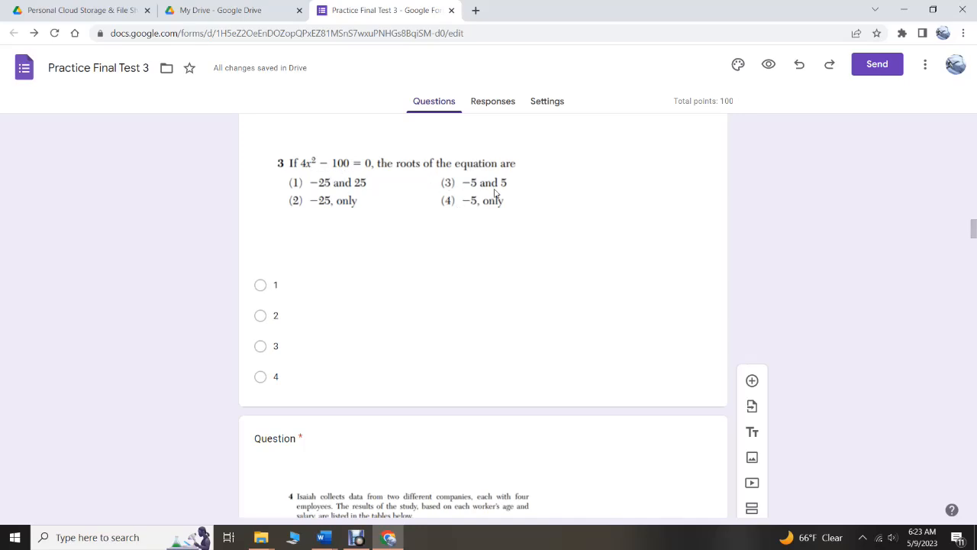
mouse_move(501, 192)
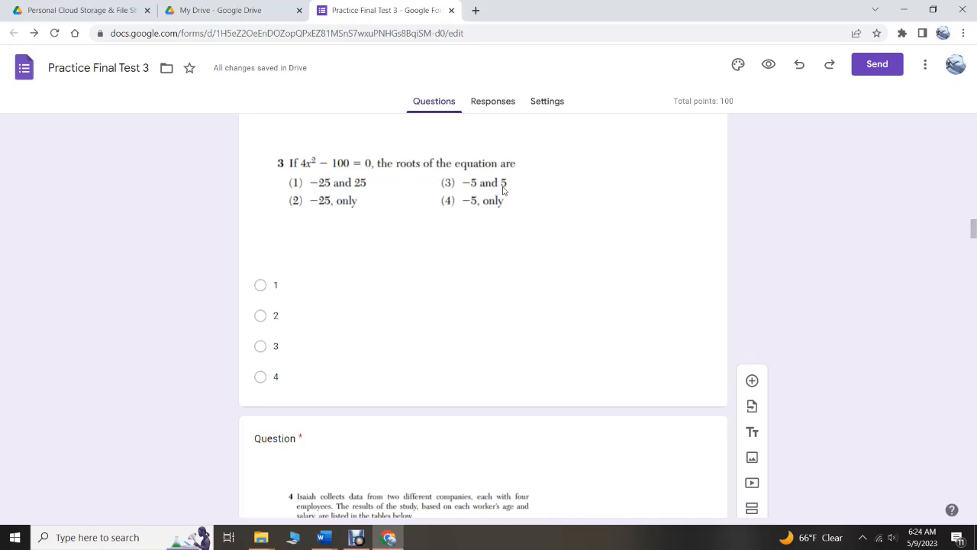
scroll("down", 3)
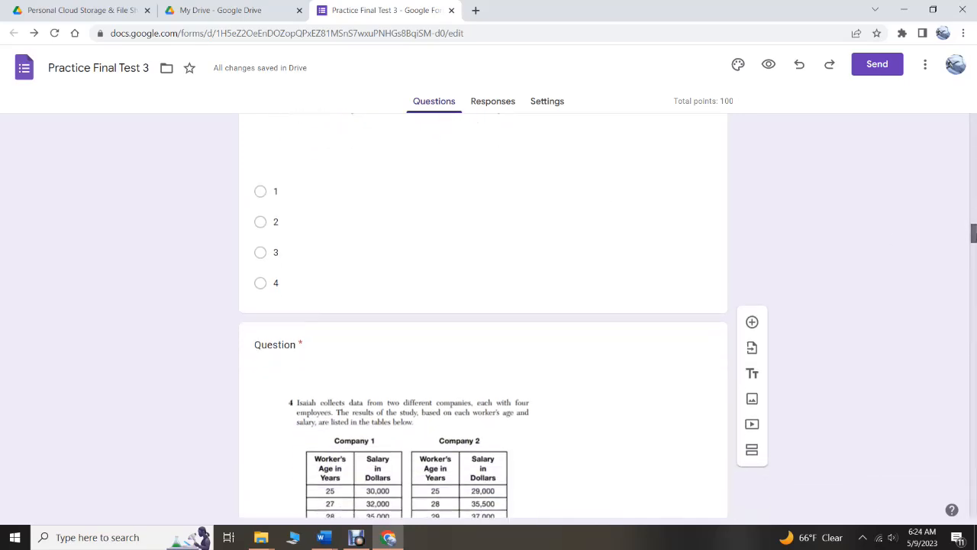
scroll("down", 3)
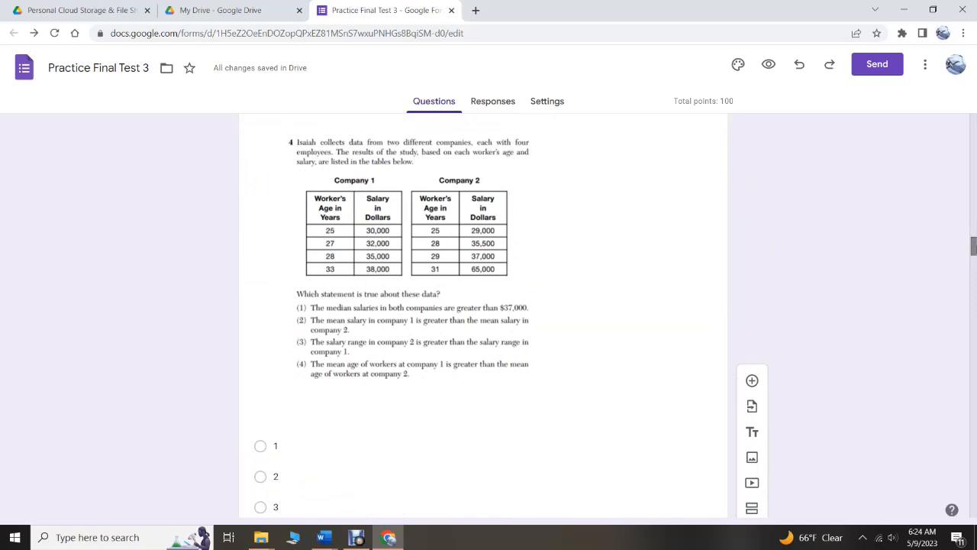
mouse_move(351, 351)
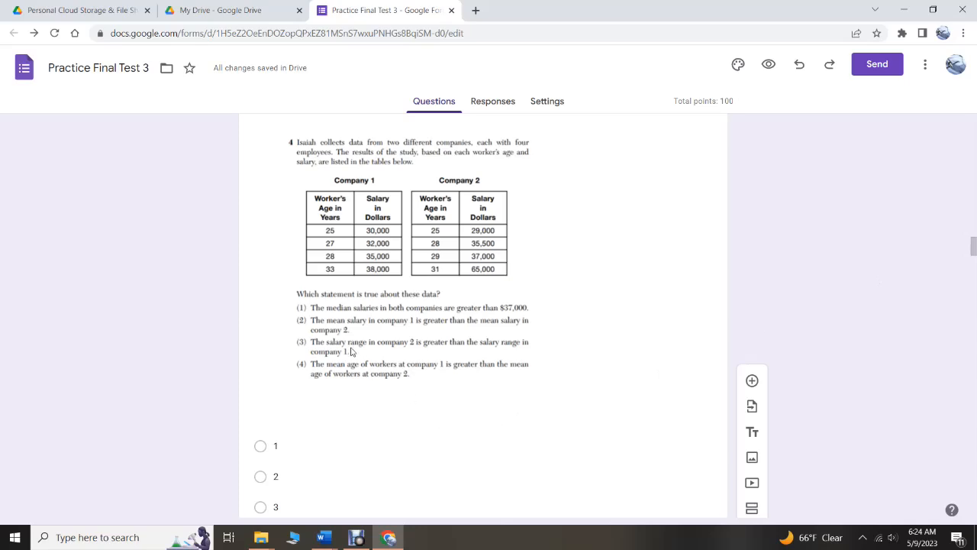
mouse_move(485, 242)
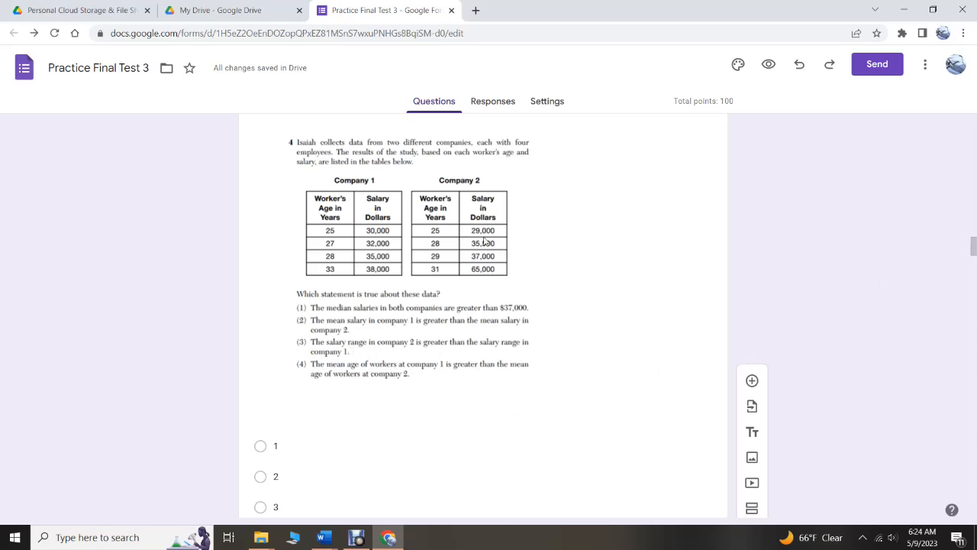
mouse_move(388, 234)
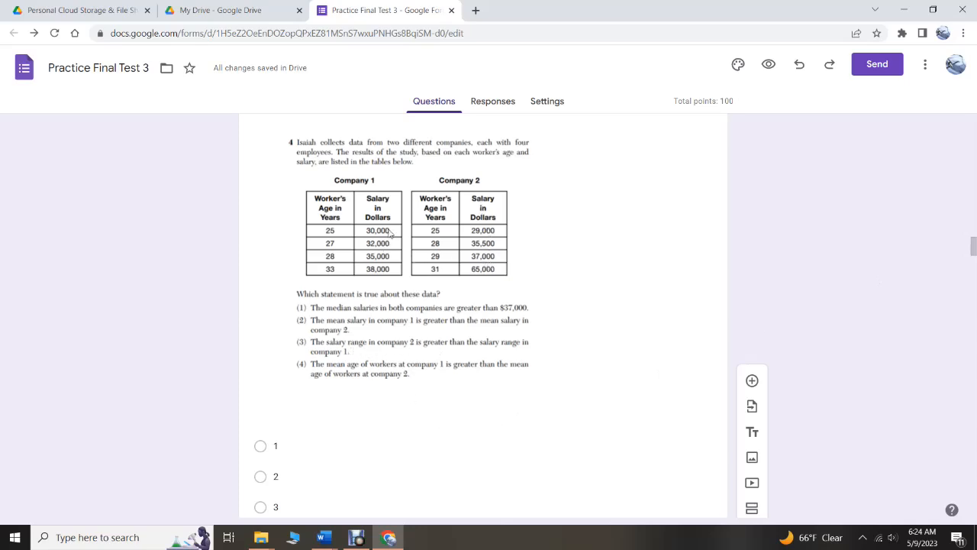
mouse_move(426, 342)
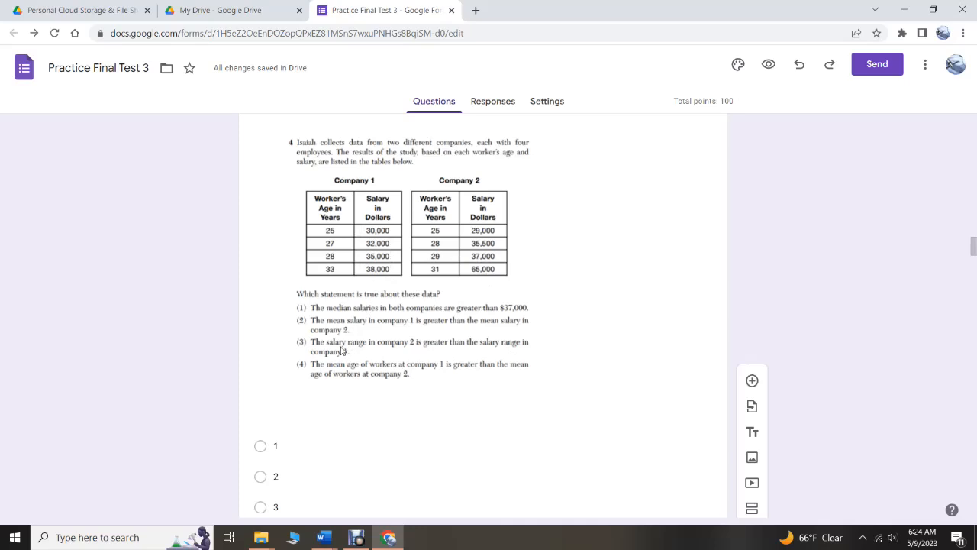
mouse_move(352, 316)
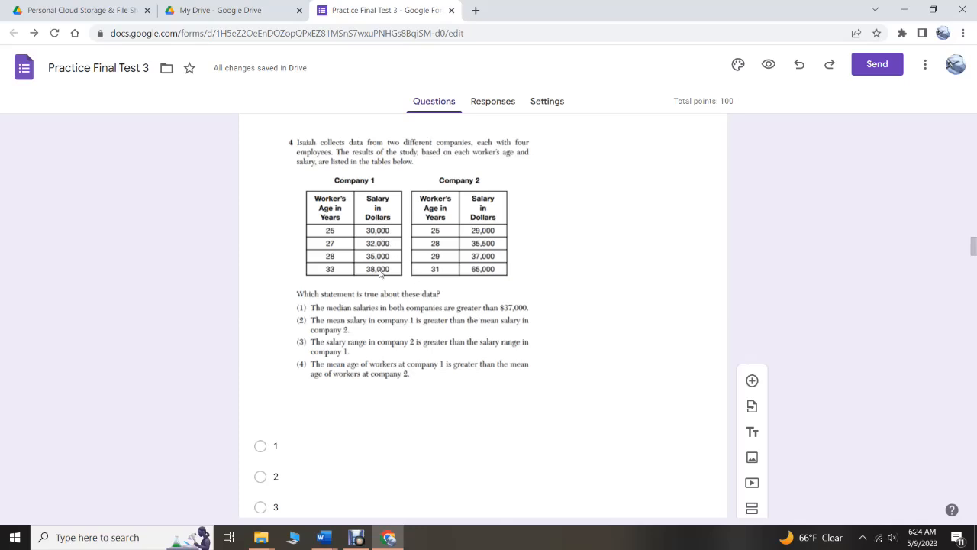
mouse_move(376, 329)
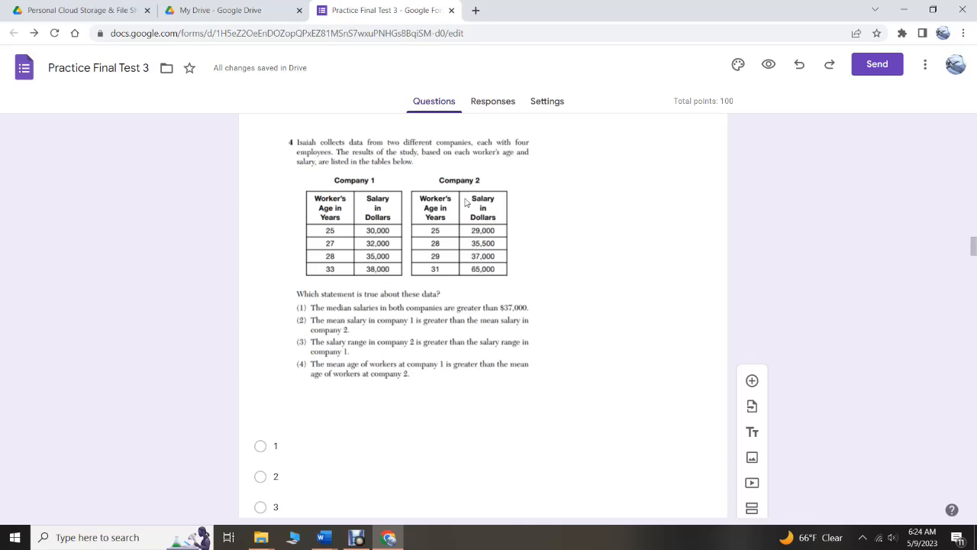
mouse_move(354, 377)
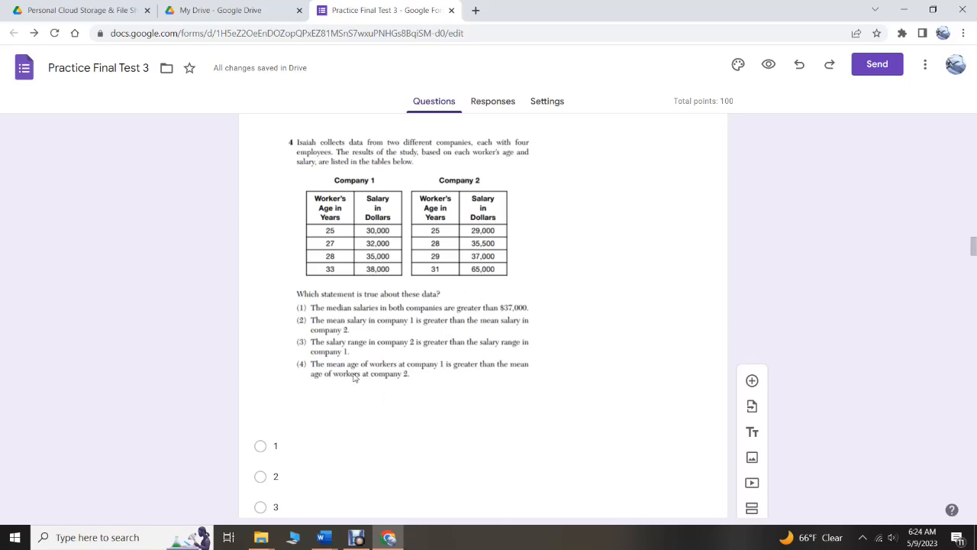
mouse_move(373, 356)
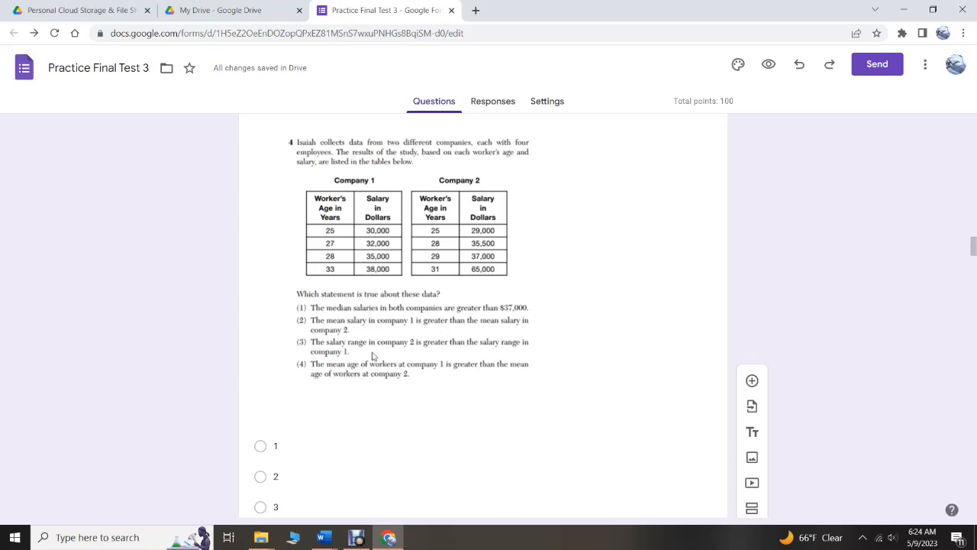
mouse_move(491, 213)
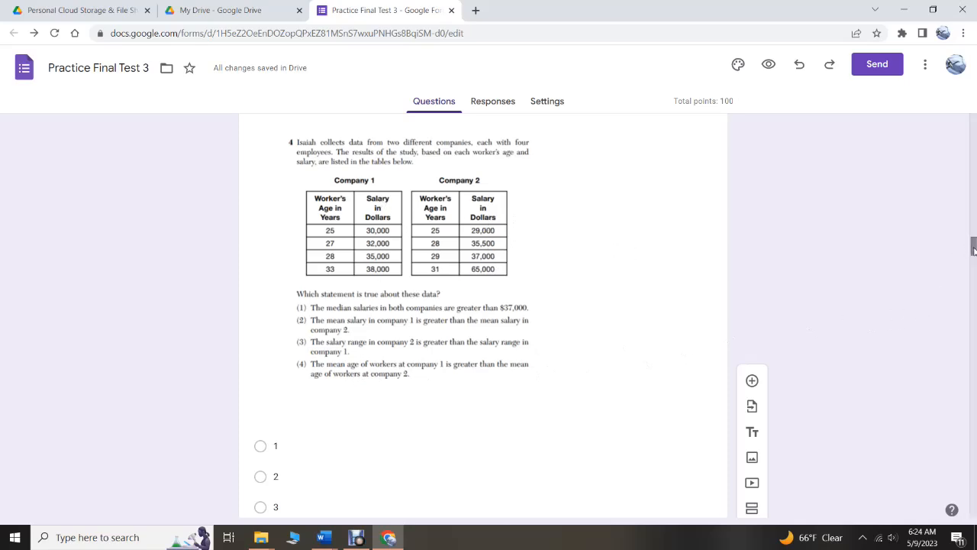
scroll("down", 3)
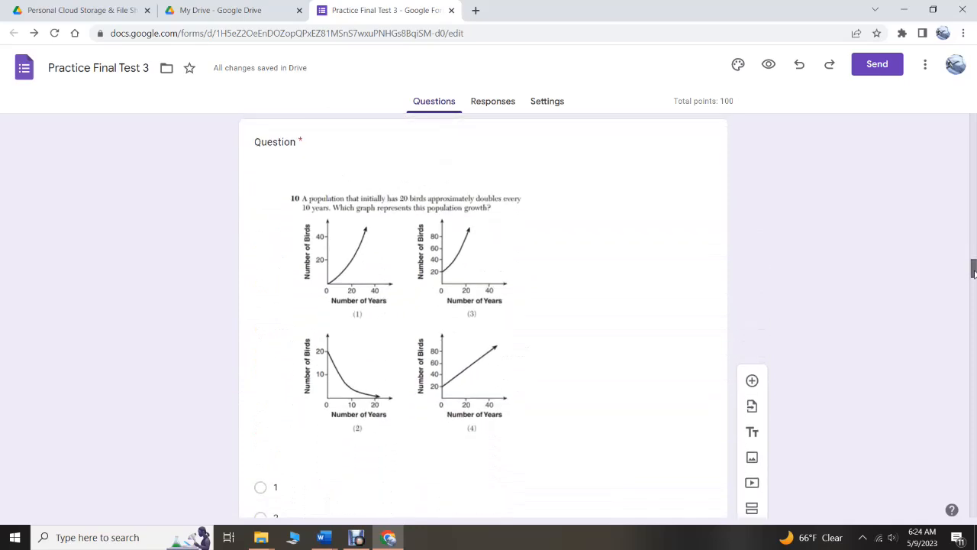
scroll("down", 3)
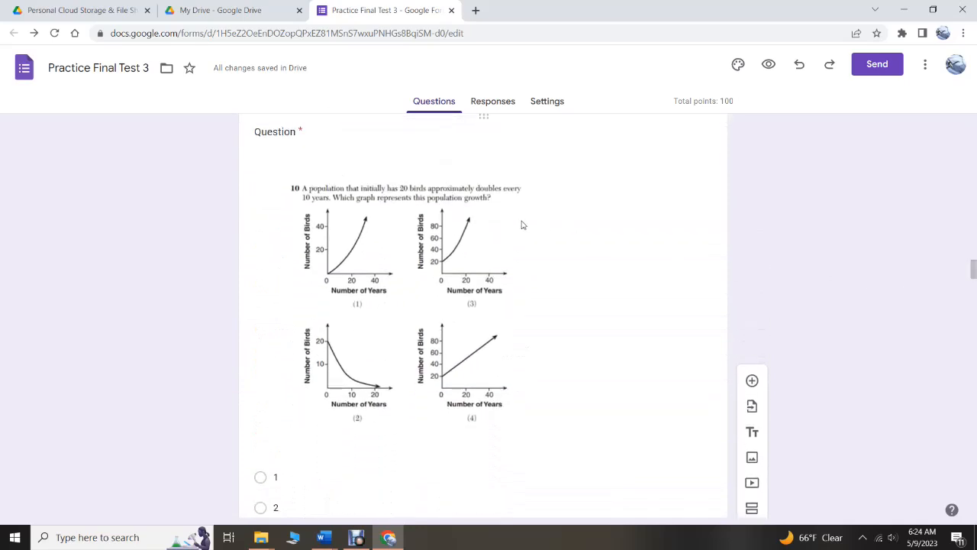
mouse_move(328, 279)
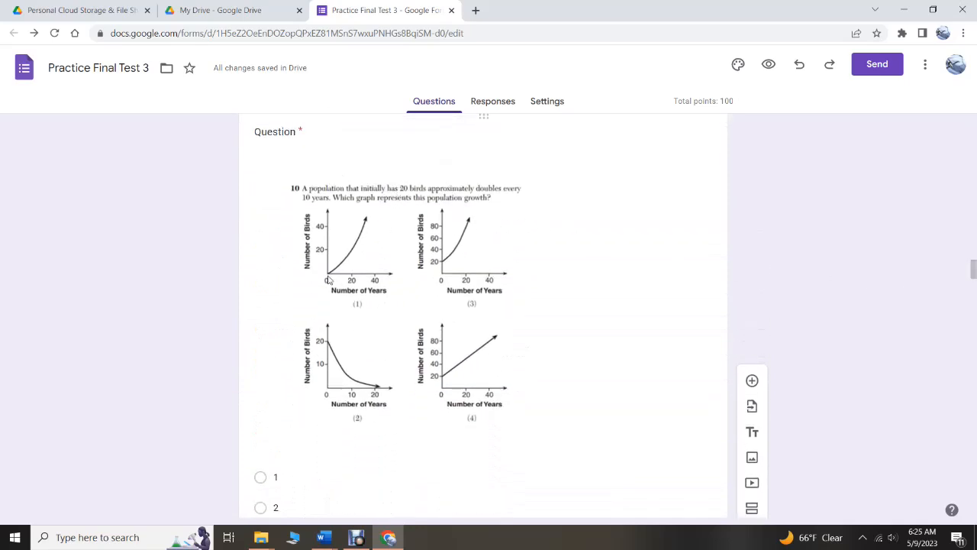
mouse_move(352, 279)
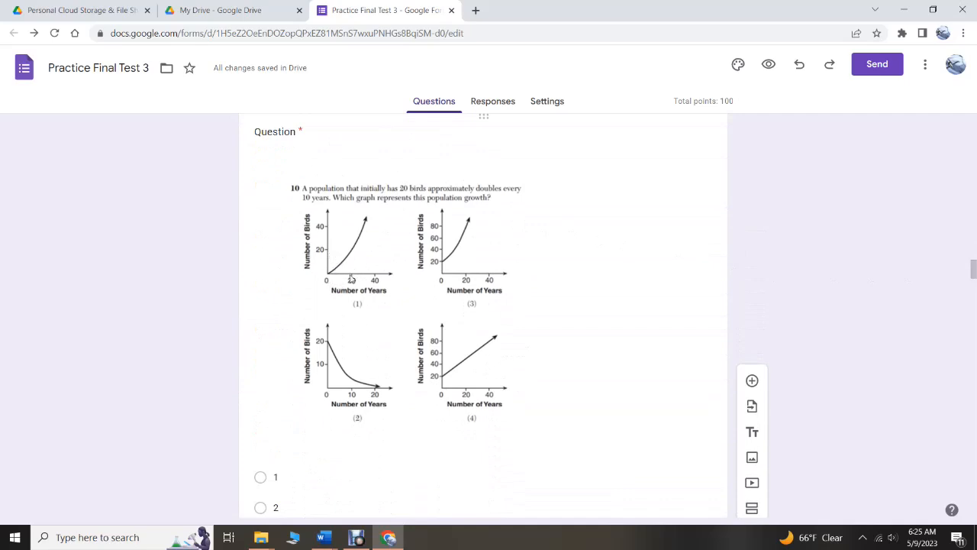
mouse_move(349, 276)
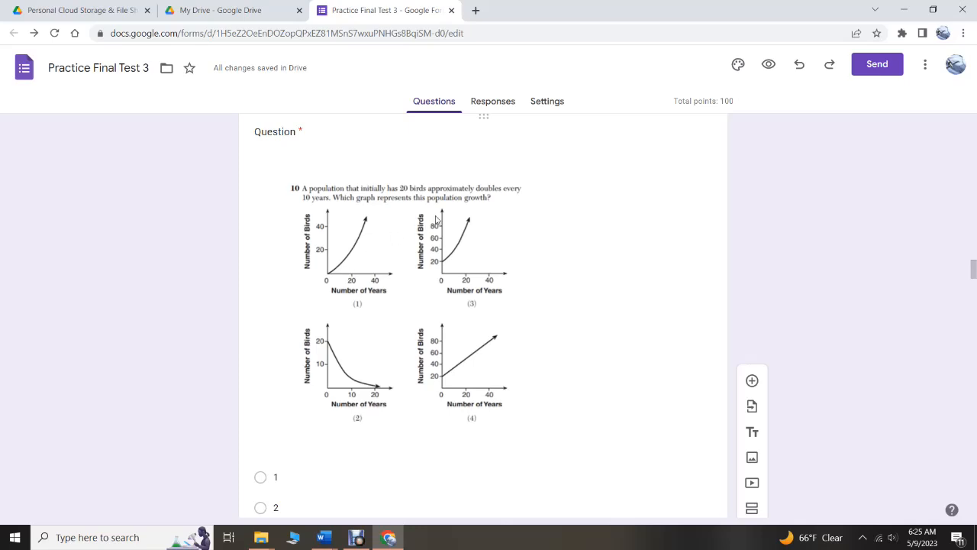
mouse_move(381, 208)
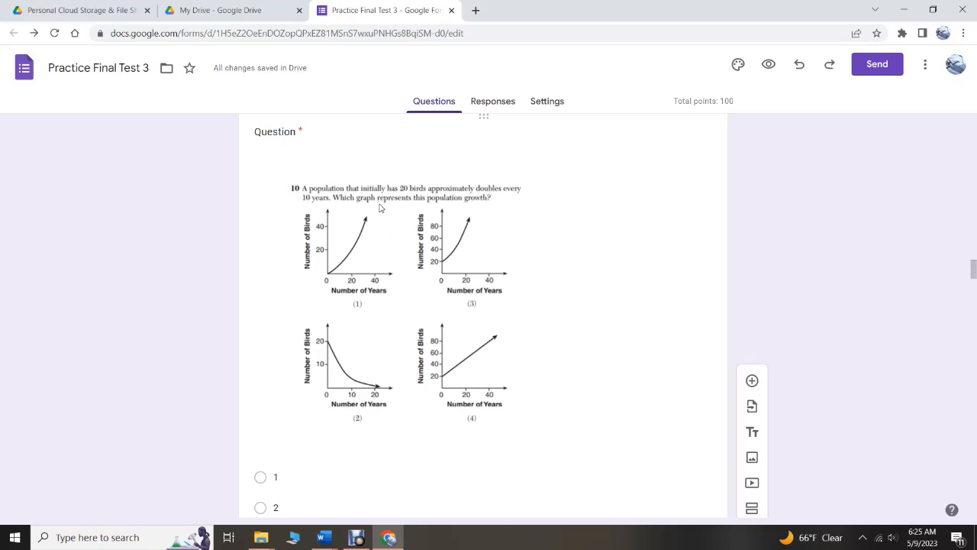
mouse_move(361, 198)
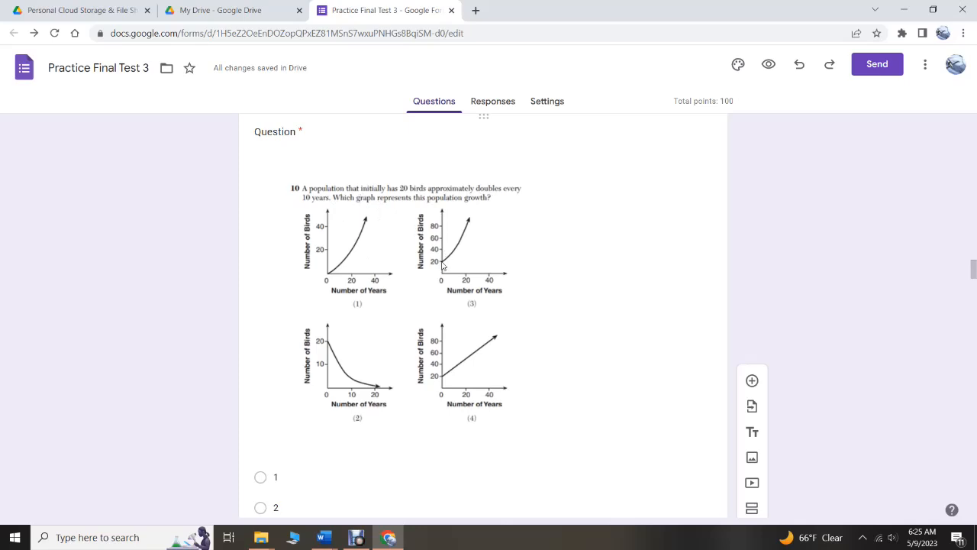
mouse_move(361, 395)
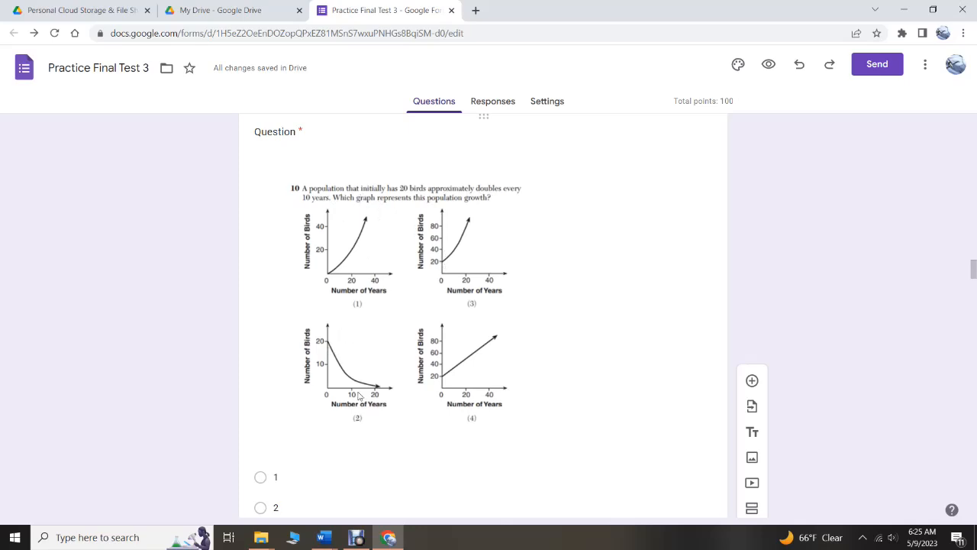
mouse_move(442, 265)
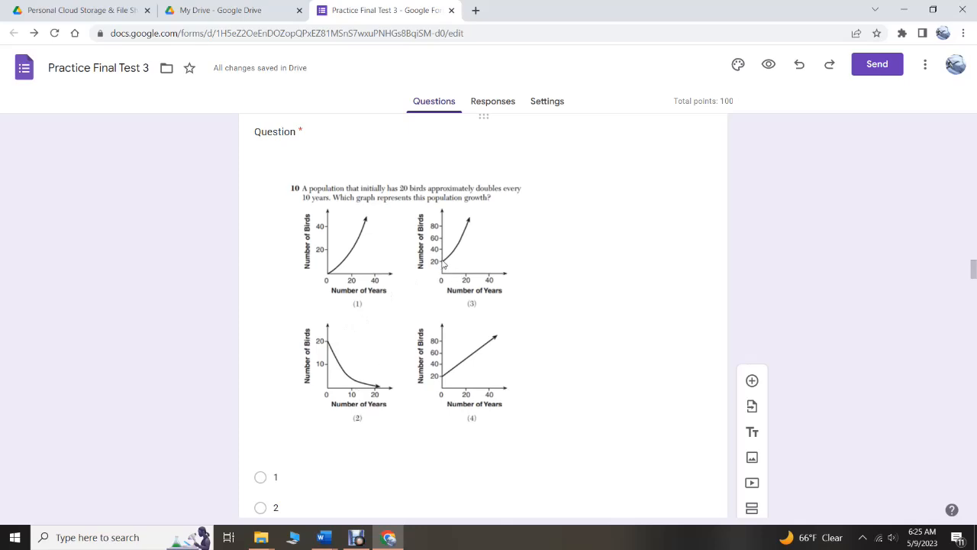
mouse_move(467, 252)
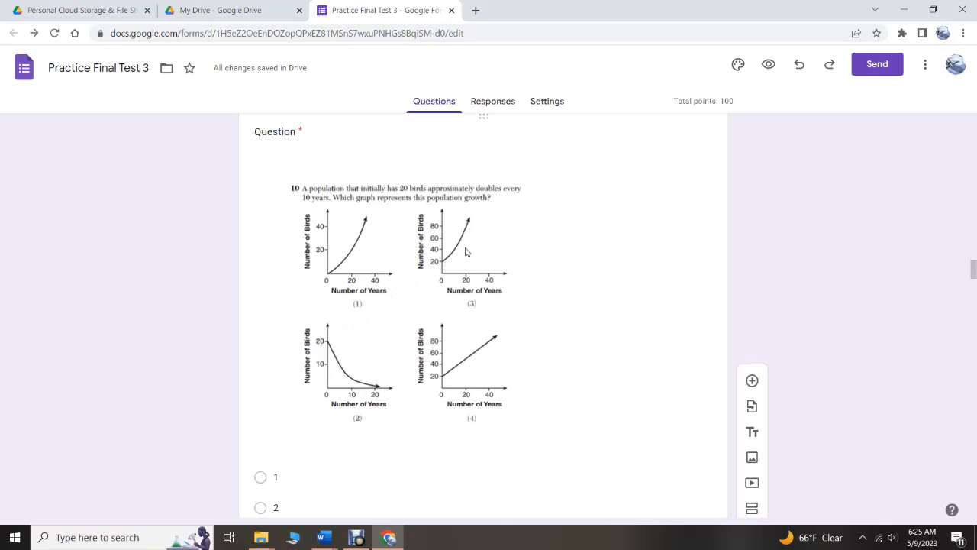
mouse_move(501, 343)
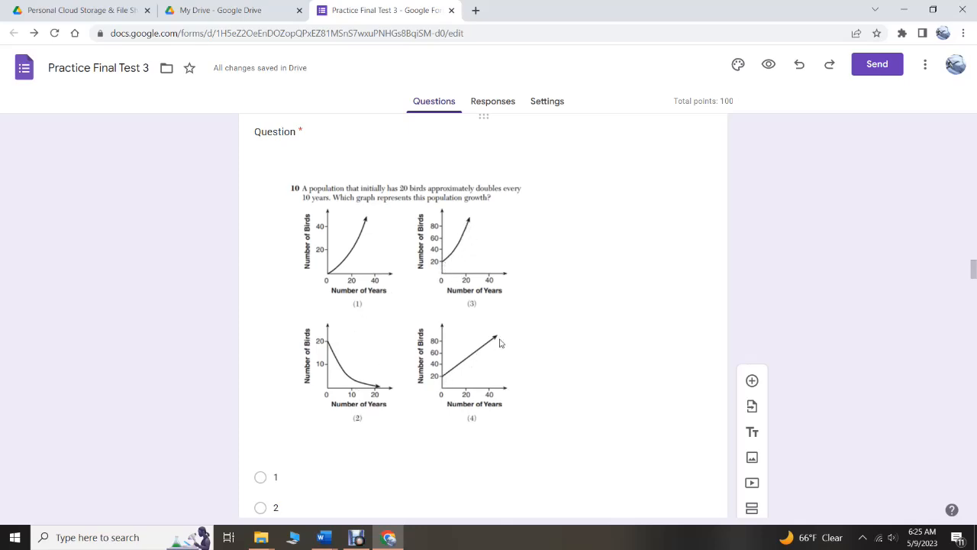
mouse_move(458, 261)
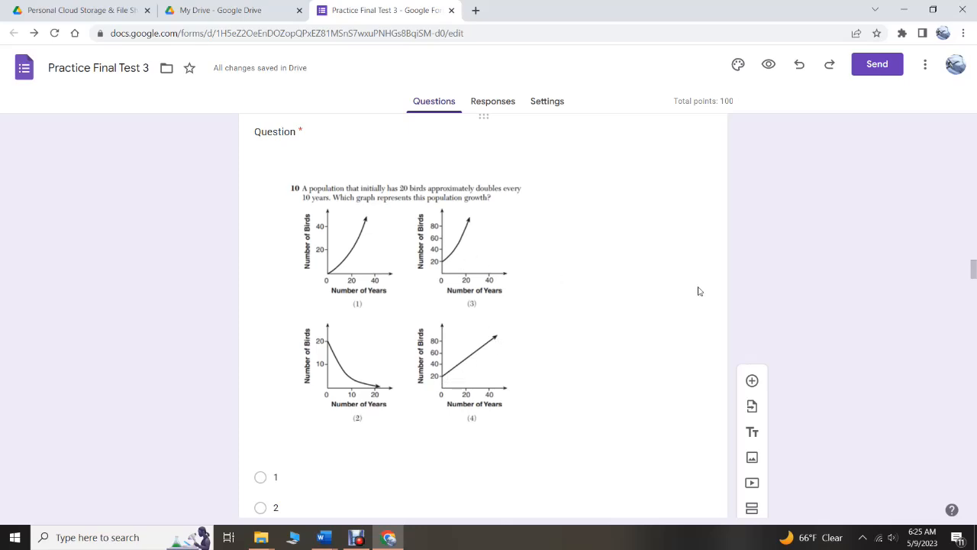
scroll("down", 3)
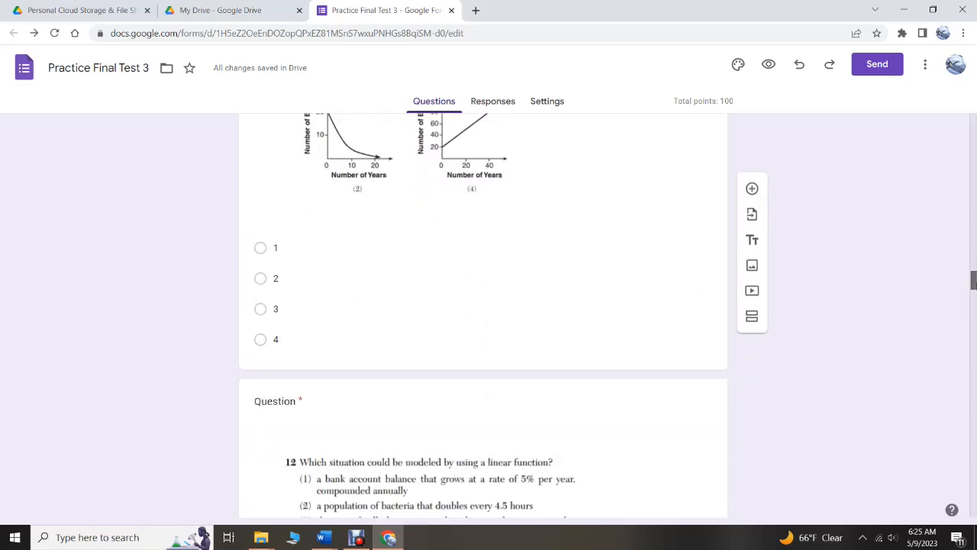
scroll("down", 3)
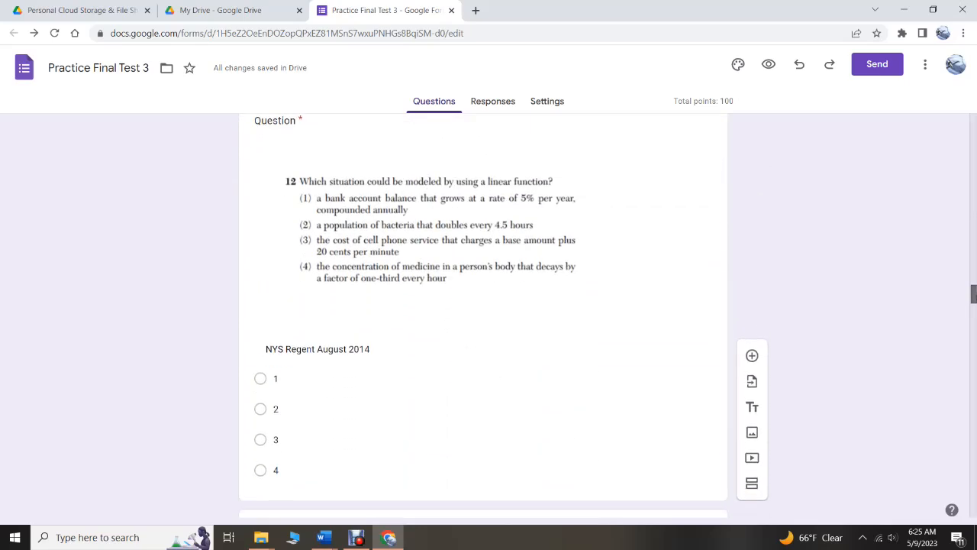
scroll("down", 3)
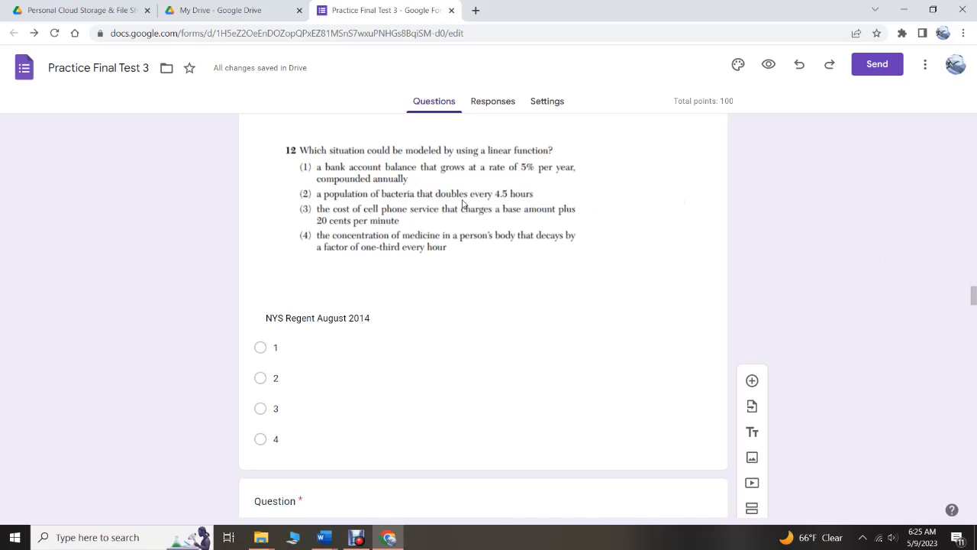
mouse_move(405, 215)
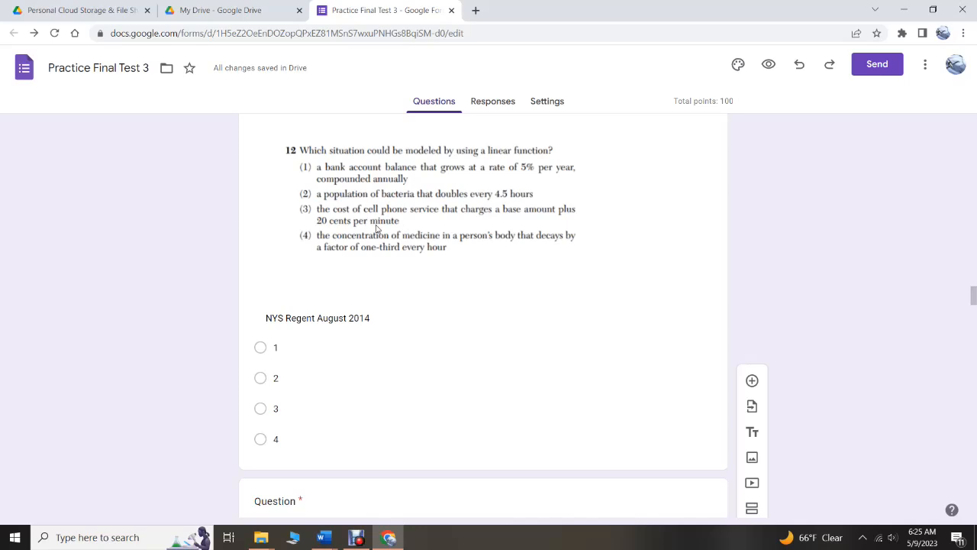
mouse_move(358, 243)
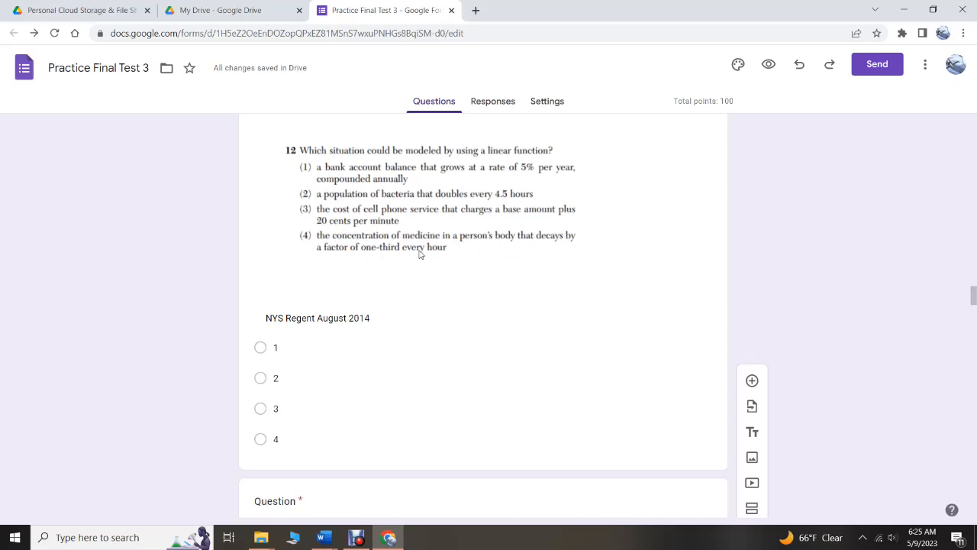
mouse_move(434, 255)
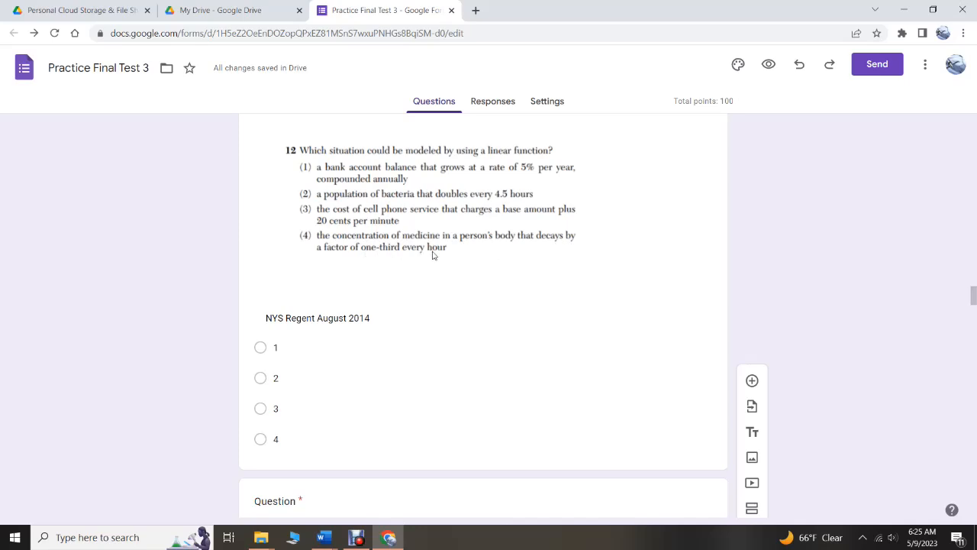
mouse_move(970, 298)
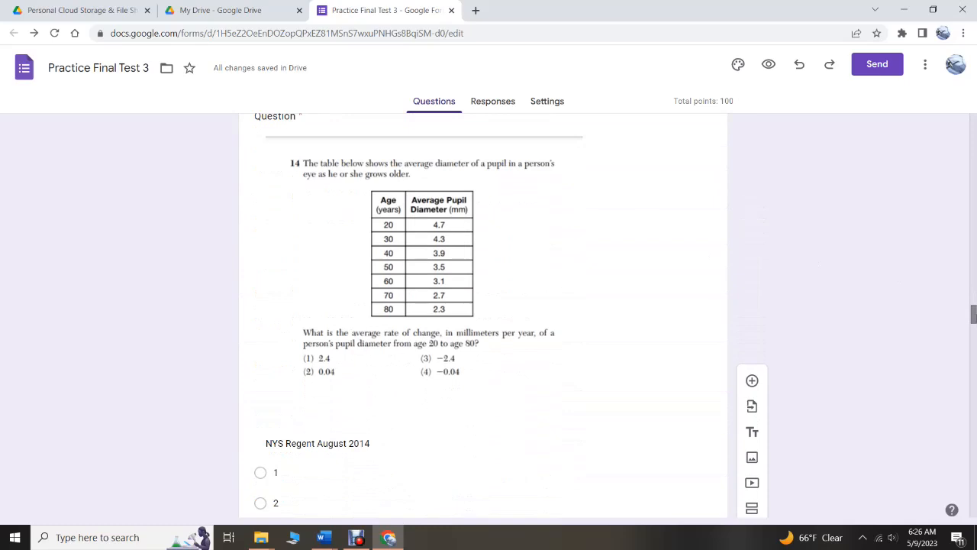
mouse_move(501, 185)
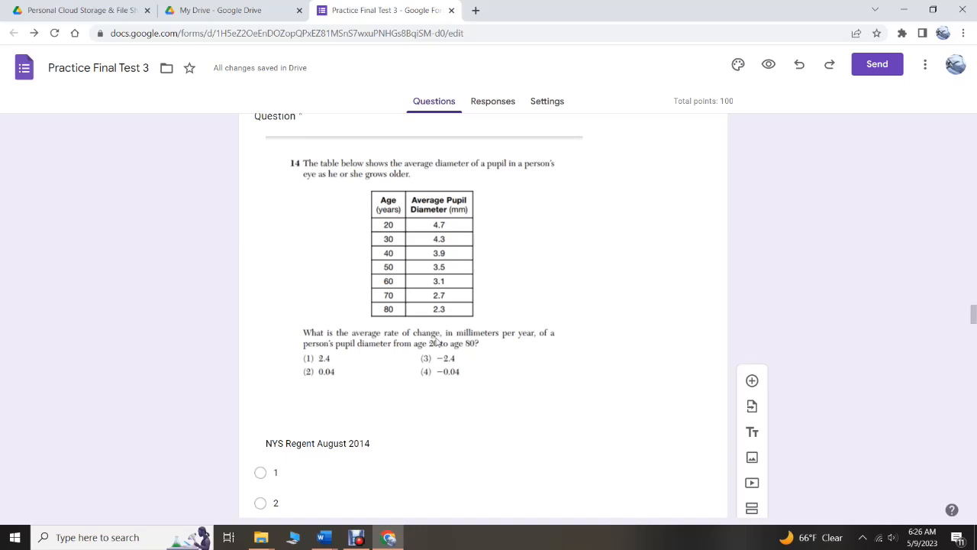
mouse_move(437, 347)
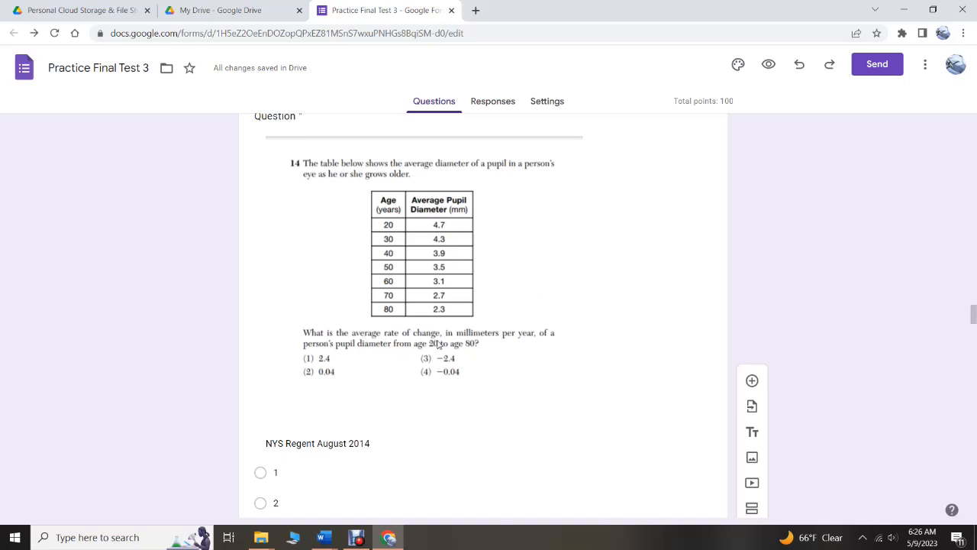
mouse_move(453, 226)
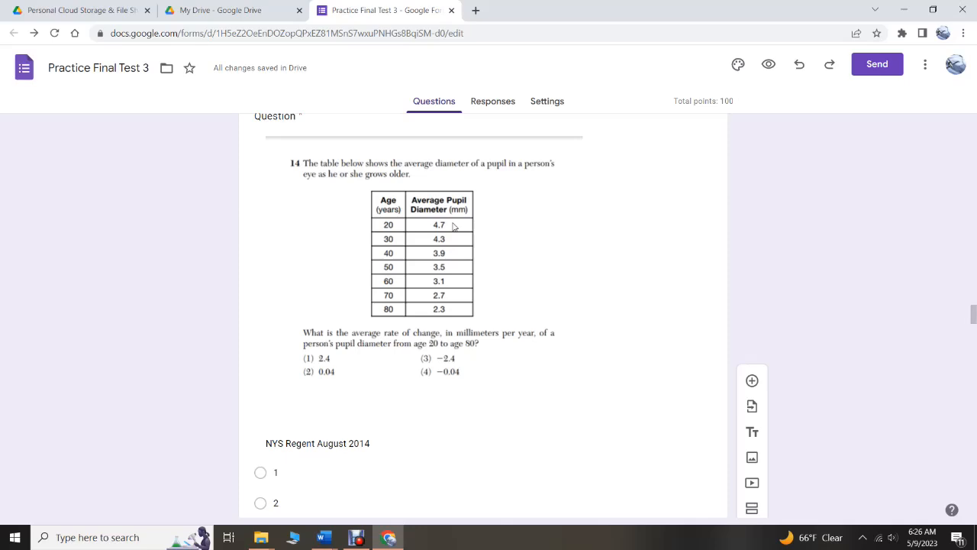
mouse_move(451, 315)
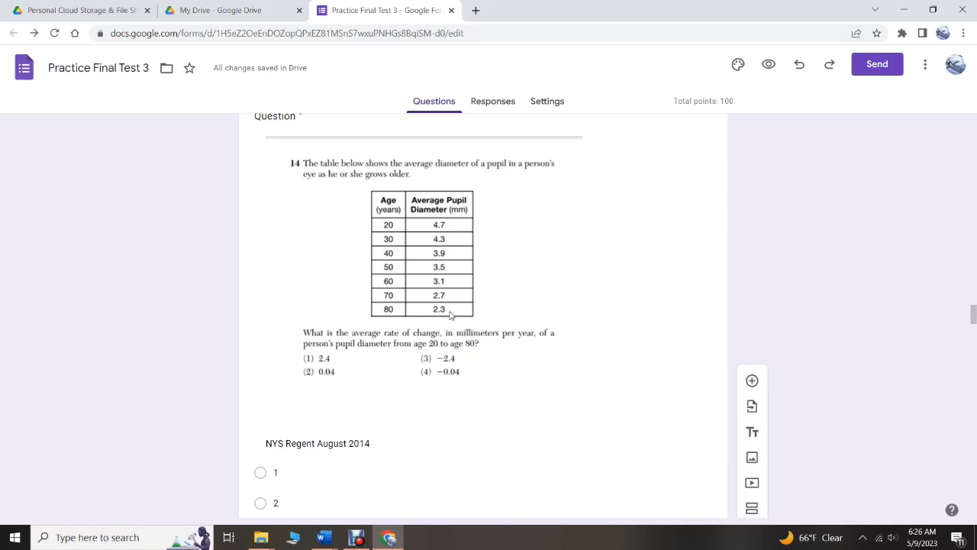
mouse_move(449, 228)
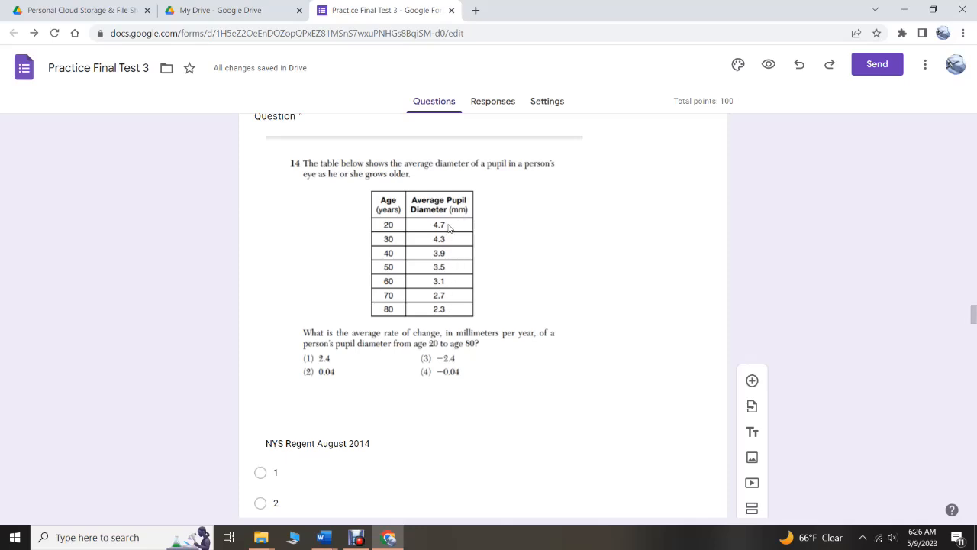
mouse_move(396, 310)
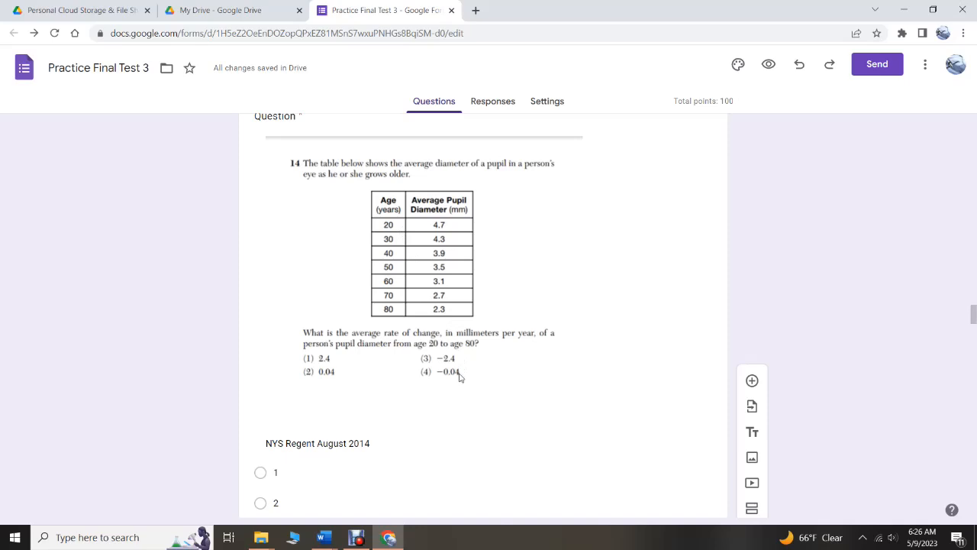
mouse_move(450, 382)
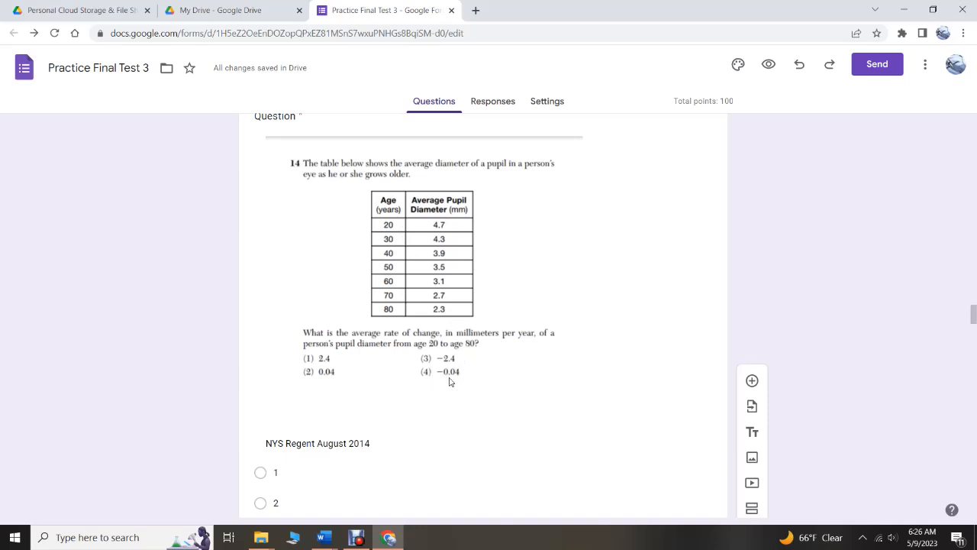
mouse_move(452, 383)
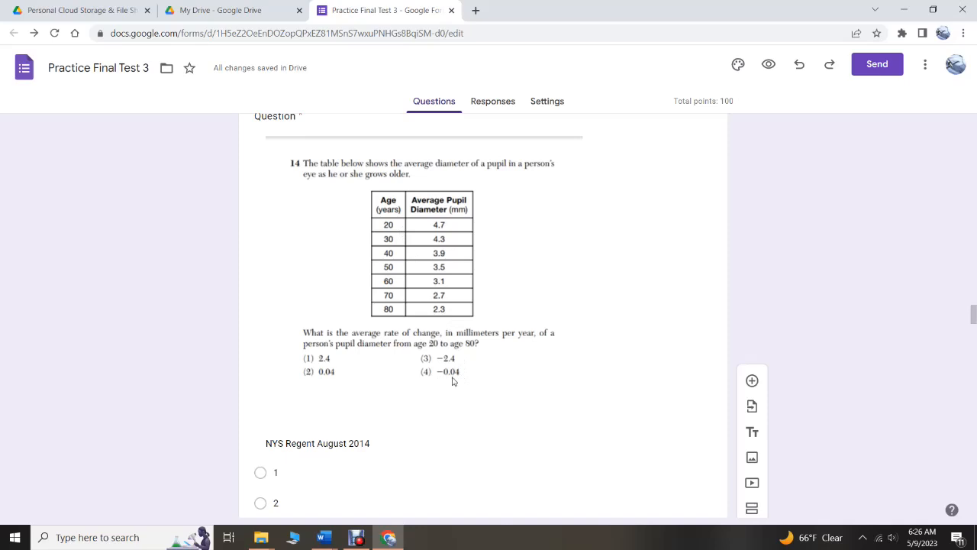
mouse_move(456, 229)
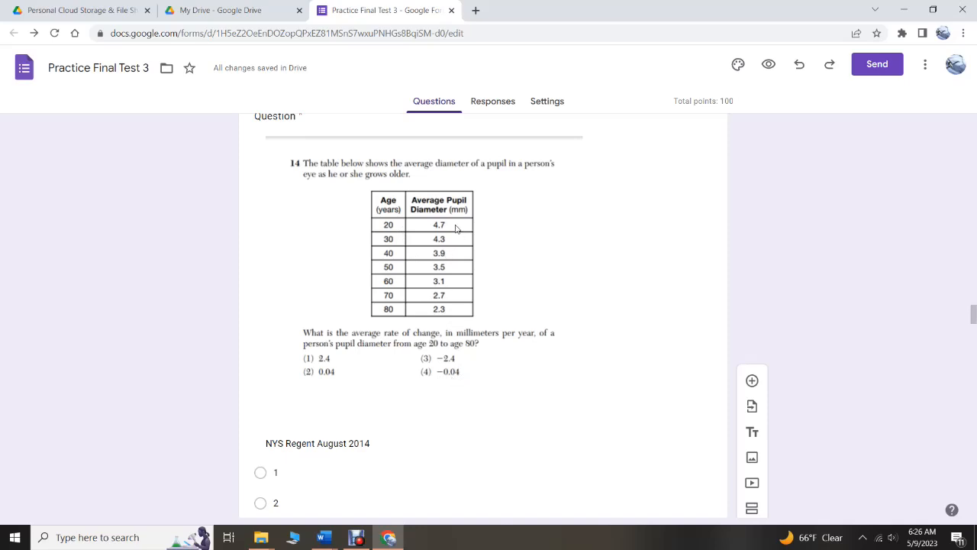
mouse_move(451, 315)
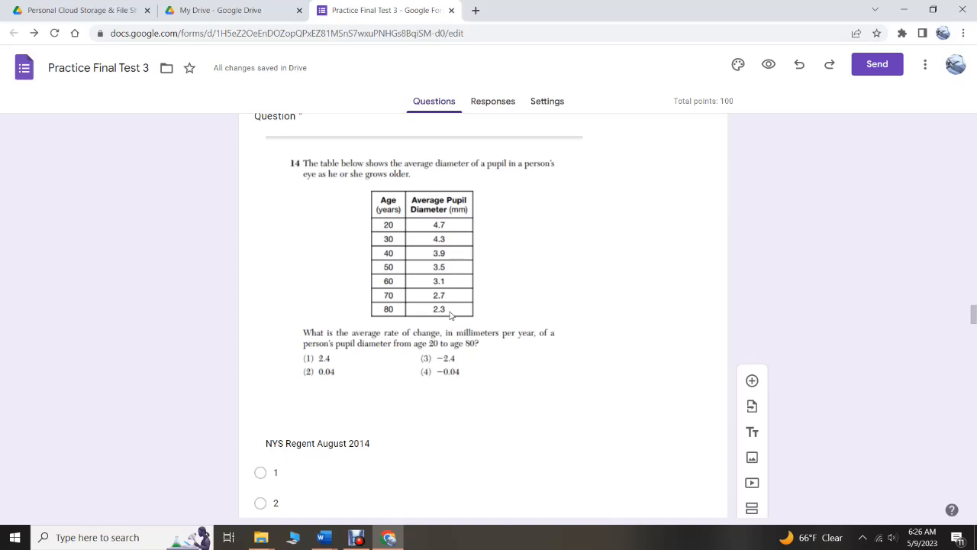
mouse_move(453, 233)
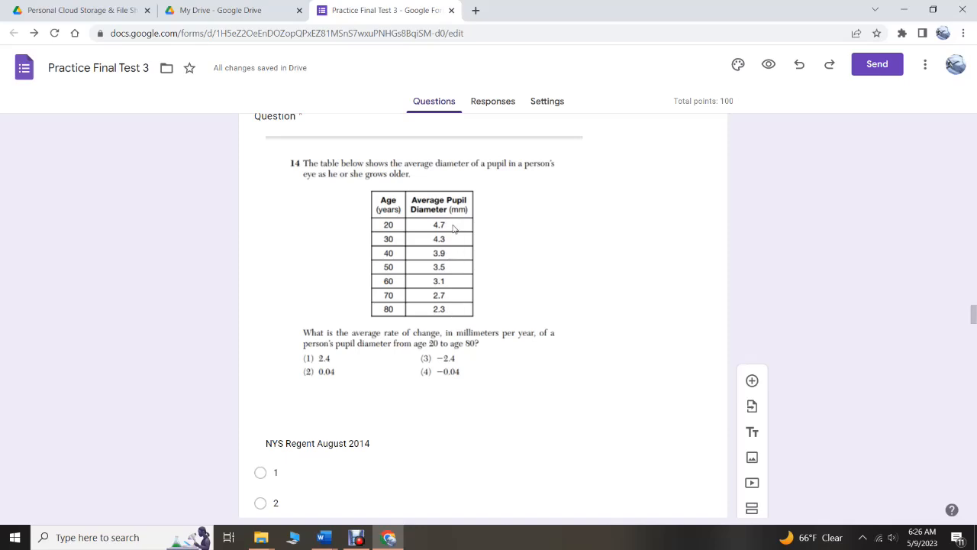
mouse_move(452, 313)
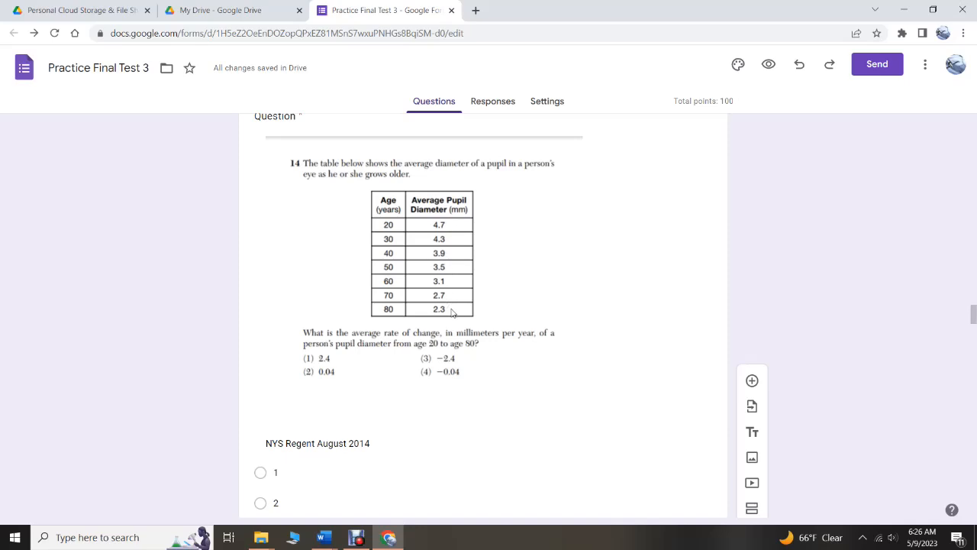
mouse_move(396, 226)
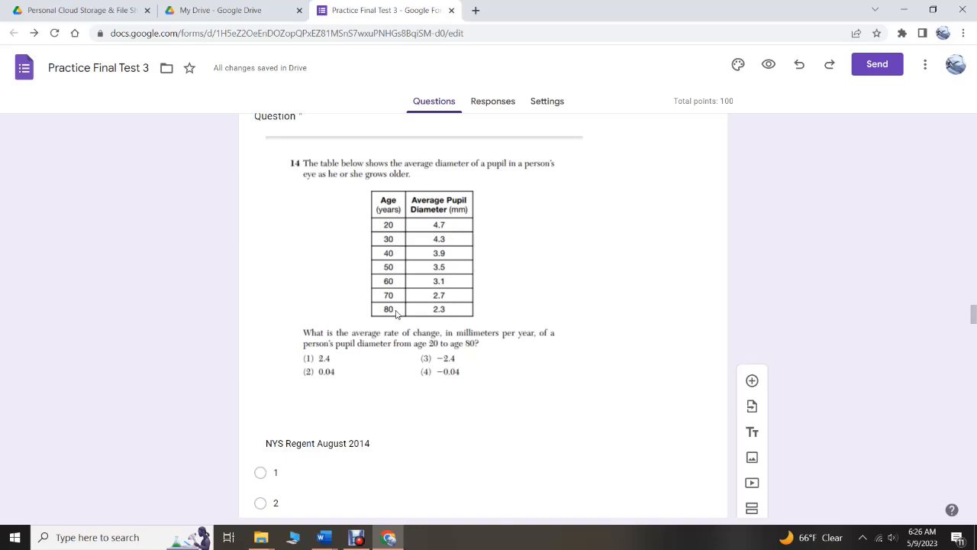
mouse_move(438, 315)
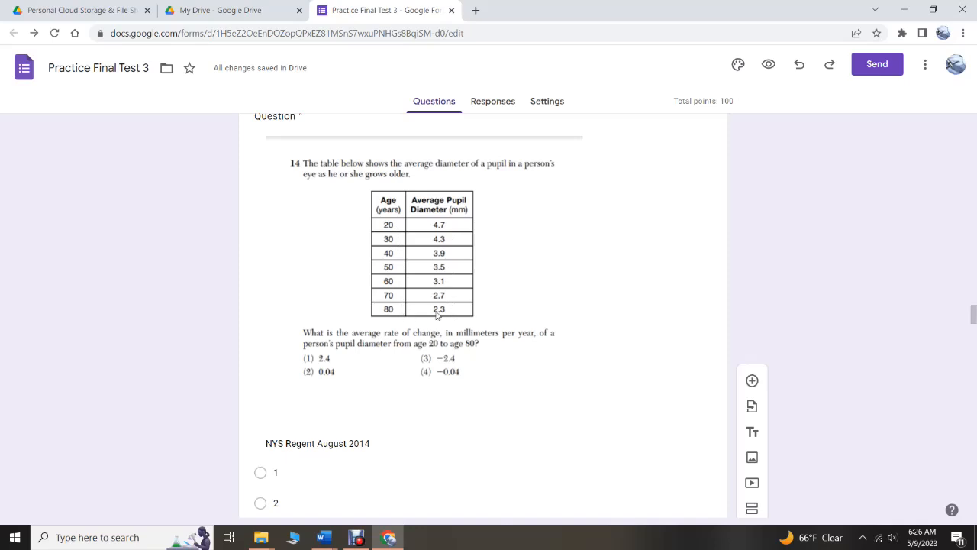
mouse_move(450, 382)
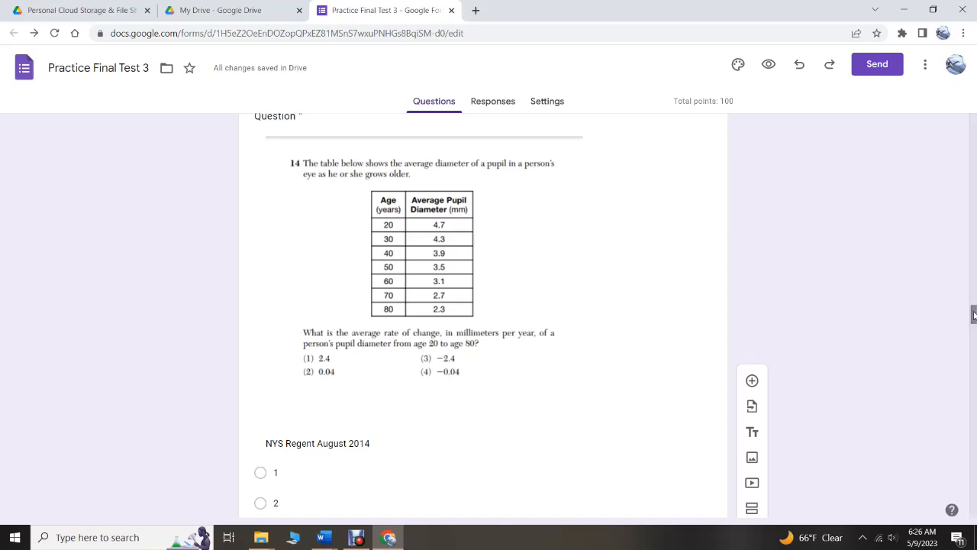
scroll("down", 3)
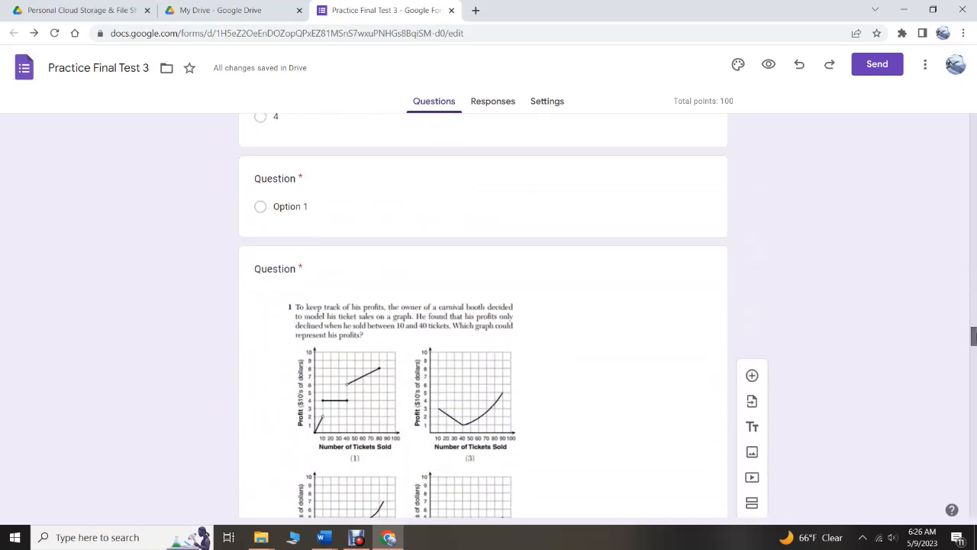
scroll("down", 3)
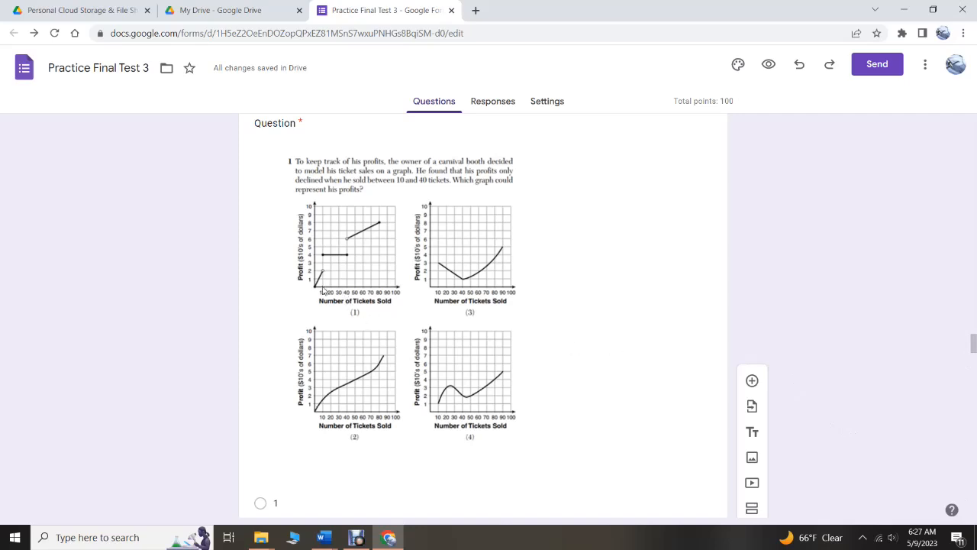
mouse_move(321, 270)
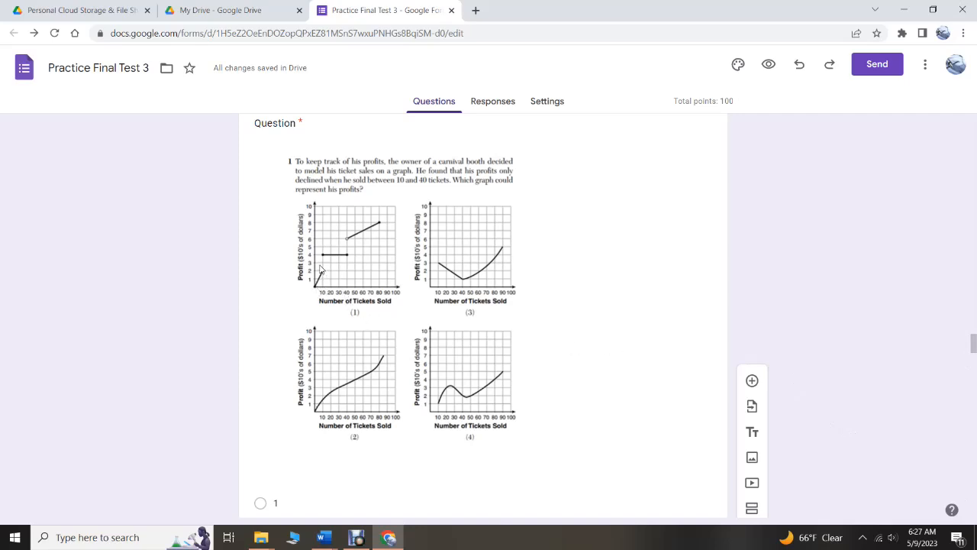
mouse_move(346, 260)
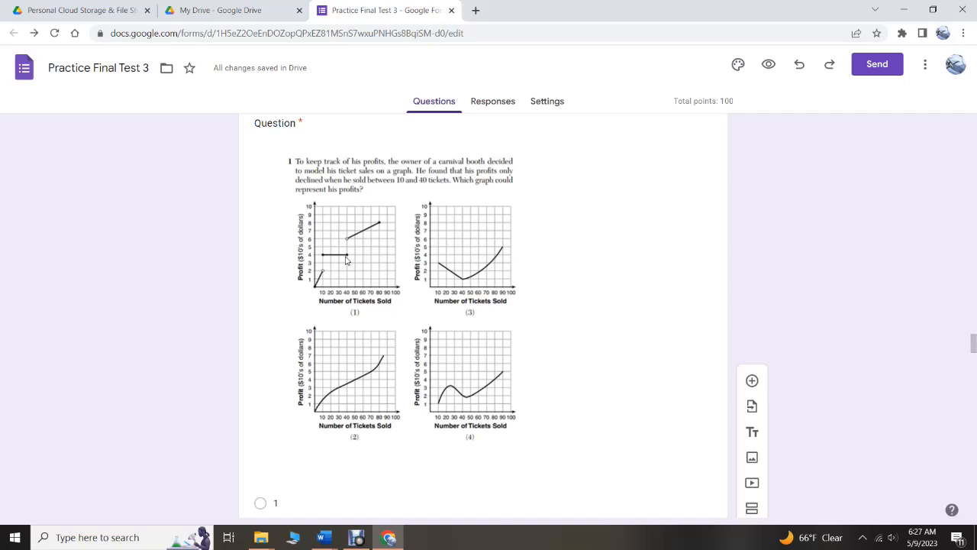
mouse_move(374, 372)
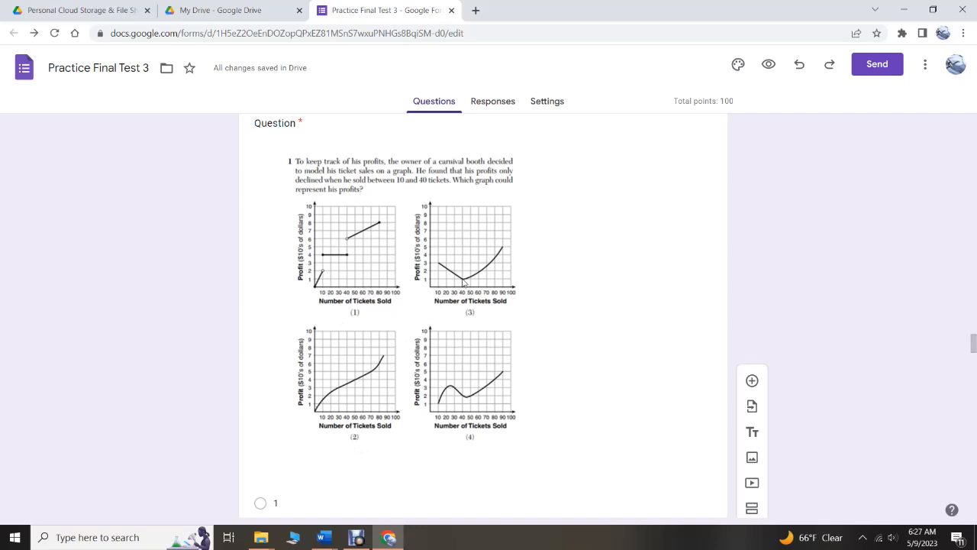
mouse_move(456, 420)
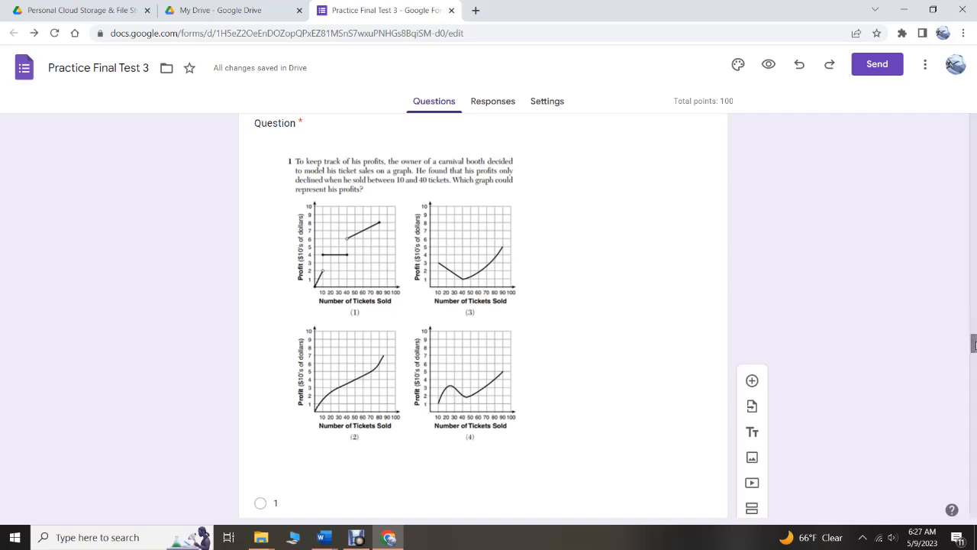
scroll("down", 3)
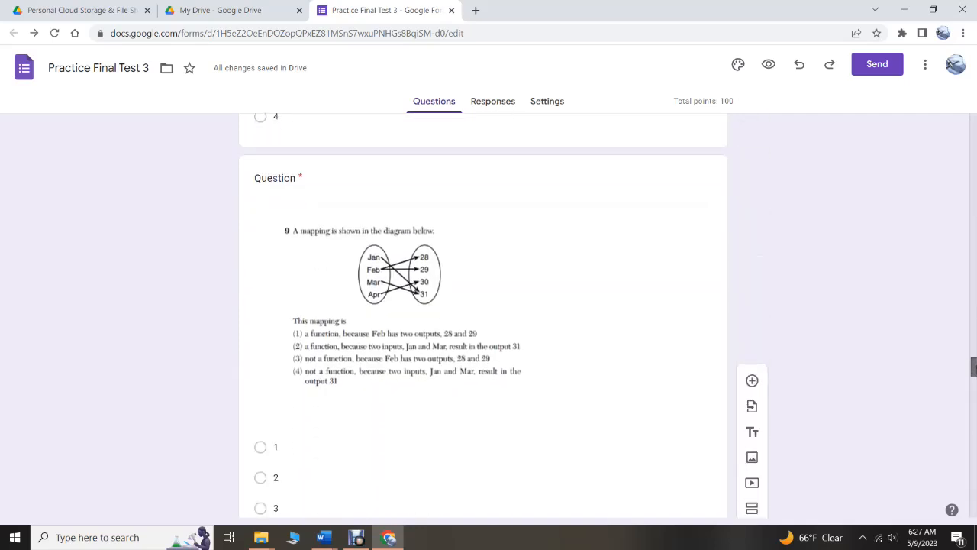
mouse_move(698, 367)
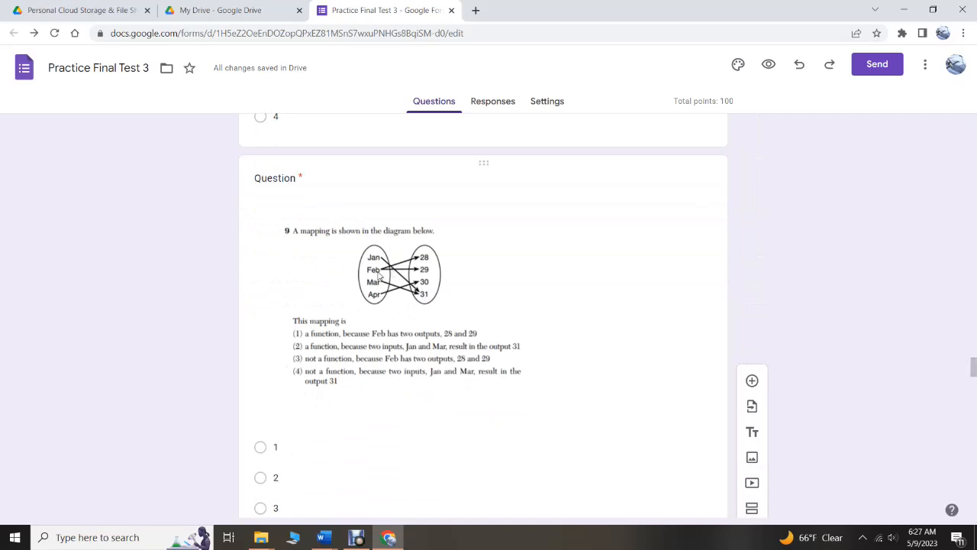
mouse_move(419, 265)
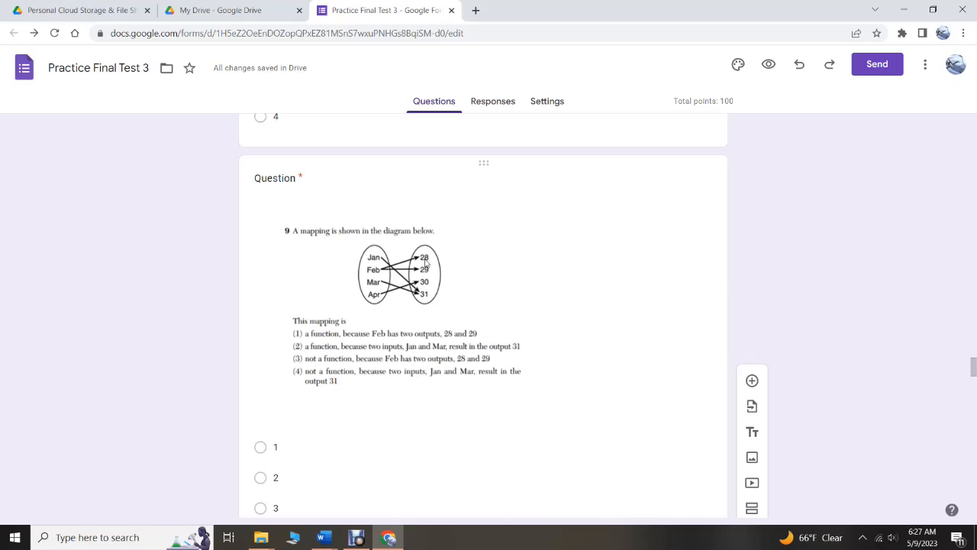
mouse_move(422, 262)
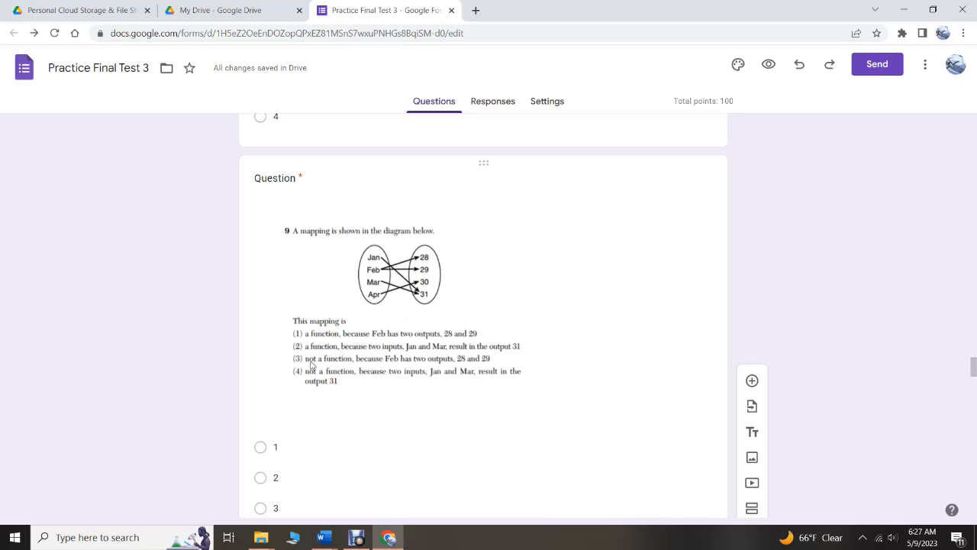
mouse_move(455, 364)
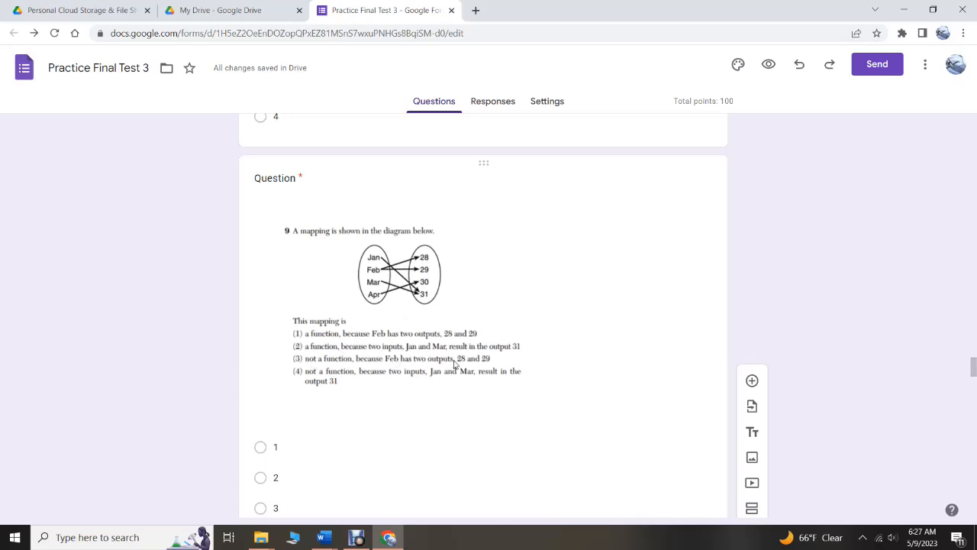
mouse_move(423, 268)
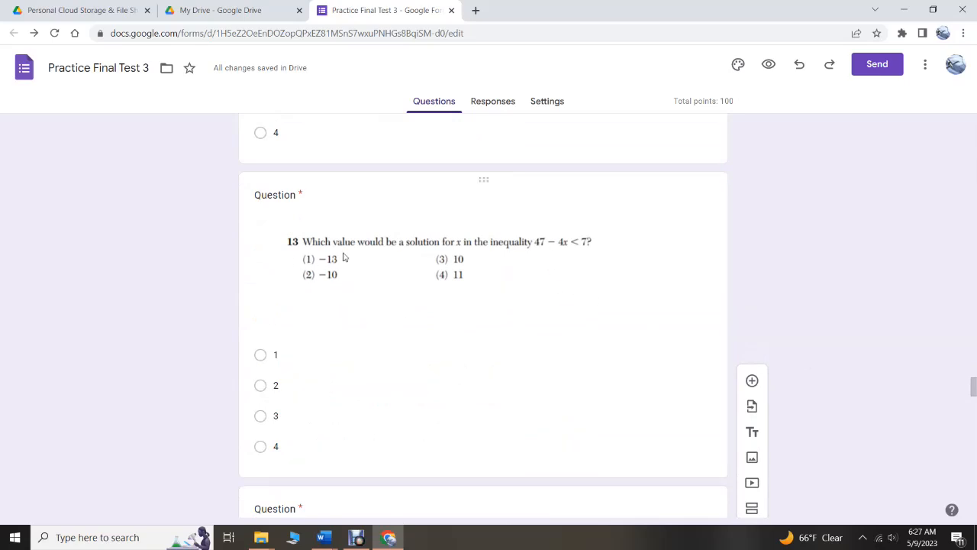
mouse_move(497, 242)
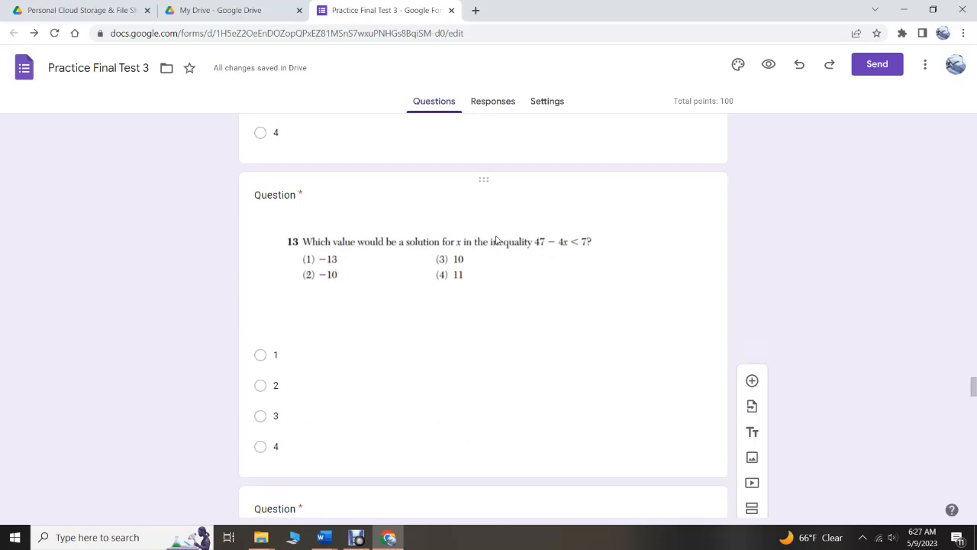
mouse_move(565, 248)
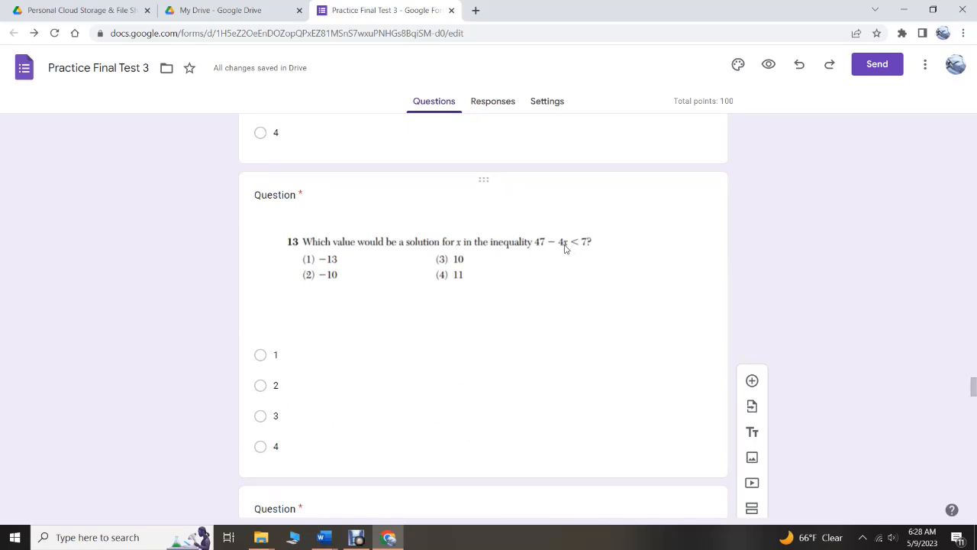
mouse_move(554, 244)
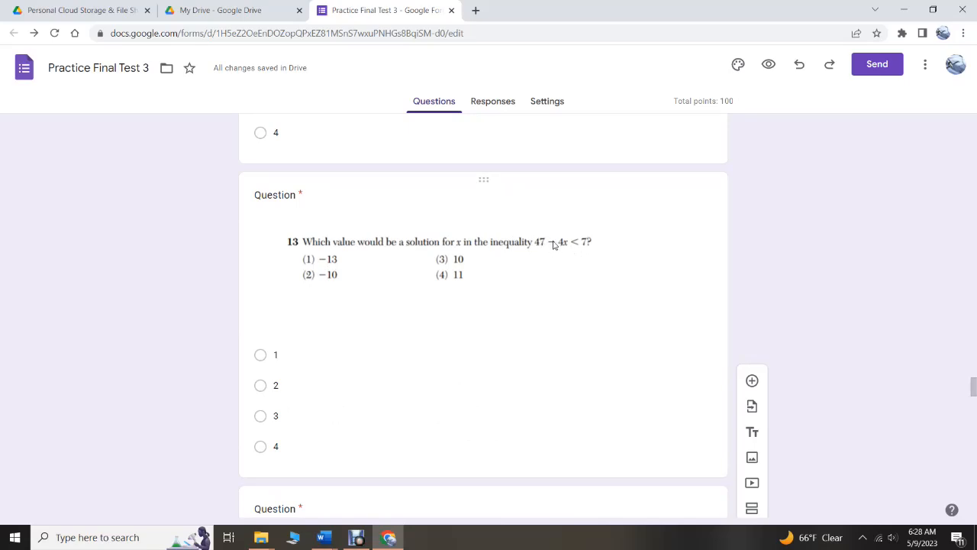
mouse_move(563, 247)
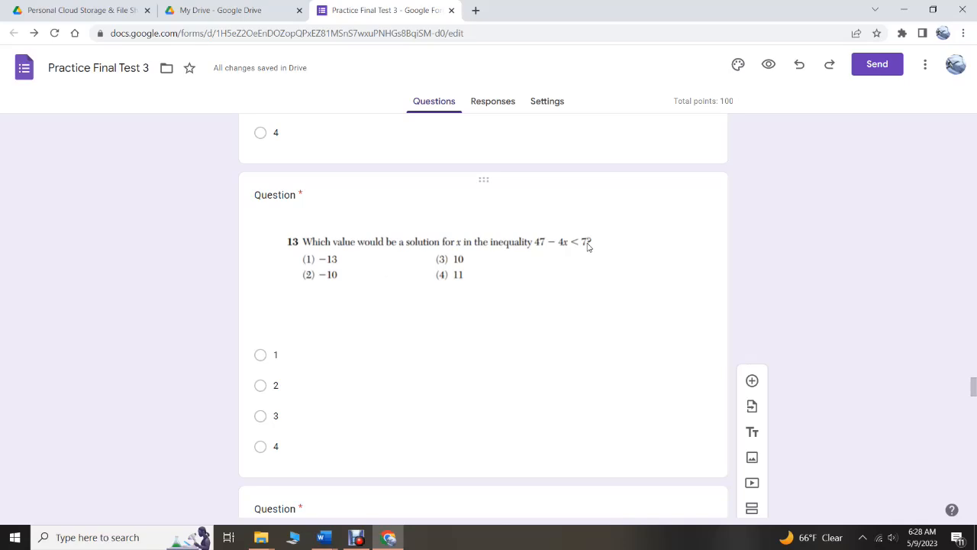
mouse_move(568, 247)
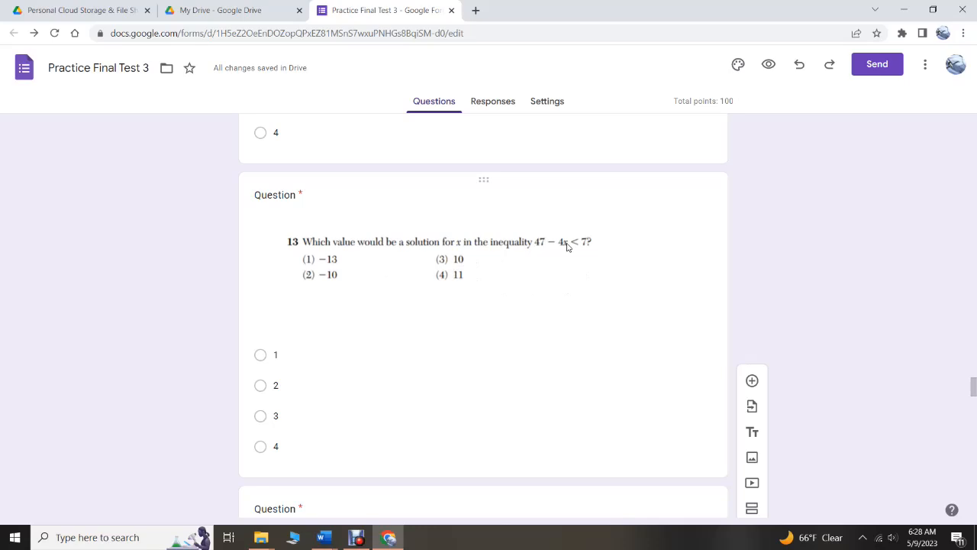
mouse_move(555, 252)
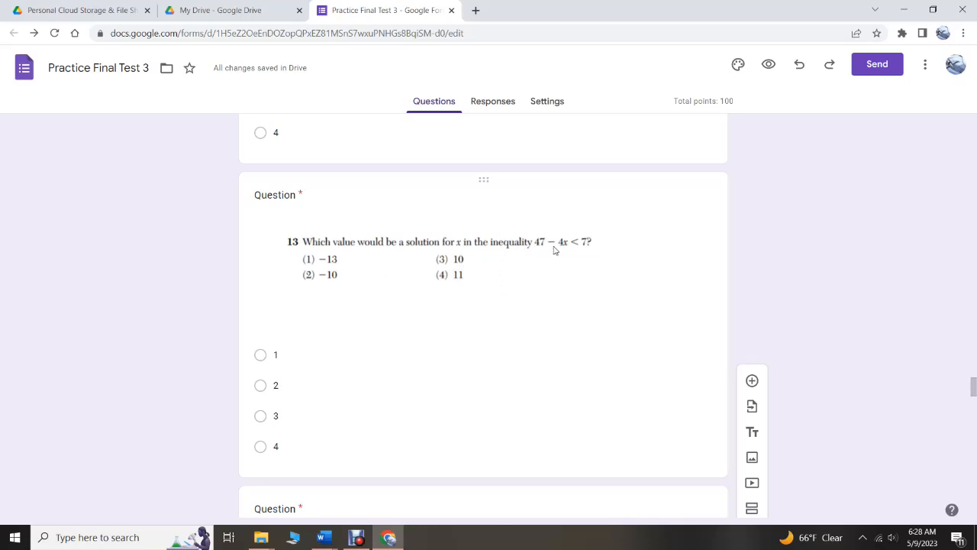
mouse_move(565, 248)
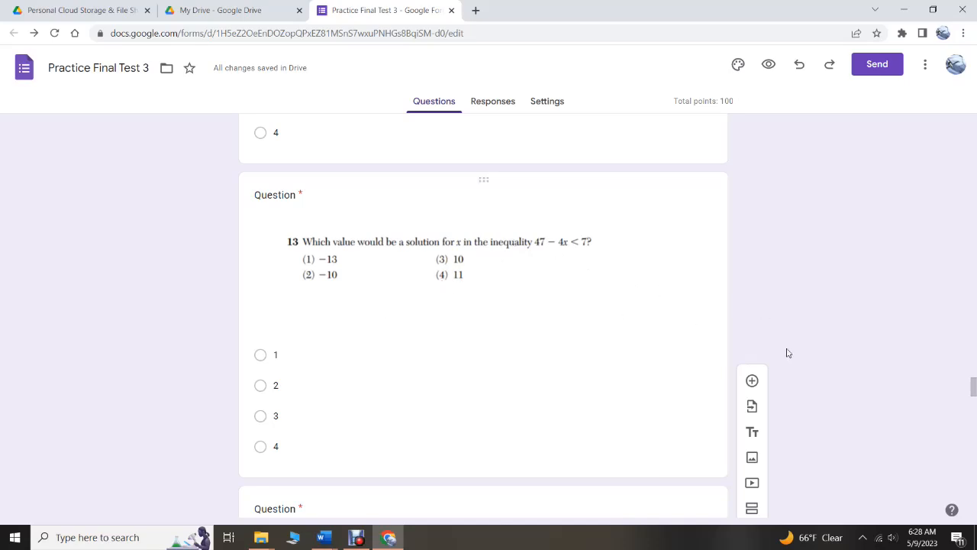
scroll("down", 3)
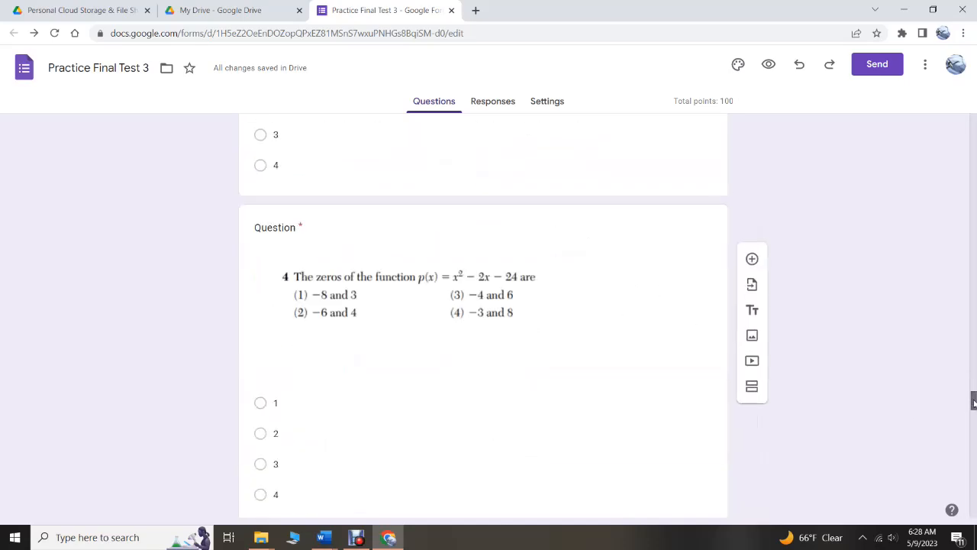
scroll("down", 3)
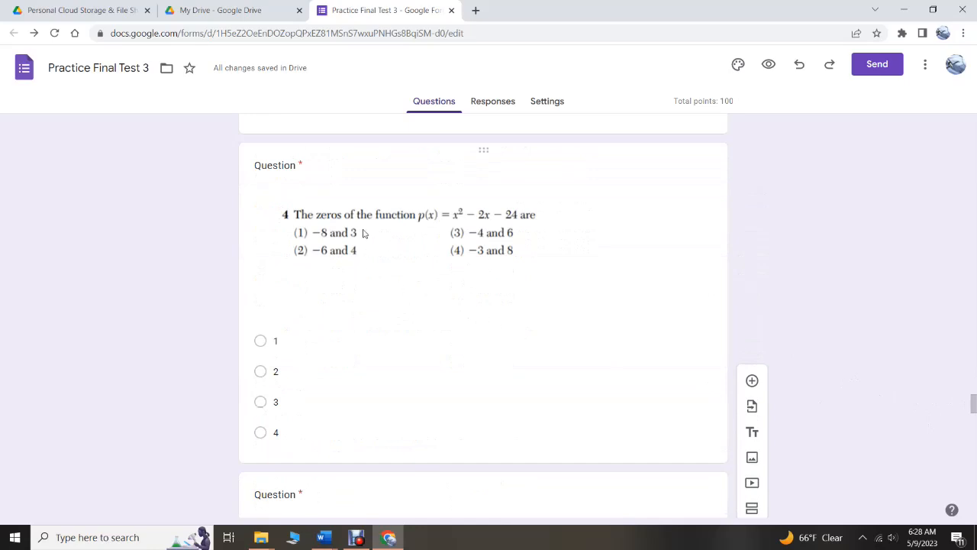
mouse_move(386, 233)
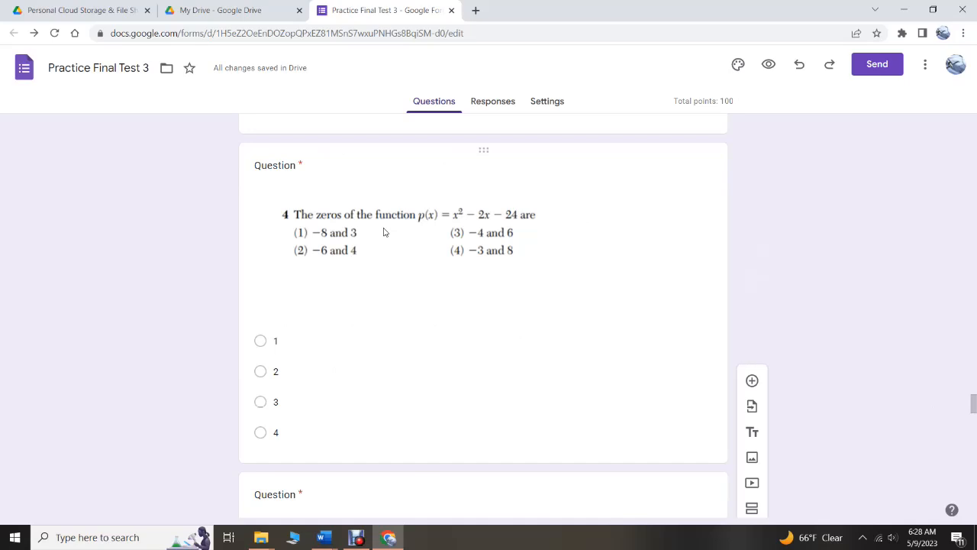
mouse_move(511, 221)
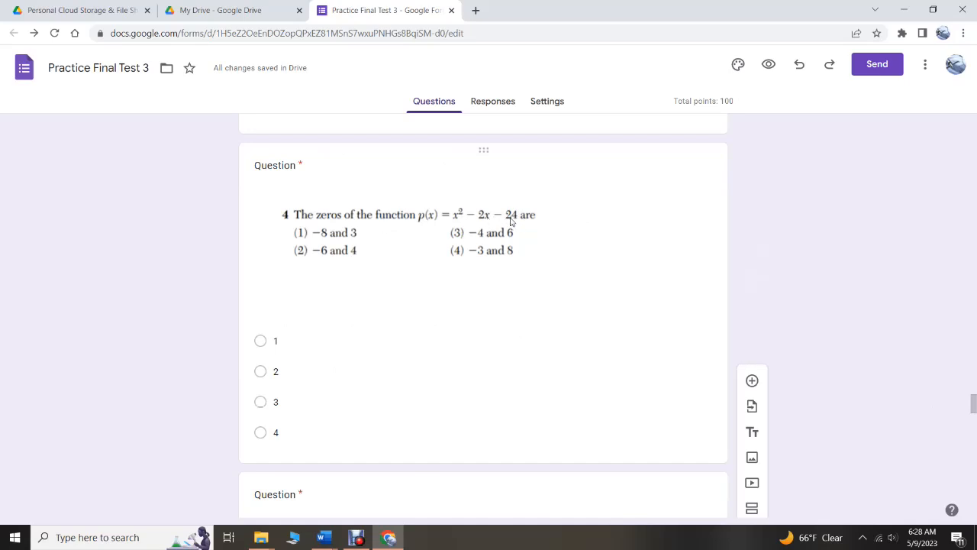
mouse_move(487, 222)
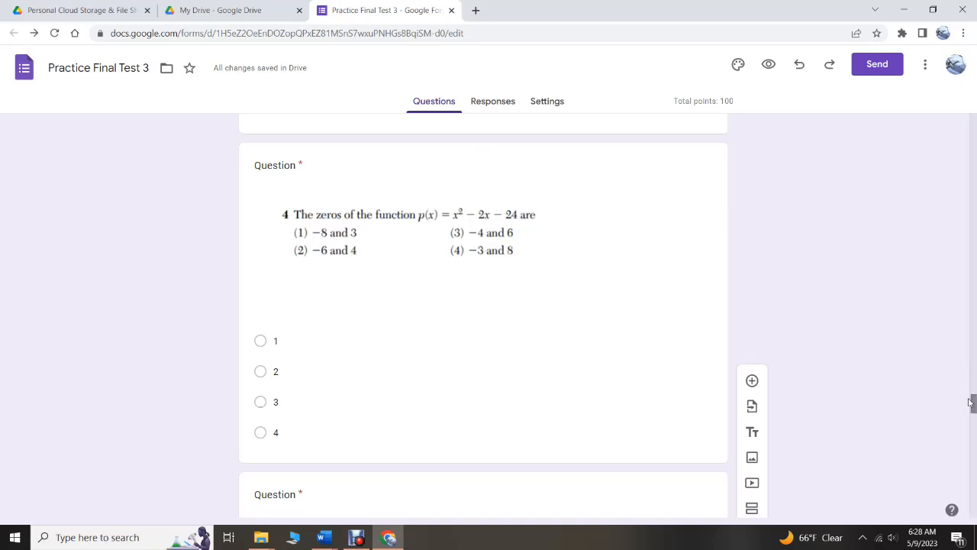
scroll("down", 3)
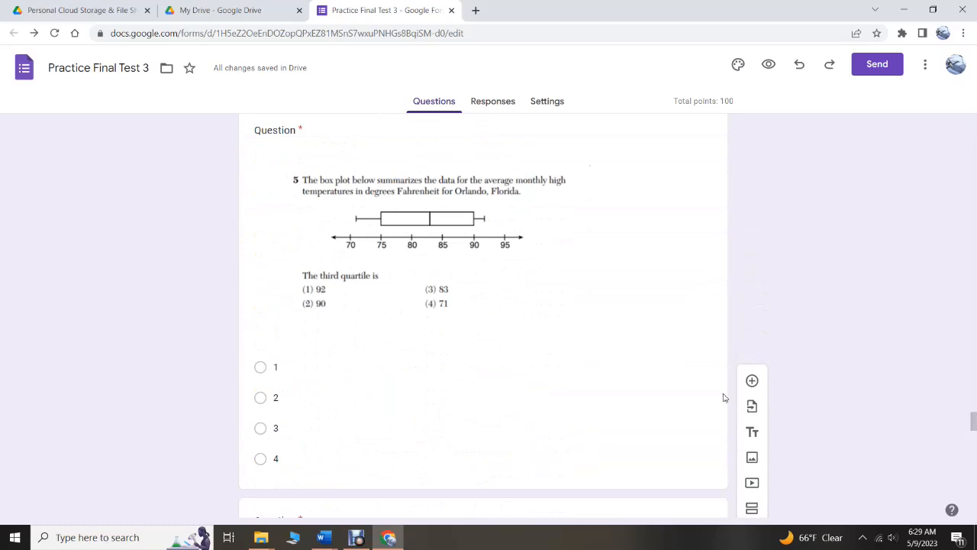
mouse_move(358, 226)
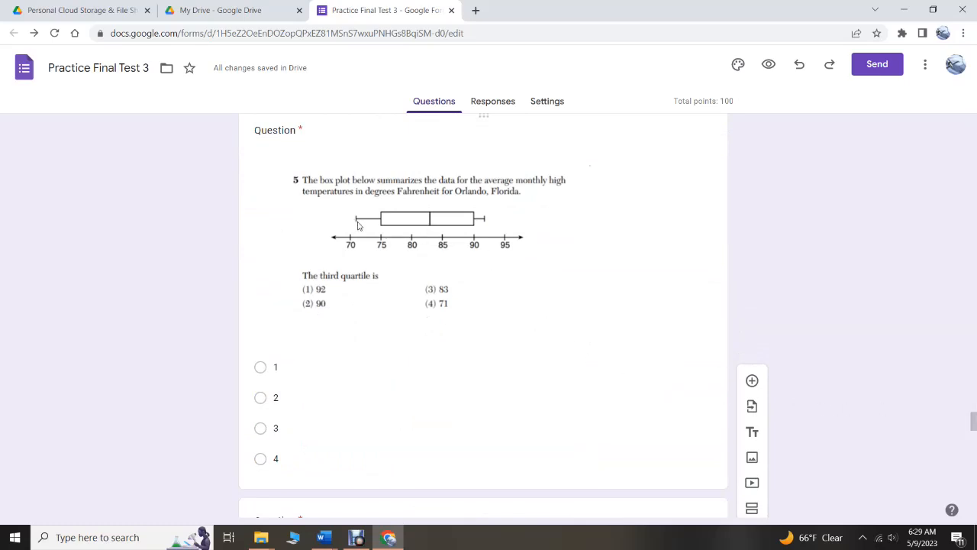
mouse_move(425, 238)
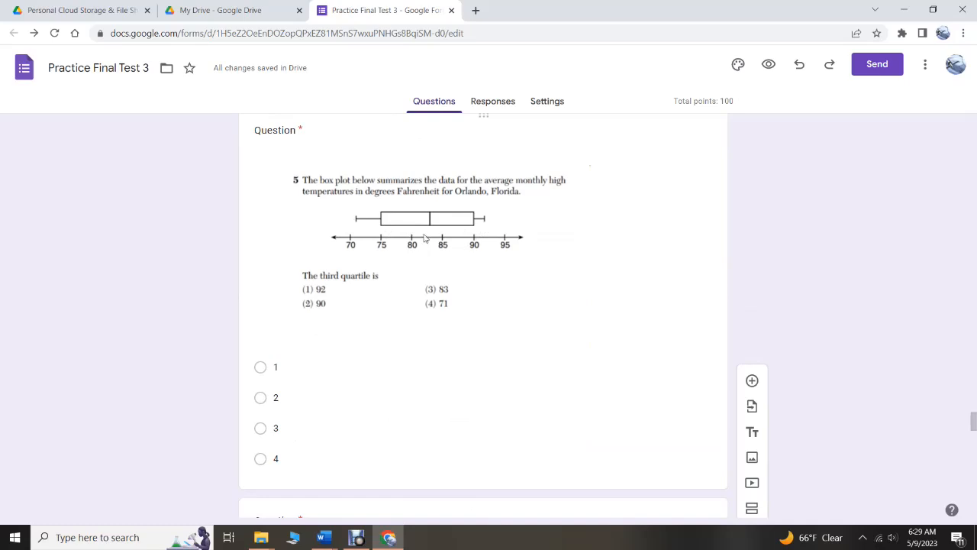
mouse_move(376, 229)
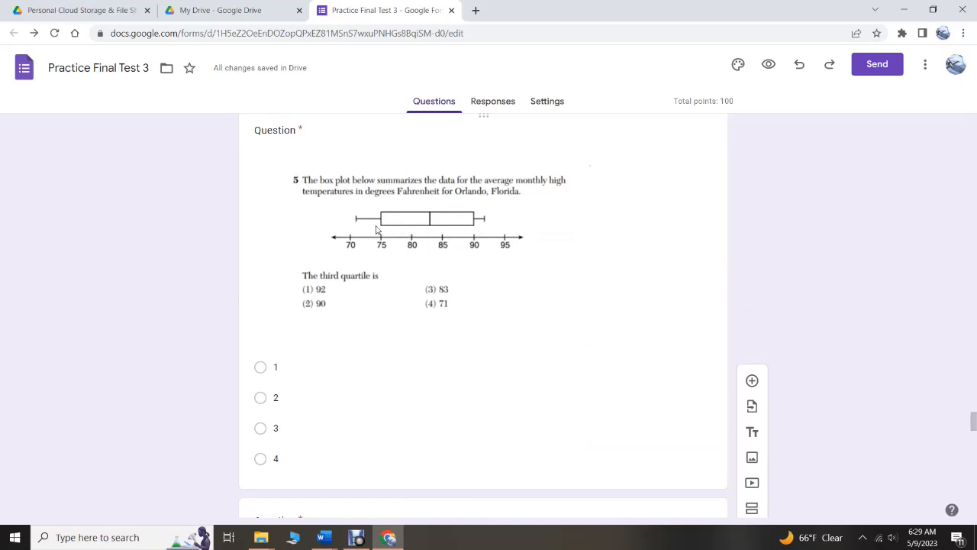
mouse_move(381, 244)
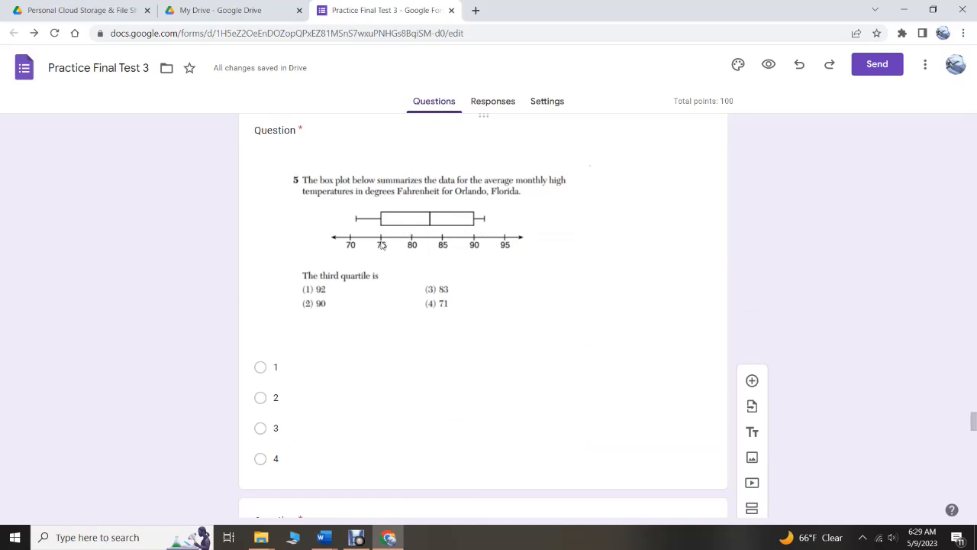
mouse_move(477, 229)
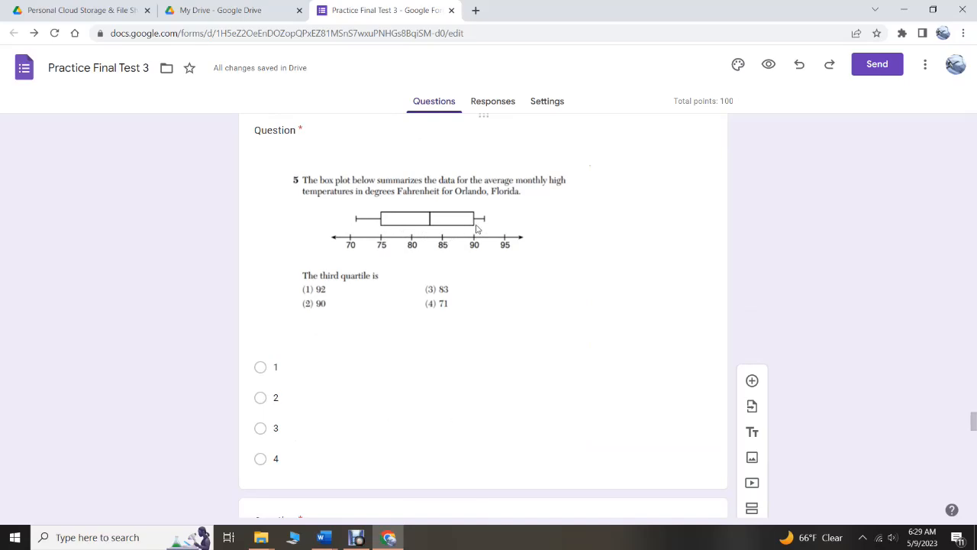
mouse_move(475, 236)
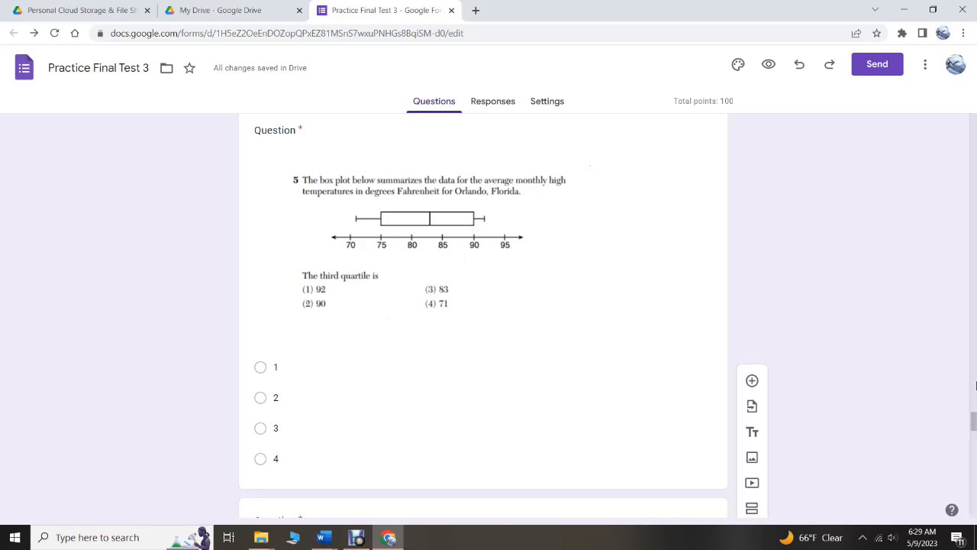
scroll("down", 3)
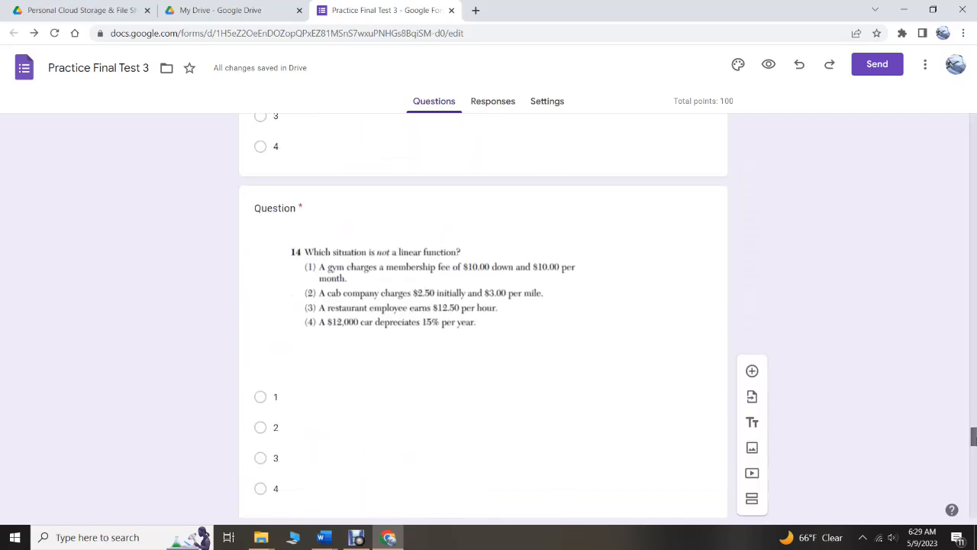
scroll("down", 3)
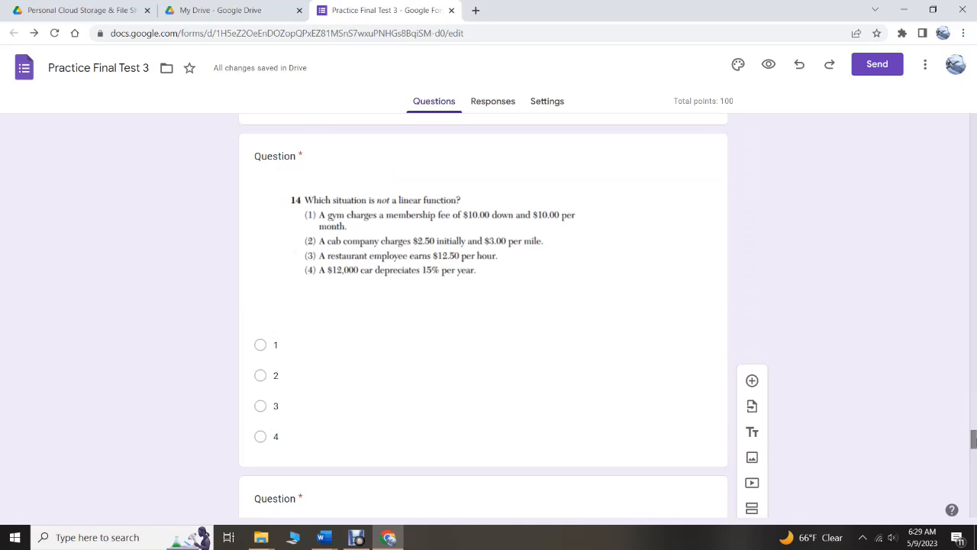
mouse_move(347, 298)
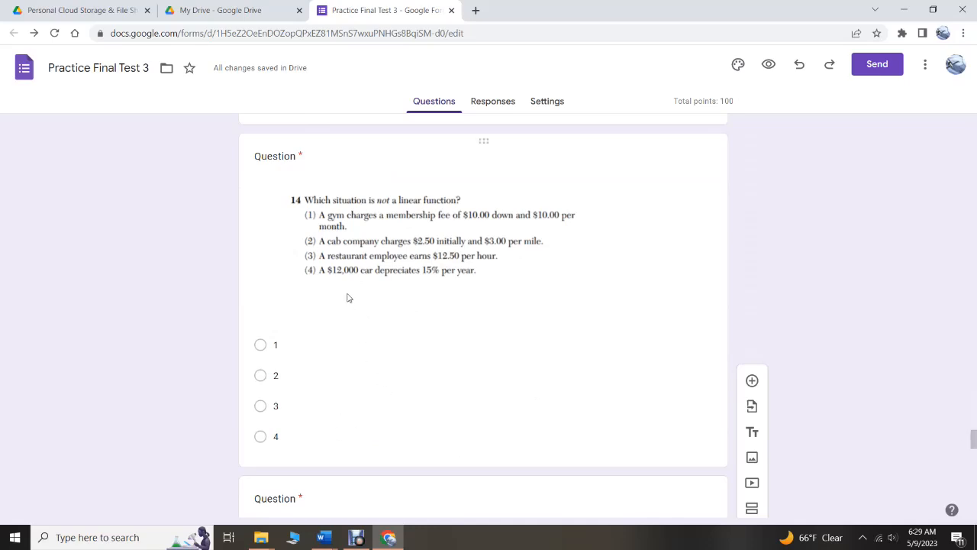
mouse_move(438, 275)
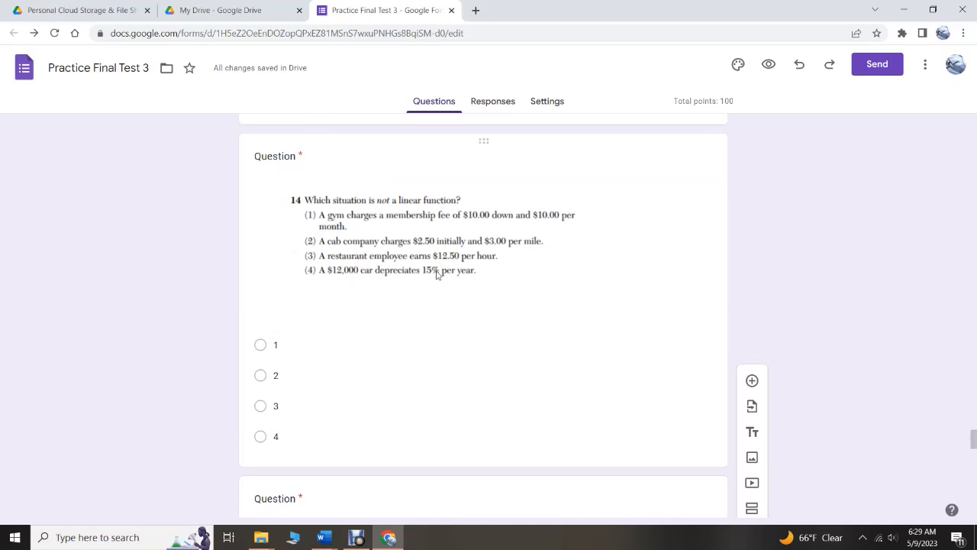
mouse_move(465, 283)
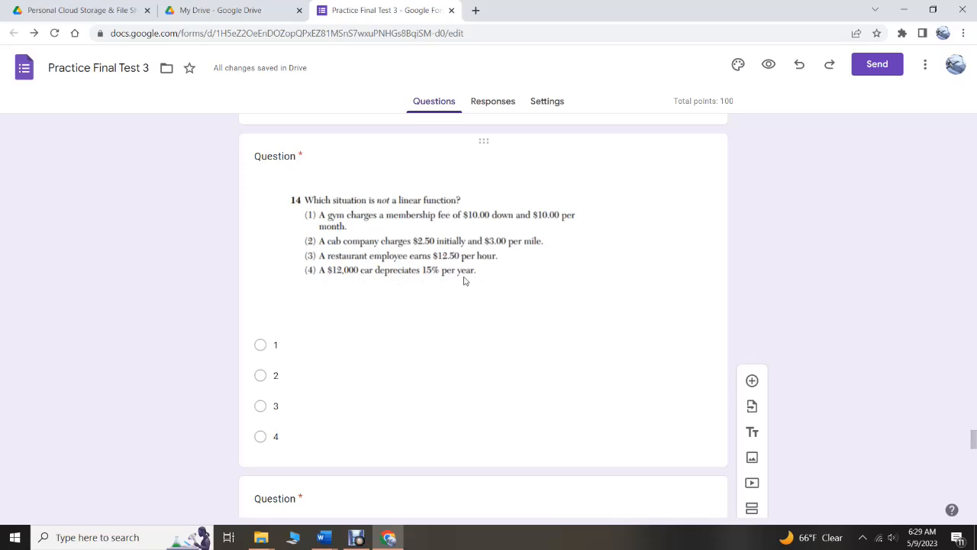
mouse_move(552, 222)
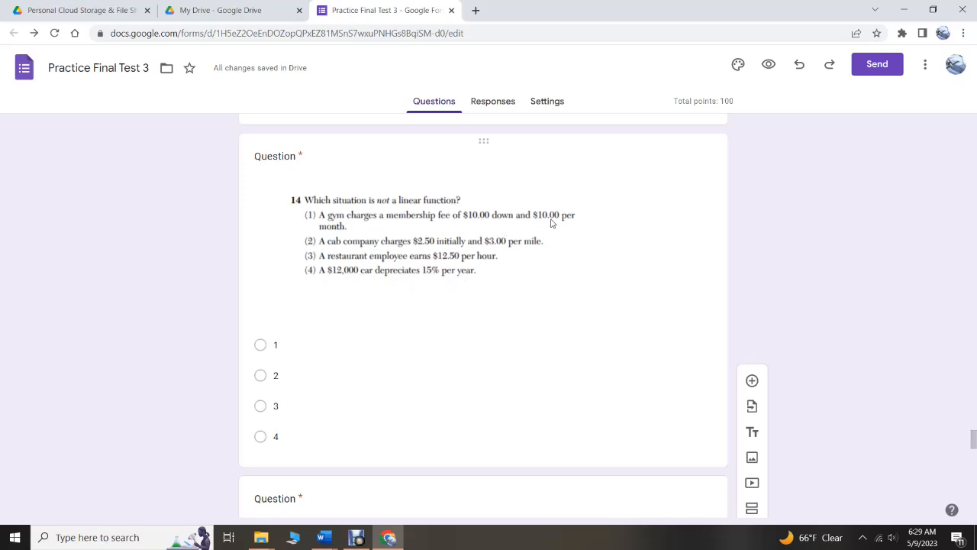
mouse_move(571, 220)
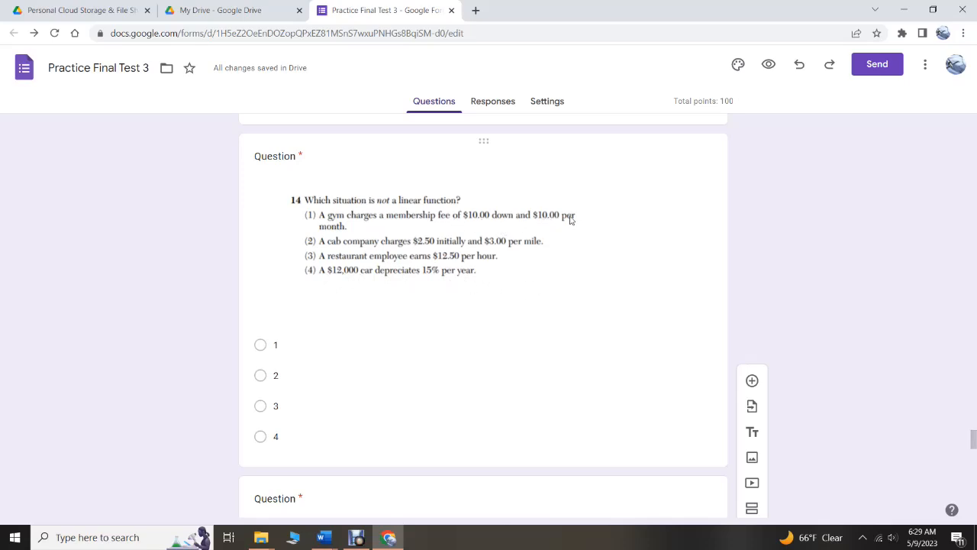
mouse_move(558, 248)
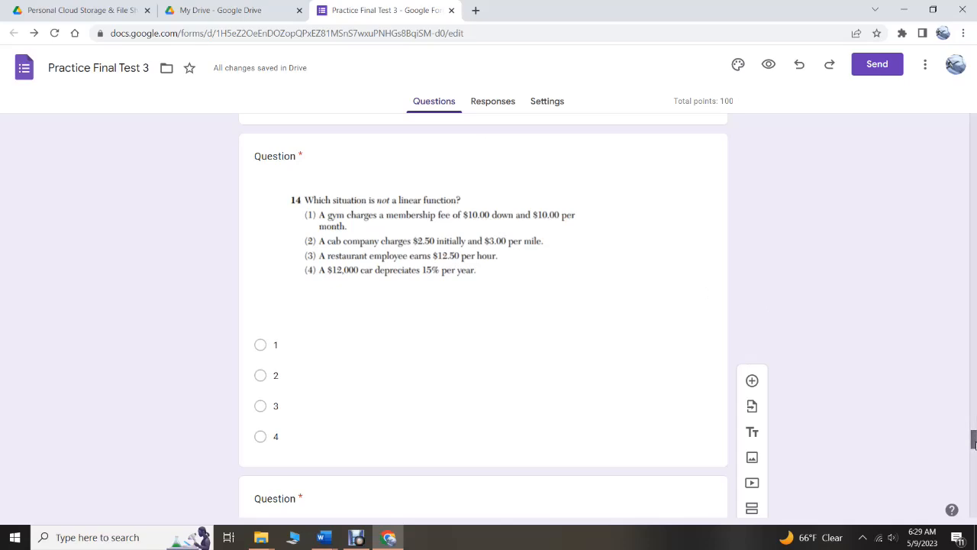
scroll("down", 3)
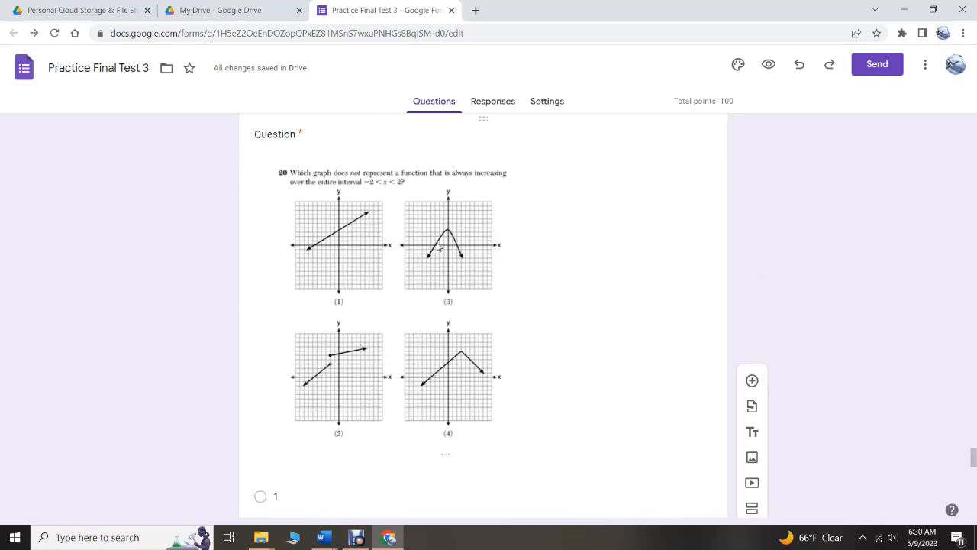
mouse_move(319, 406)
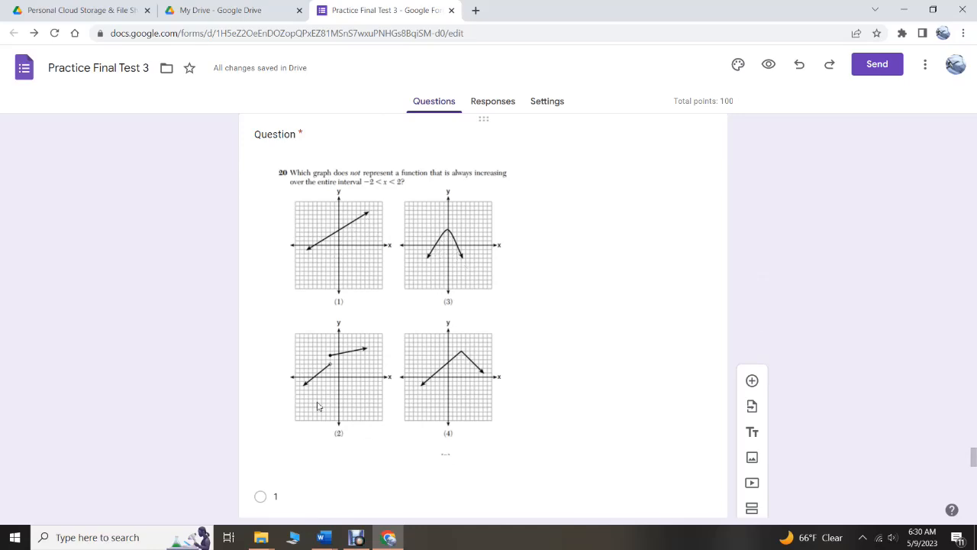
mouse_move(372, 351)
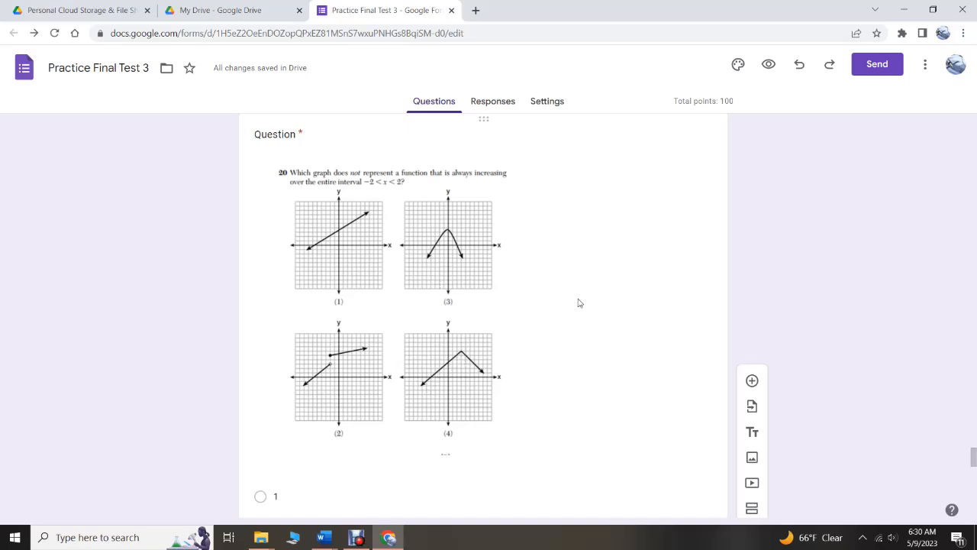
scroll("down", 3)
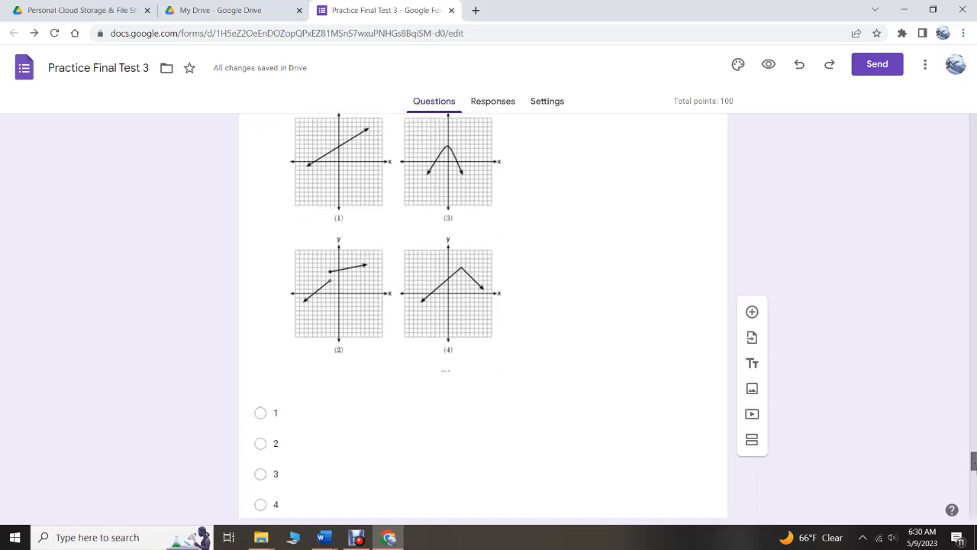
scroll("down", 3)
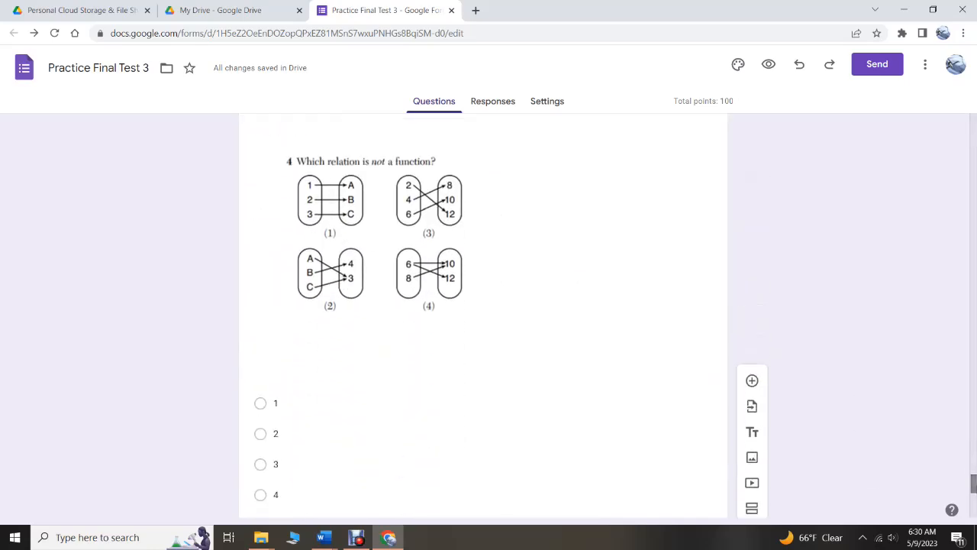
mouse_move(427, 275)
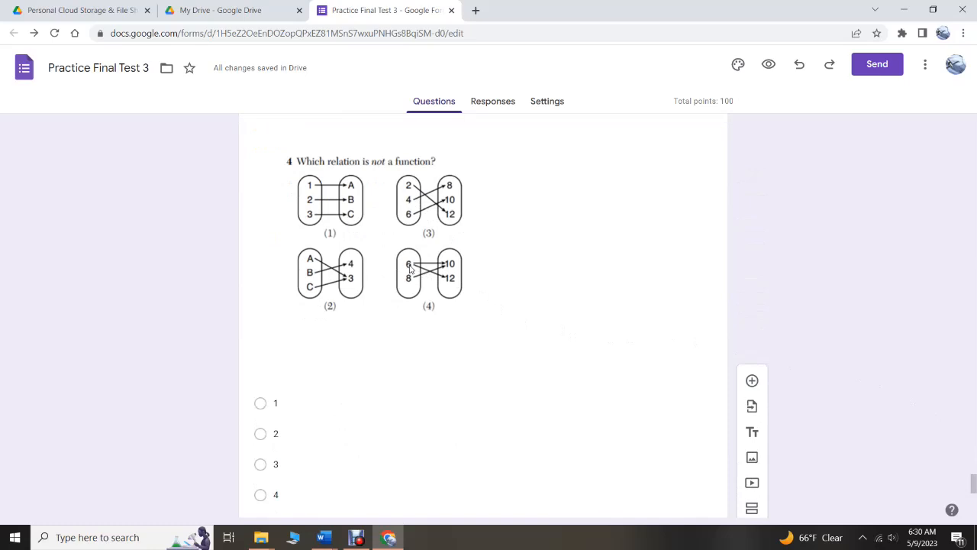
mouse_move(410, 269)
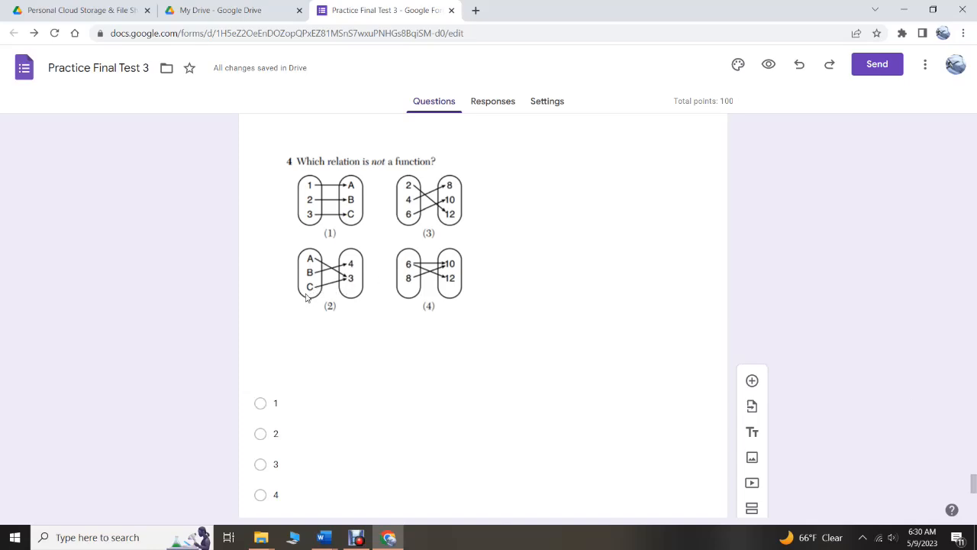
mouse_move(414, 268)
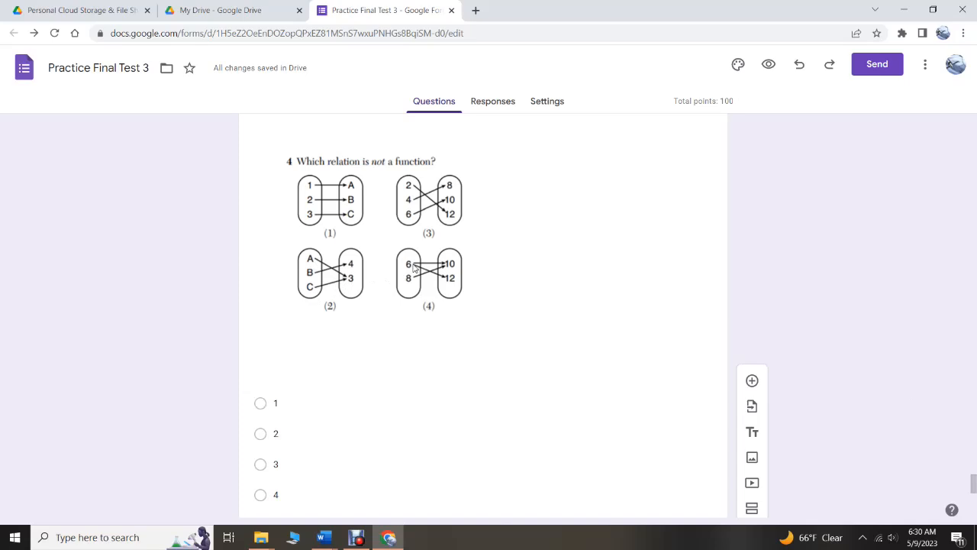
mouse_move(446, 268)
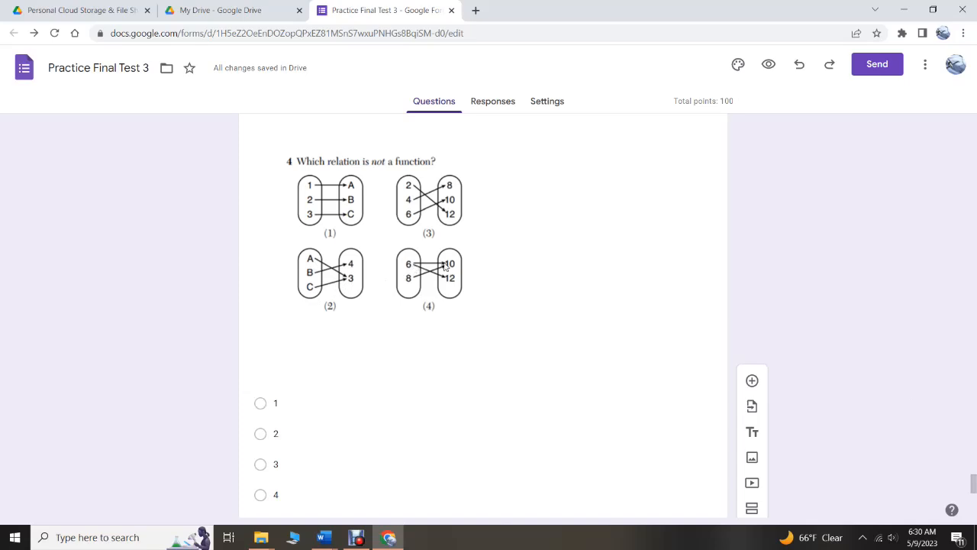
mouse_move(445, 281)
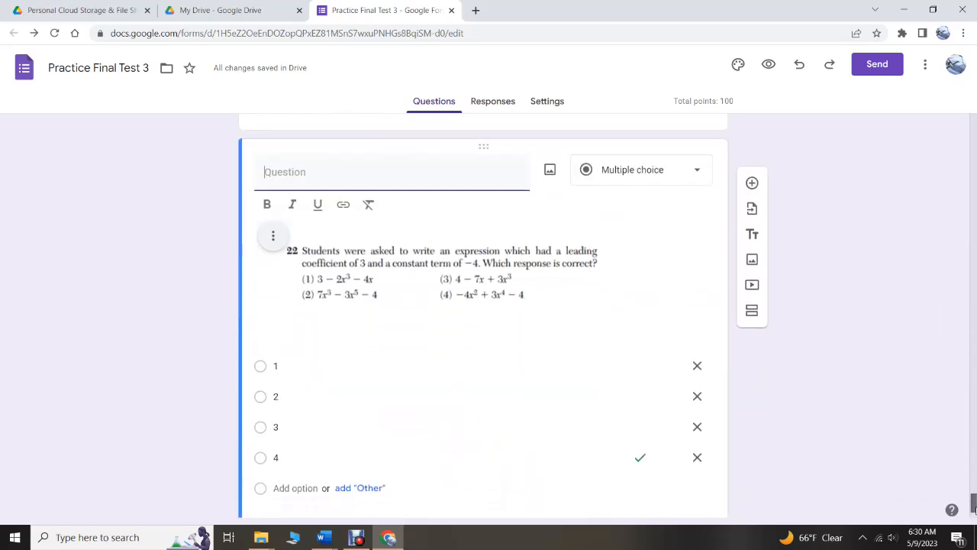
scroll("down", 3)
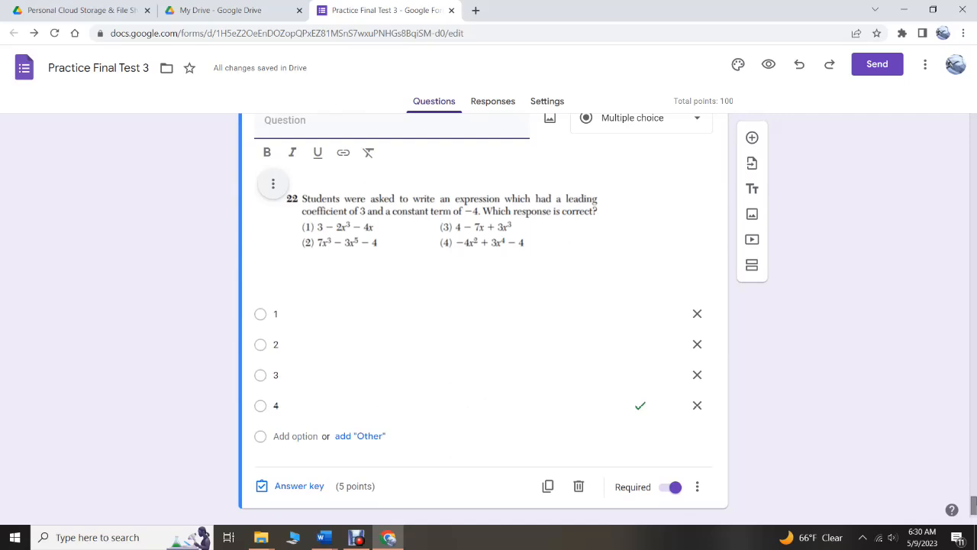
mouse_move(326, 241)
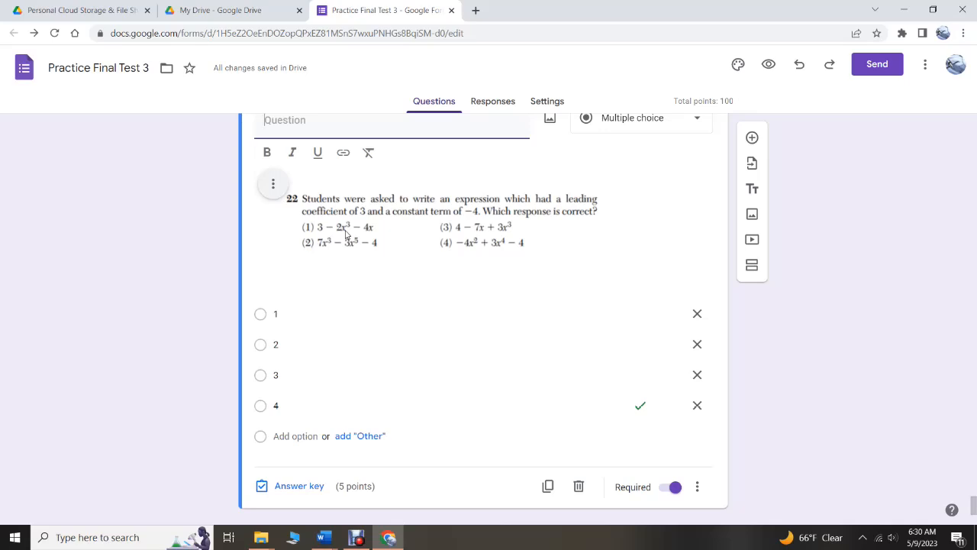
mouse_move(349, 249)
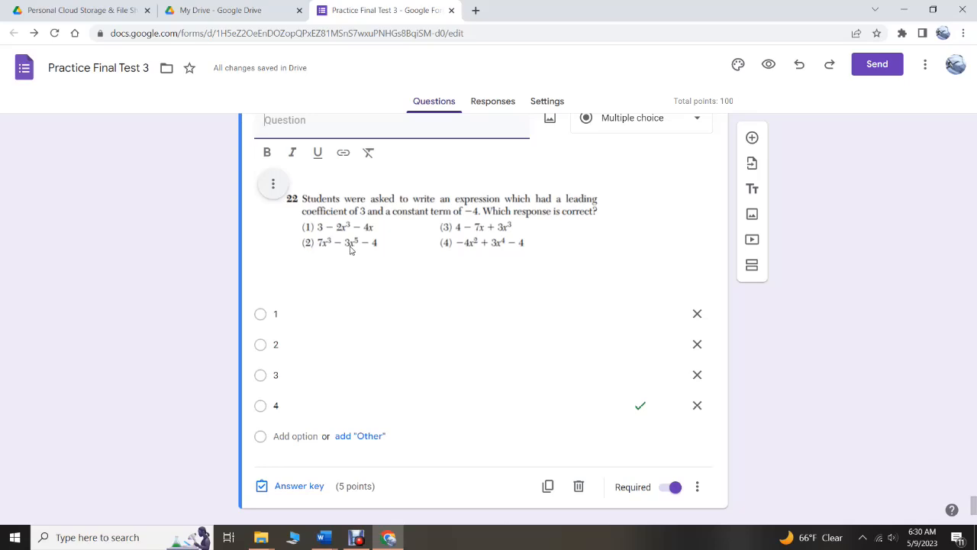
mouse_move(349, 250)
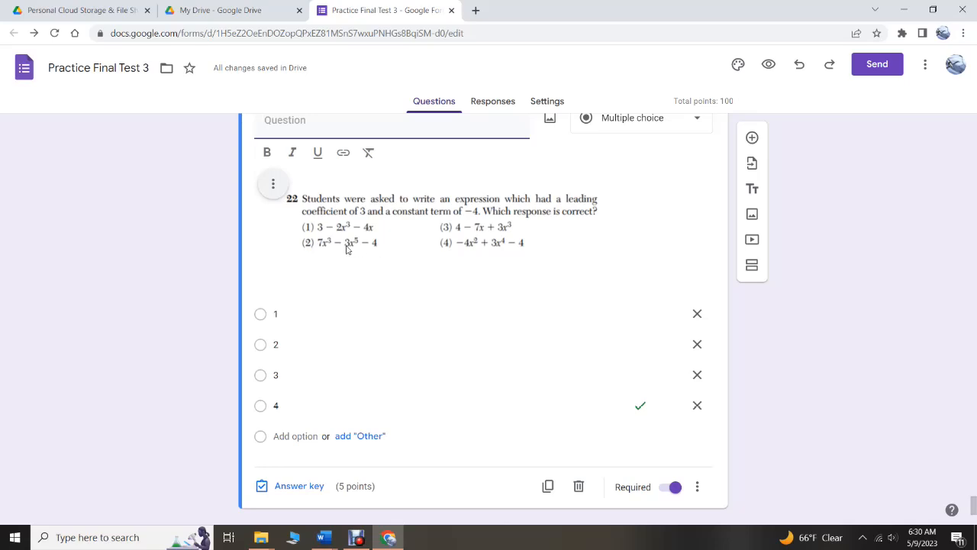
mouse_move(391, 235)
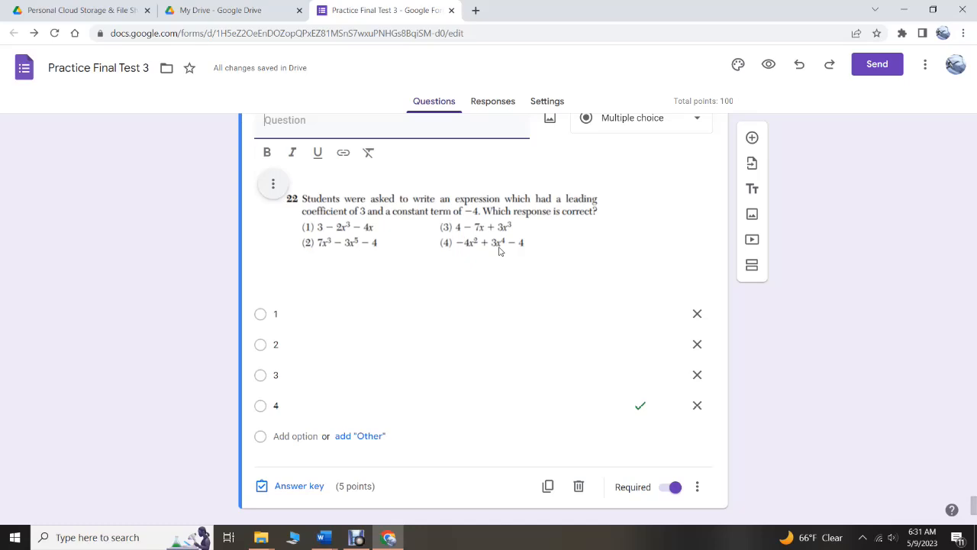
mouse_move(503, 250)
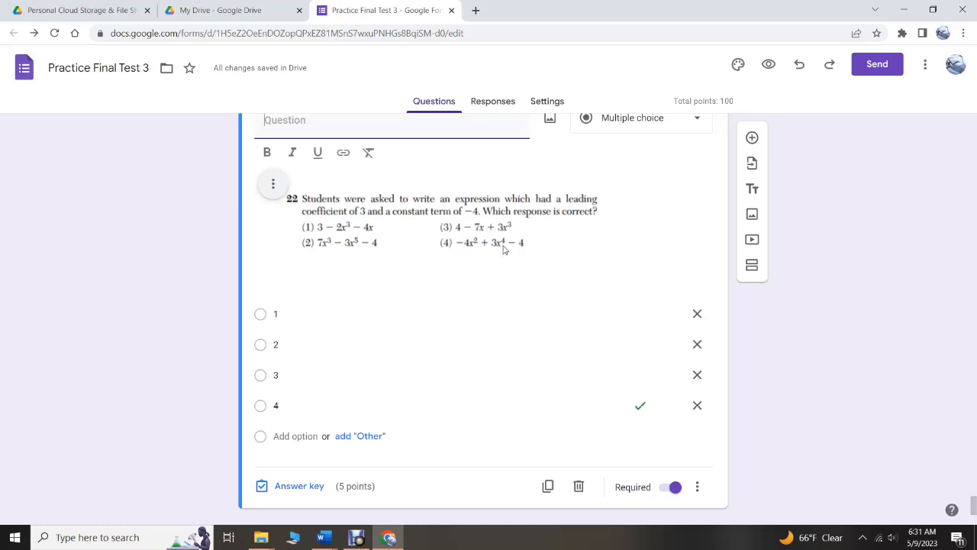
mouse_move(521, 250)
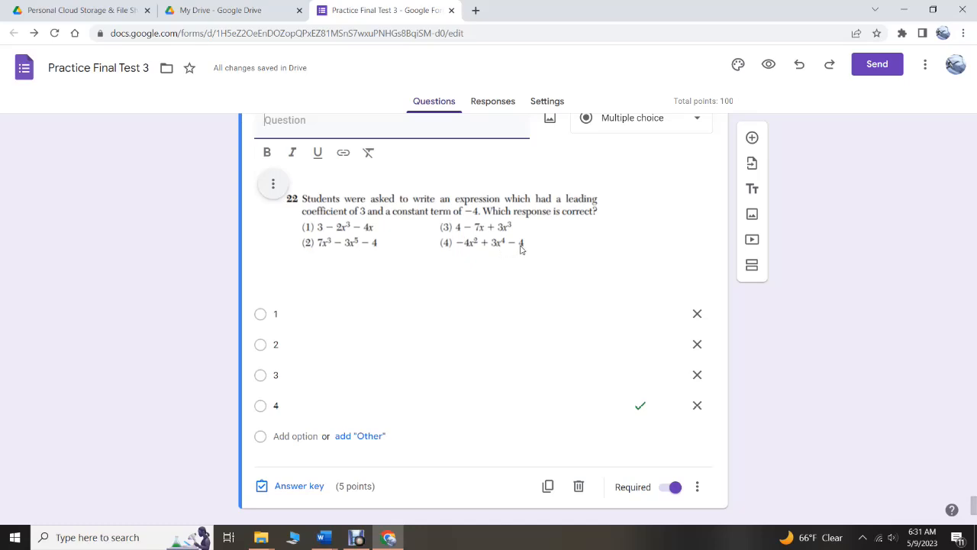